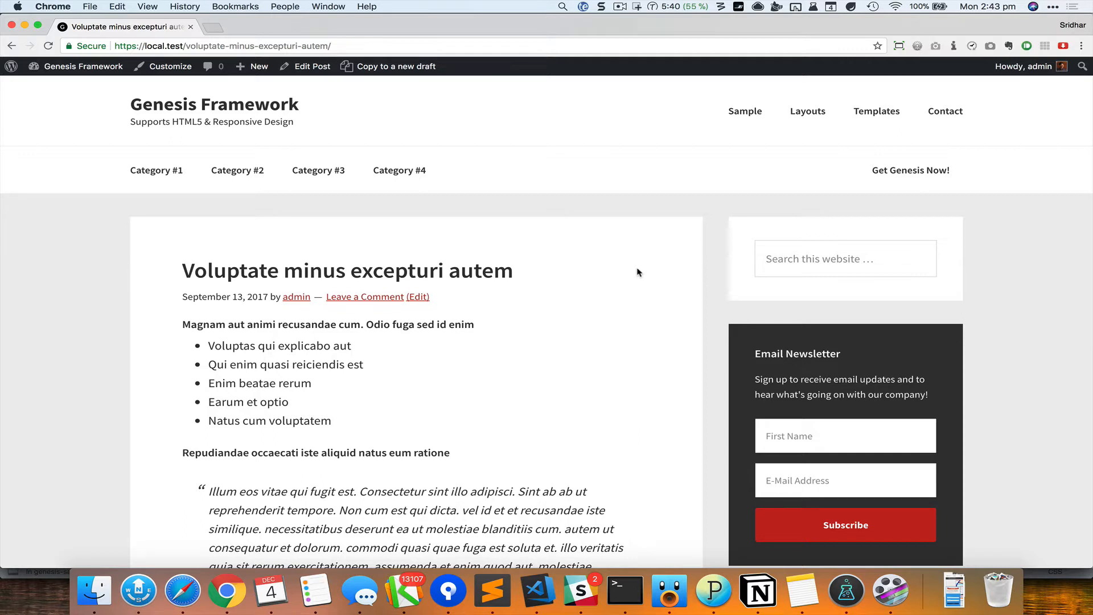
mouse_move(673, 296)
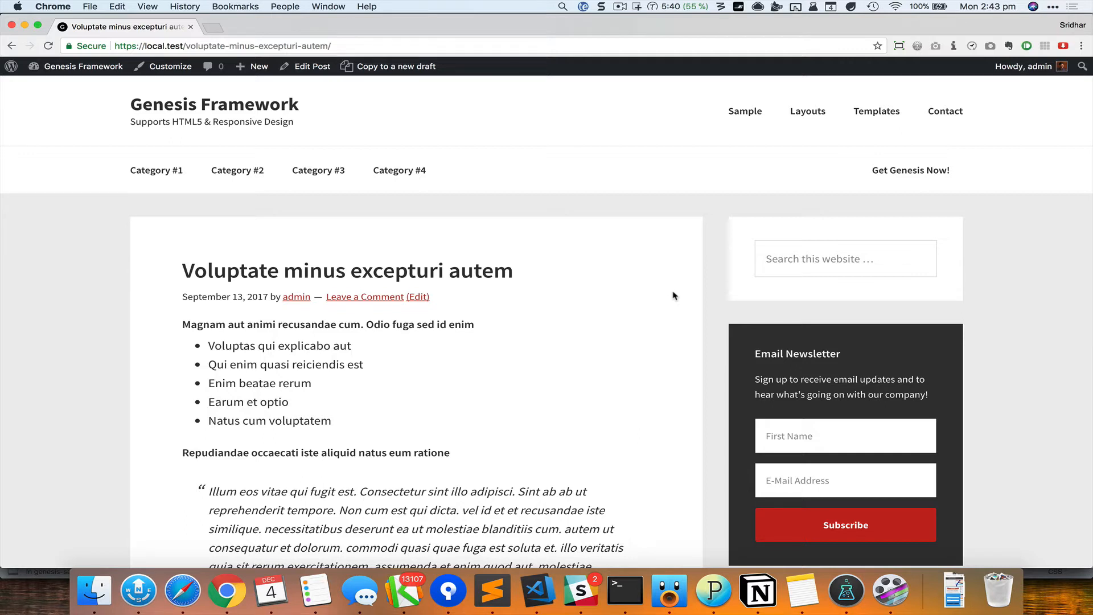
mouse_move(739, 246)
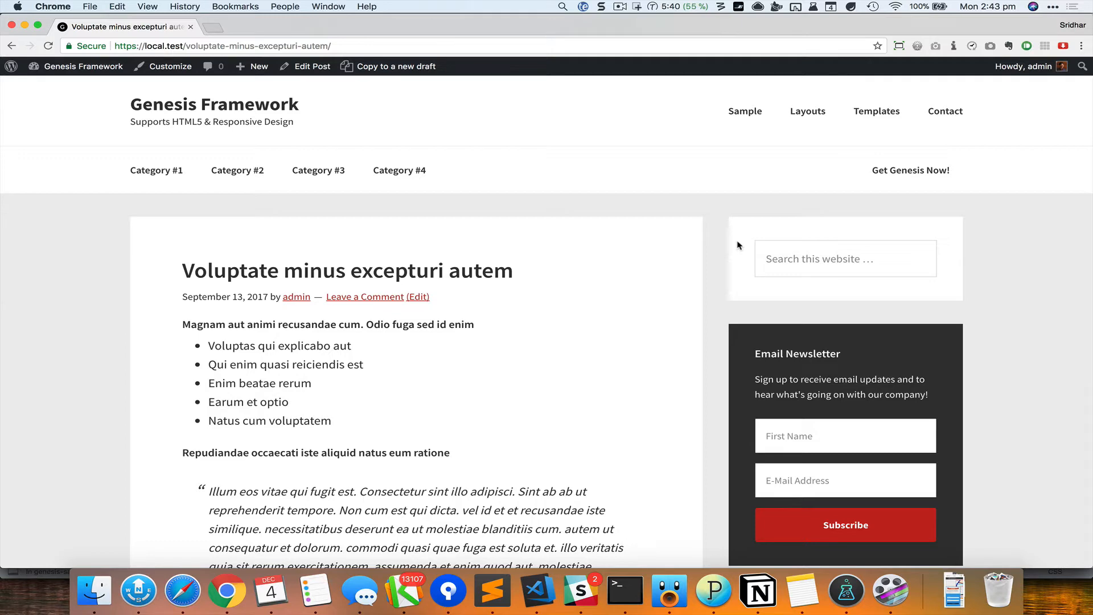
mouse_move(718, 257)
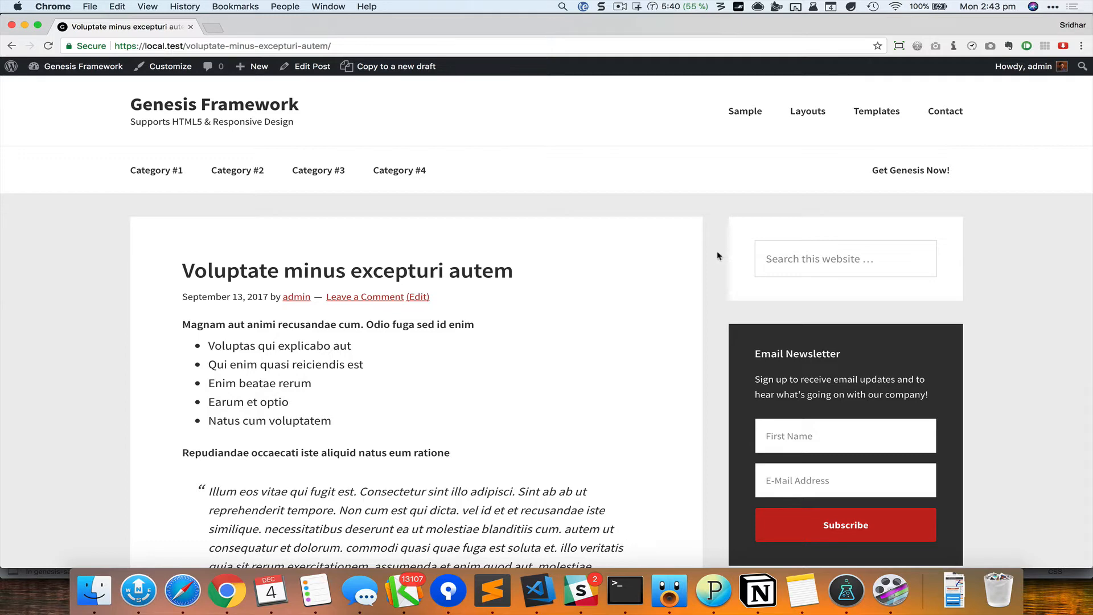
- Scroll to the end of style.css to reach the spot for custom styles
scroll(down, 3)
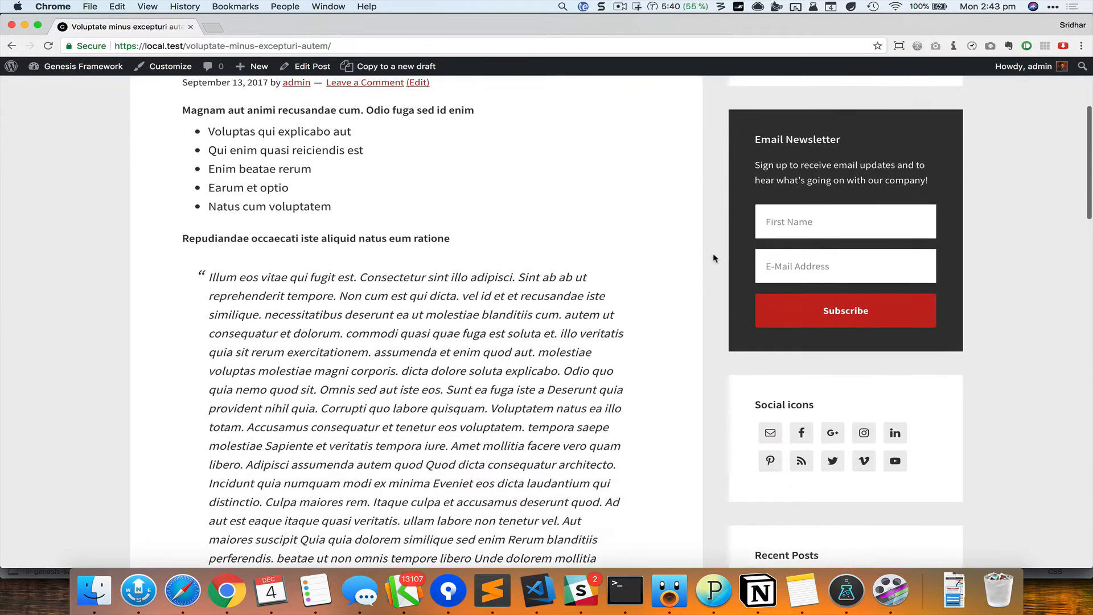
scroll(down, 3)
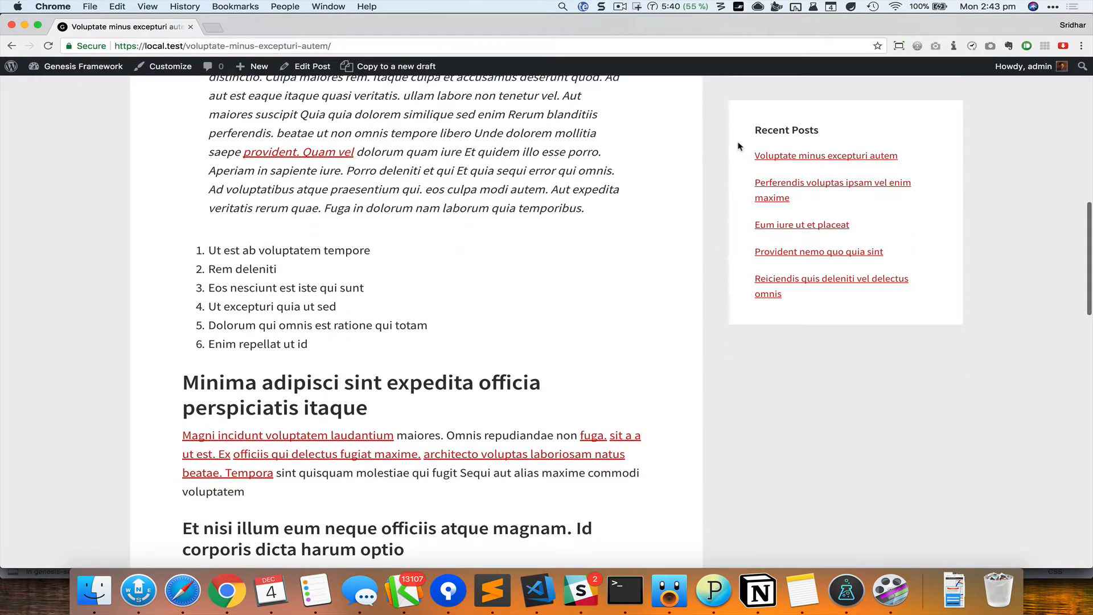
scroll(down, 3)
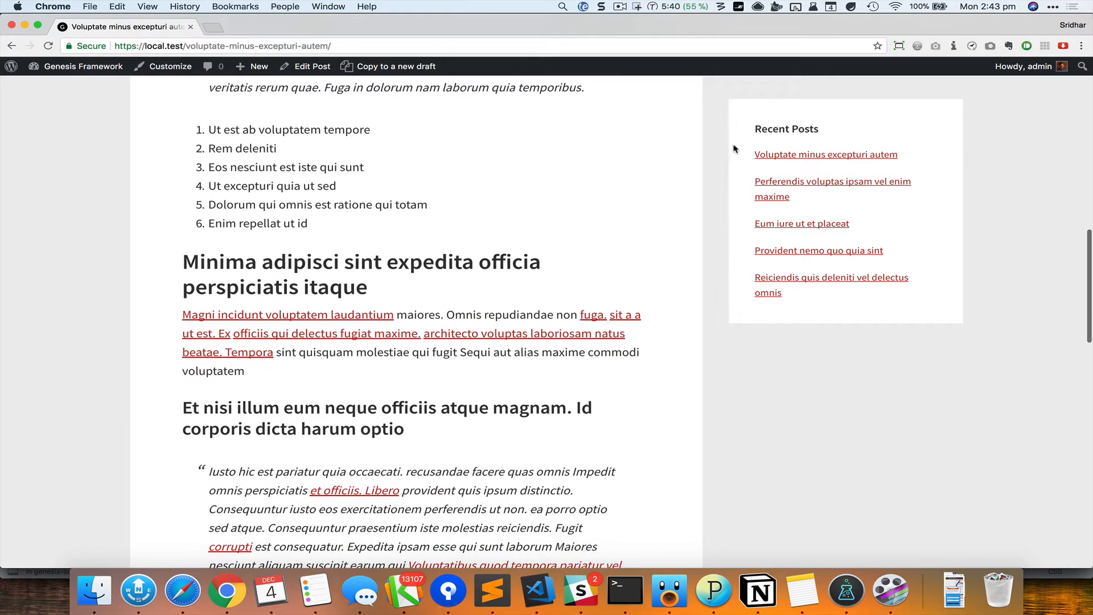
scroll(down, 3)
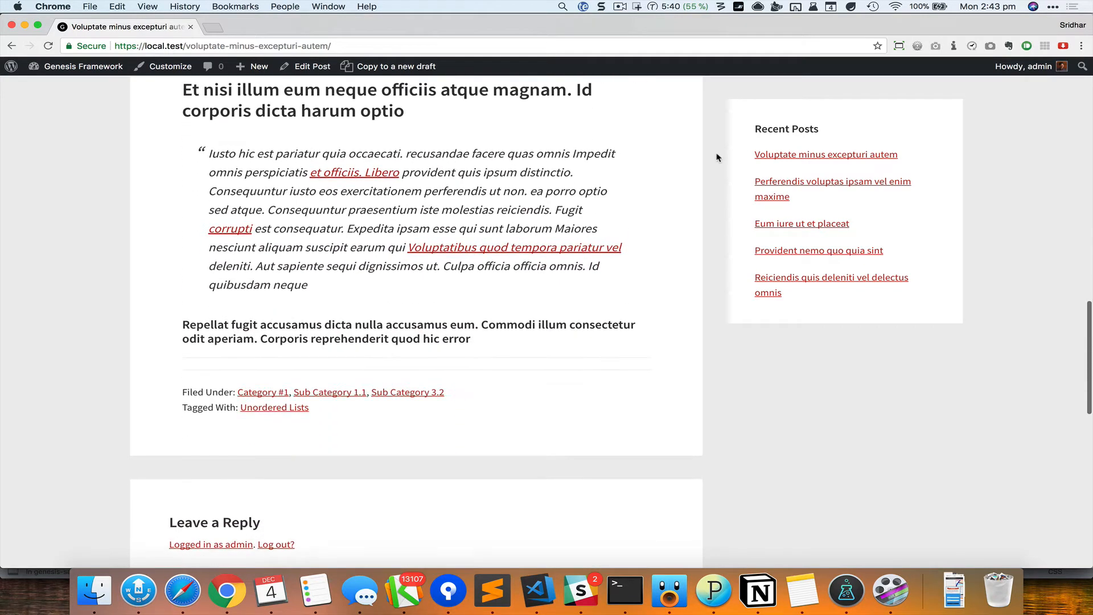
scroll(down, 3)
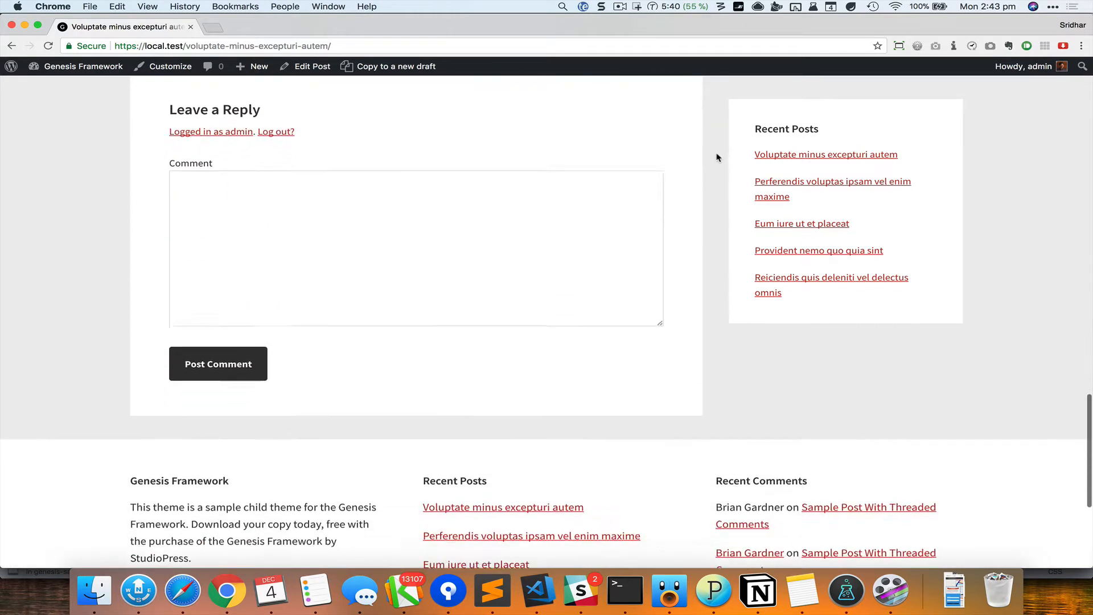
scroll(down, 3)
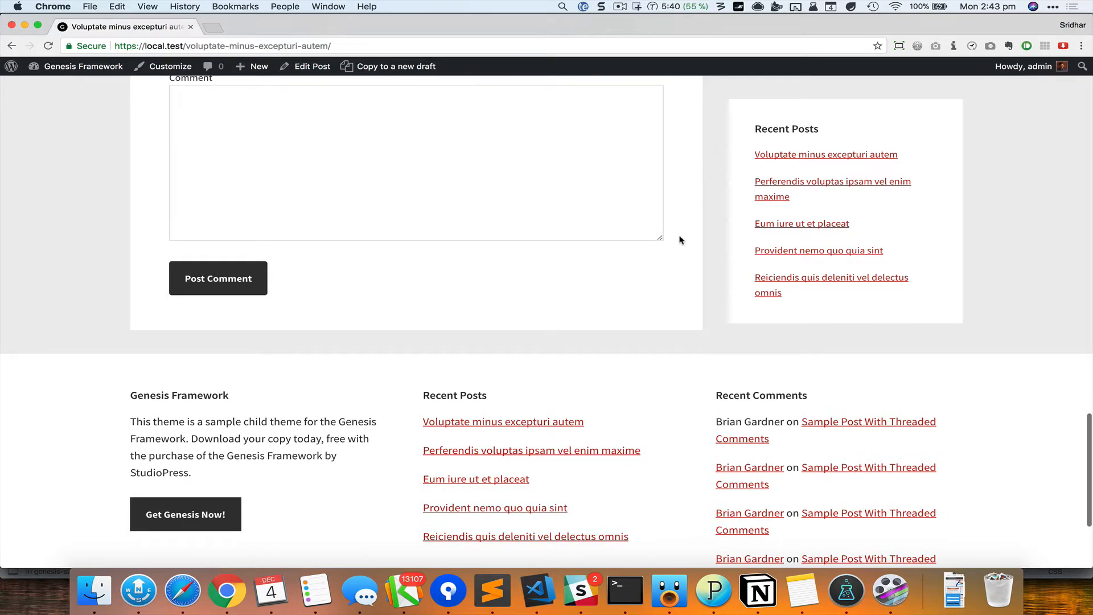
scroll(down, 3)
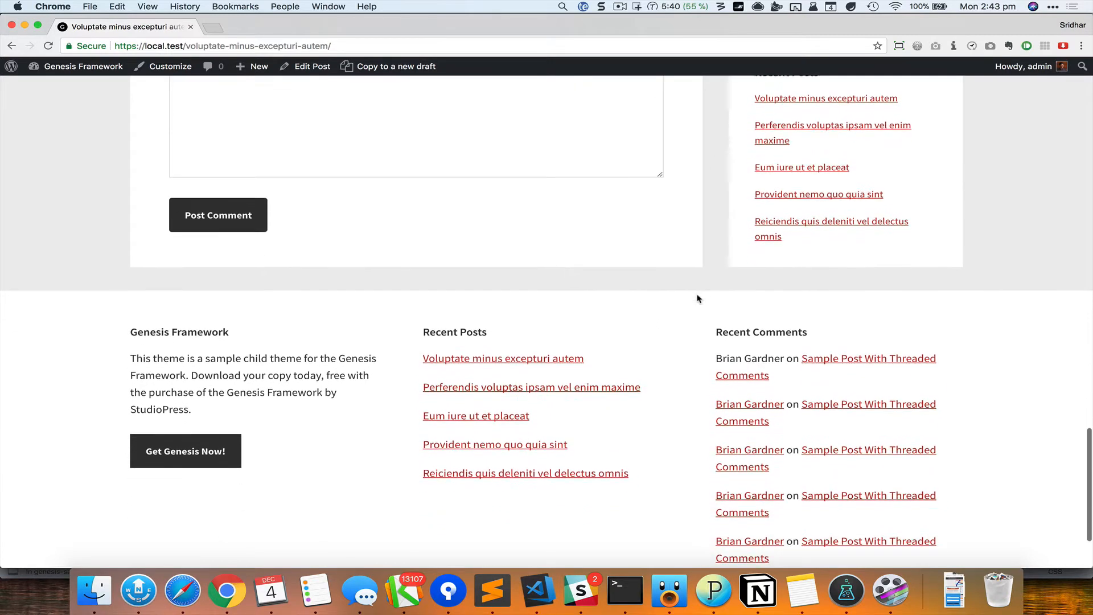
scroll(down, 3)
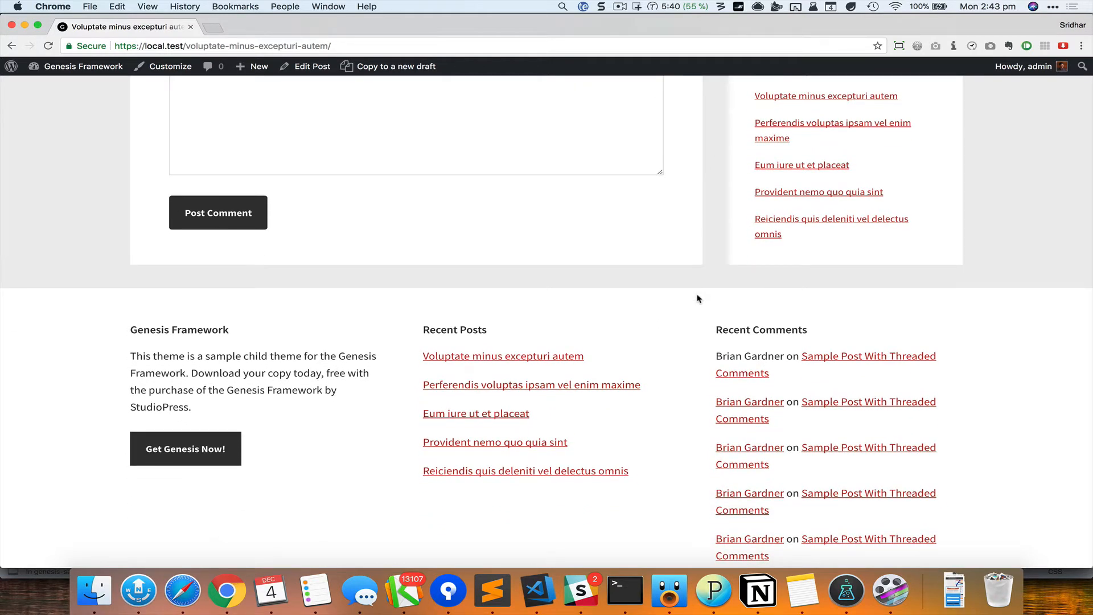
scroll(down, 3)
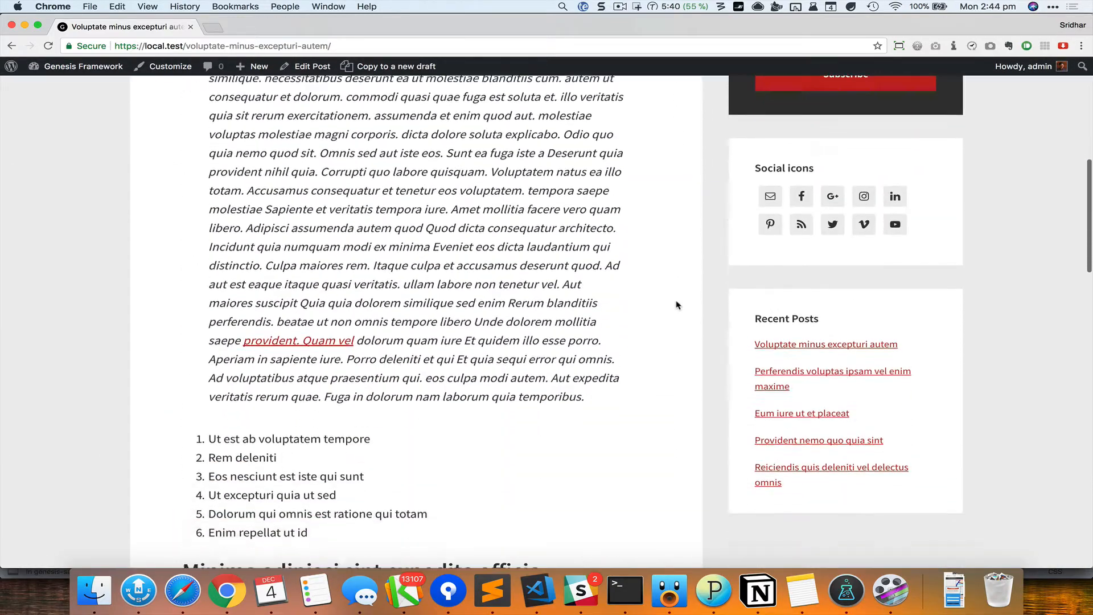
scroll(down, 3)
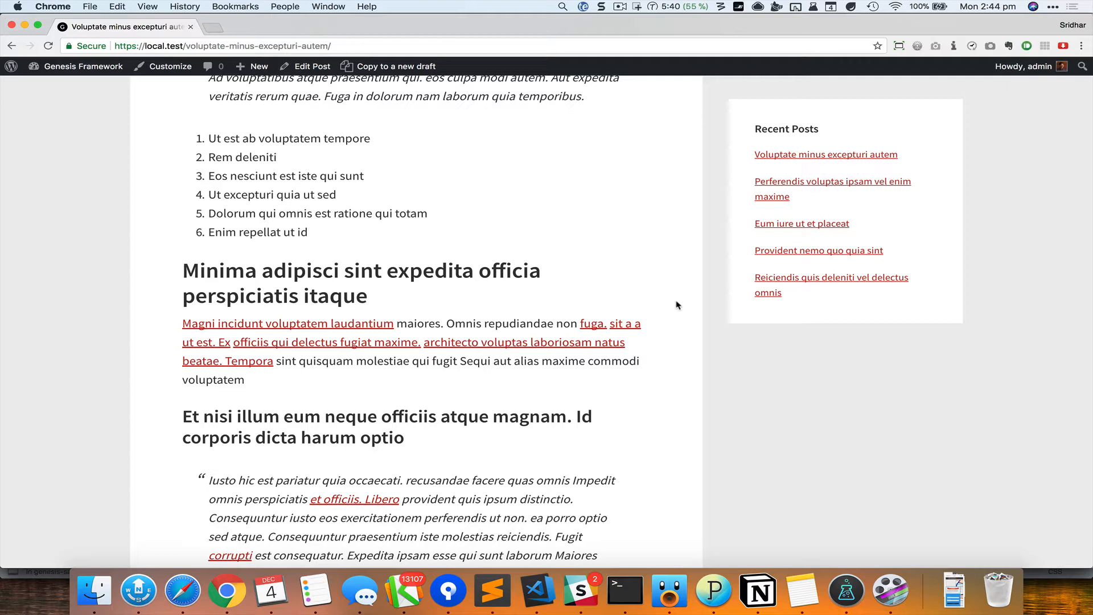
scroll(down, 3)
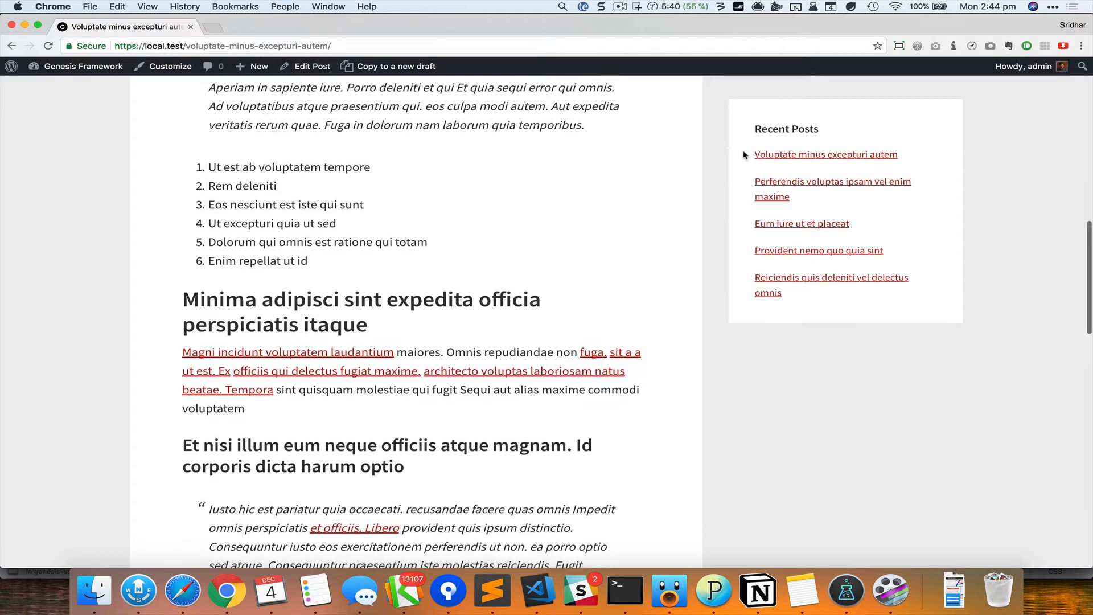
scroll(up, 3)
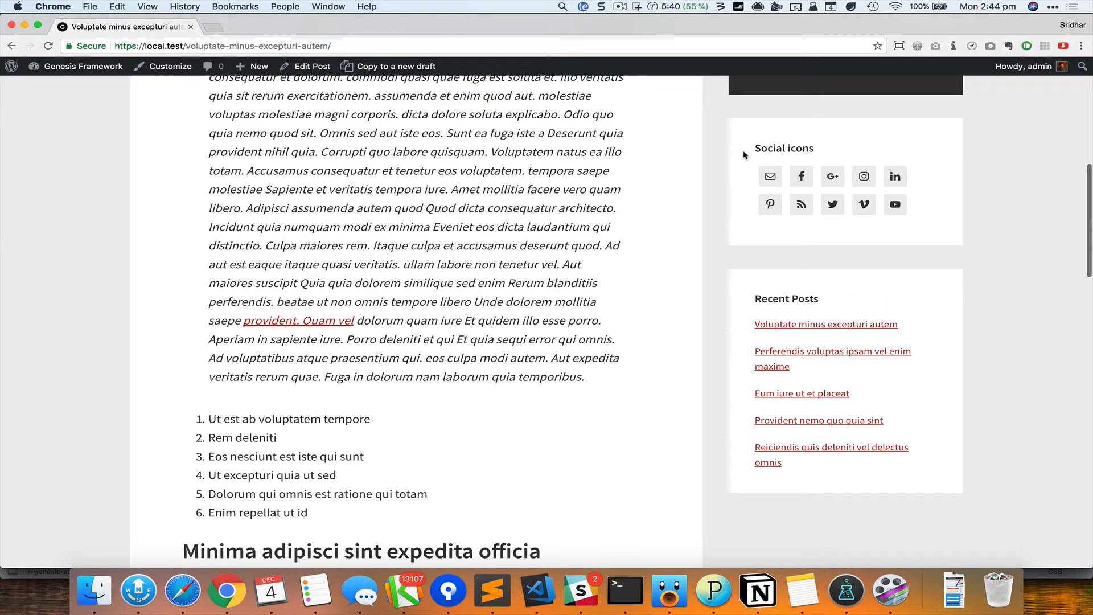
mouse_move(743, 143)
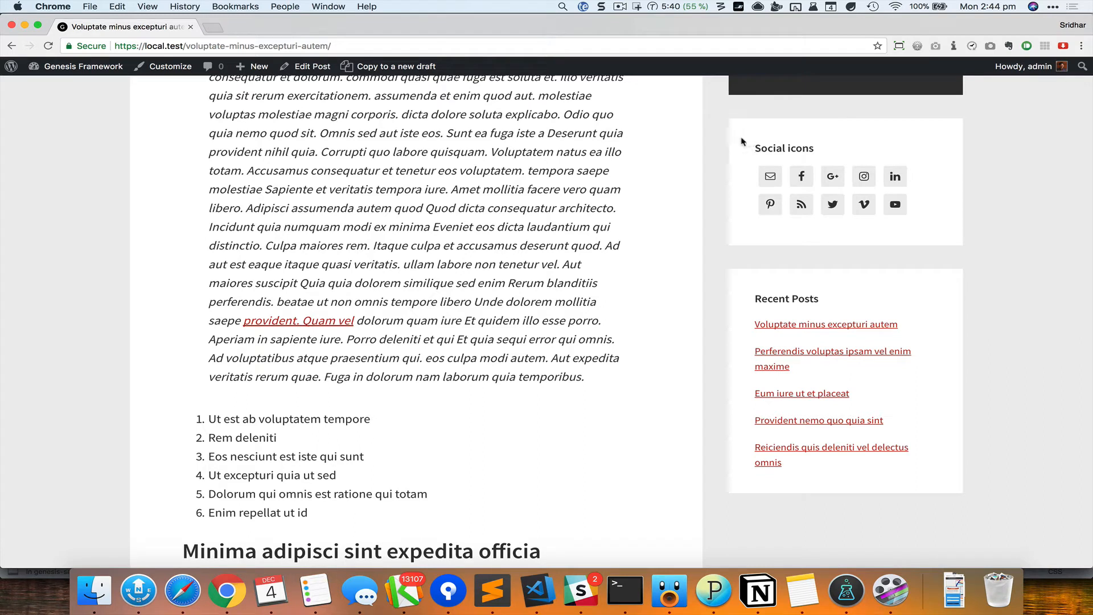
mouse_move(724, 147)
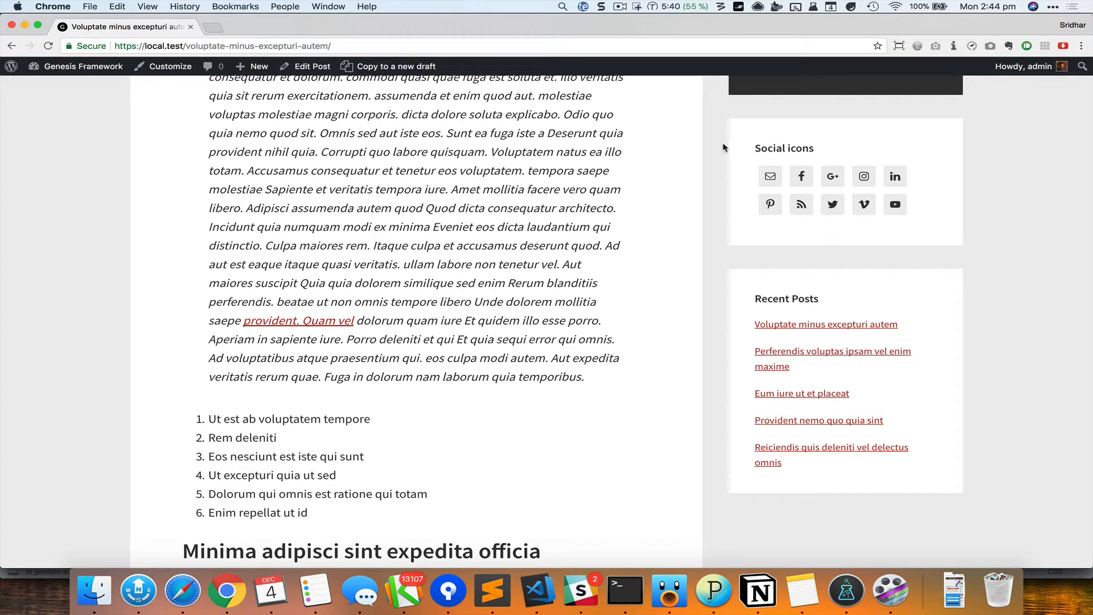
mouse_move(708, 149)
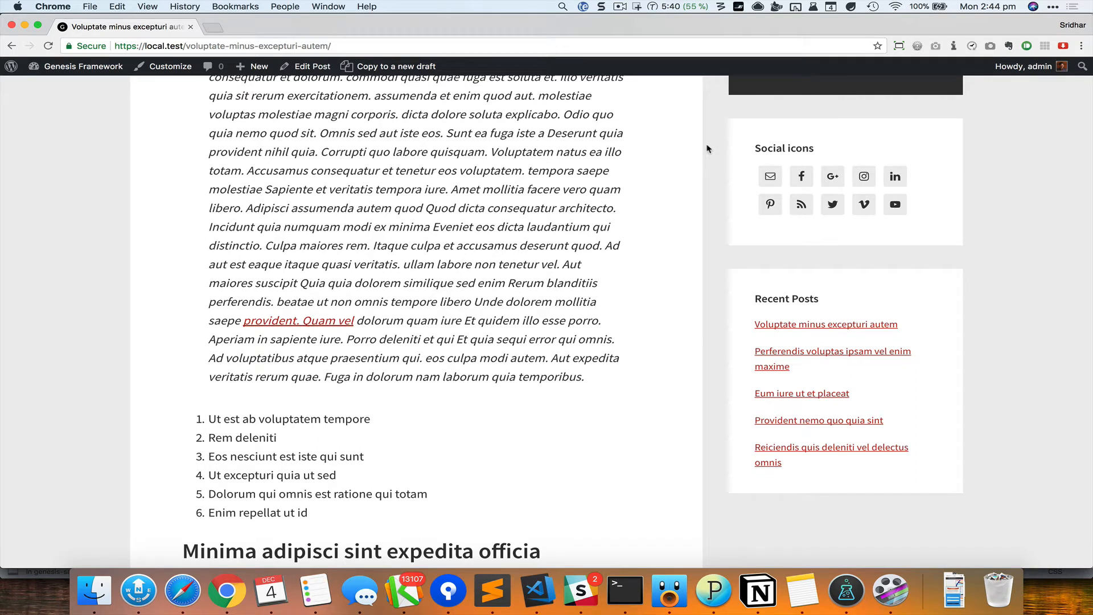
mouse_move(456, 421)
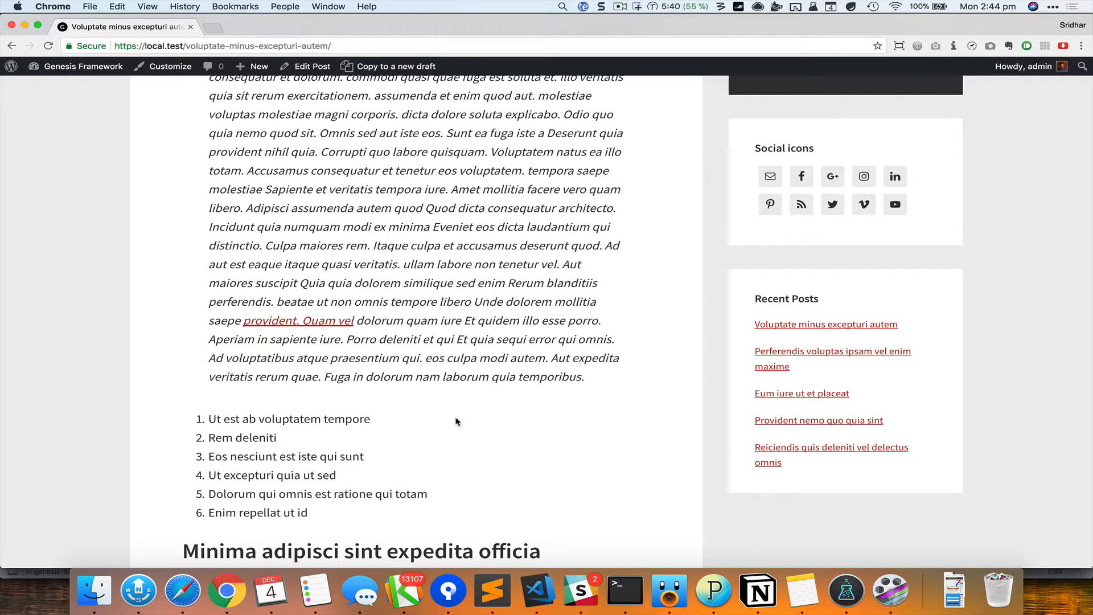
mouse_move(103, 98)
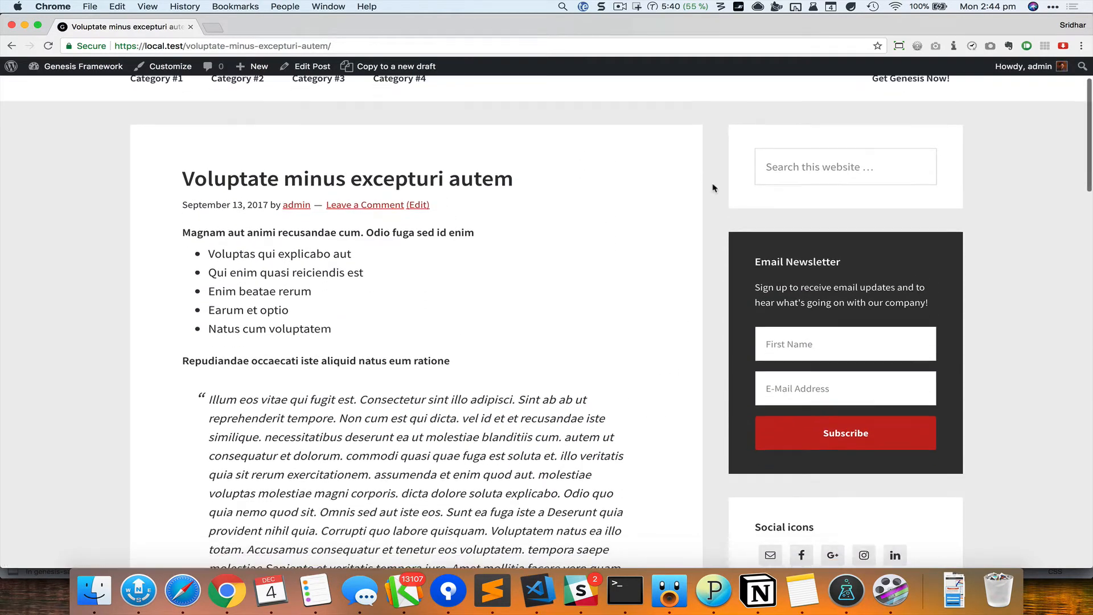
scroll(down, 3)
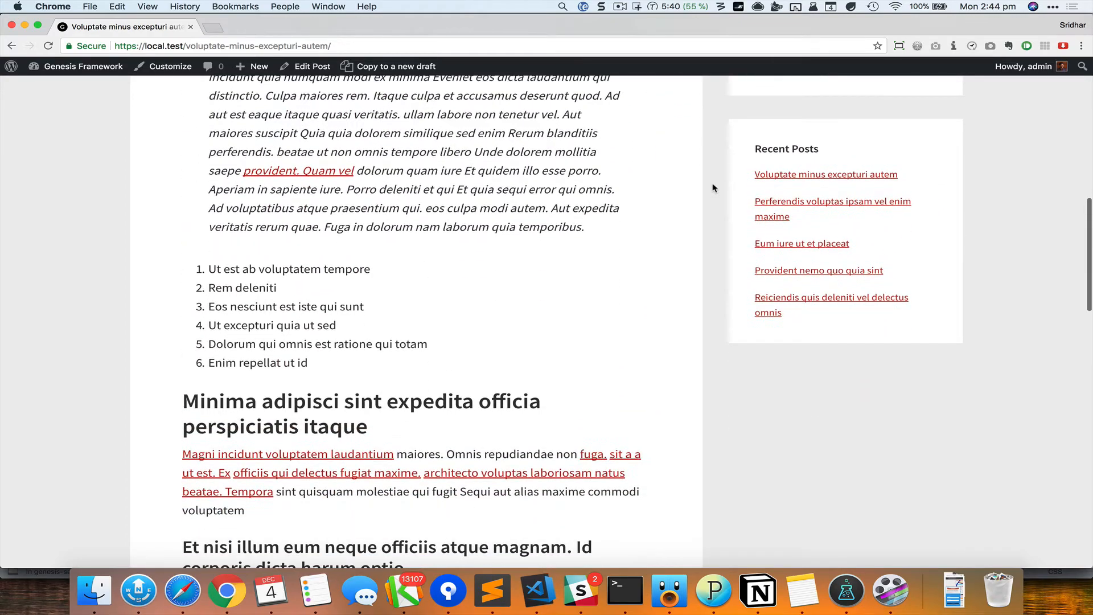
scroll(down, 3)
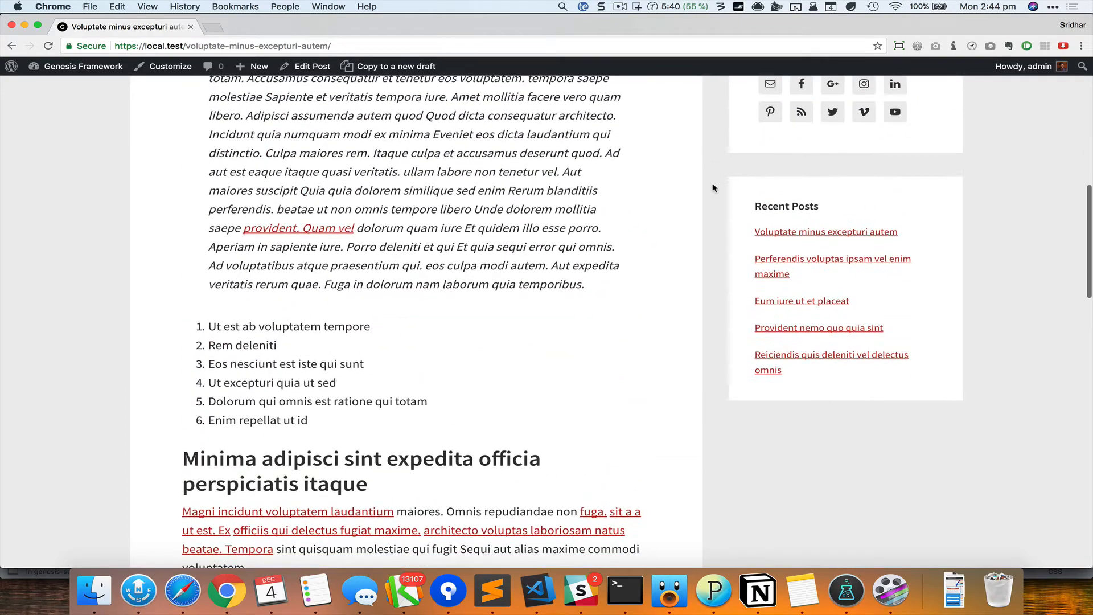
scroll(down, 3)
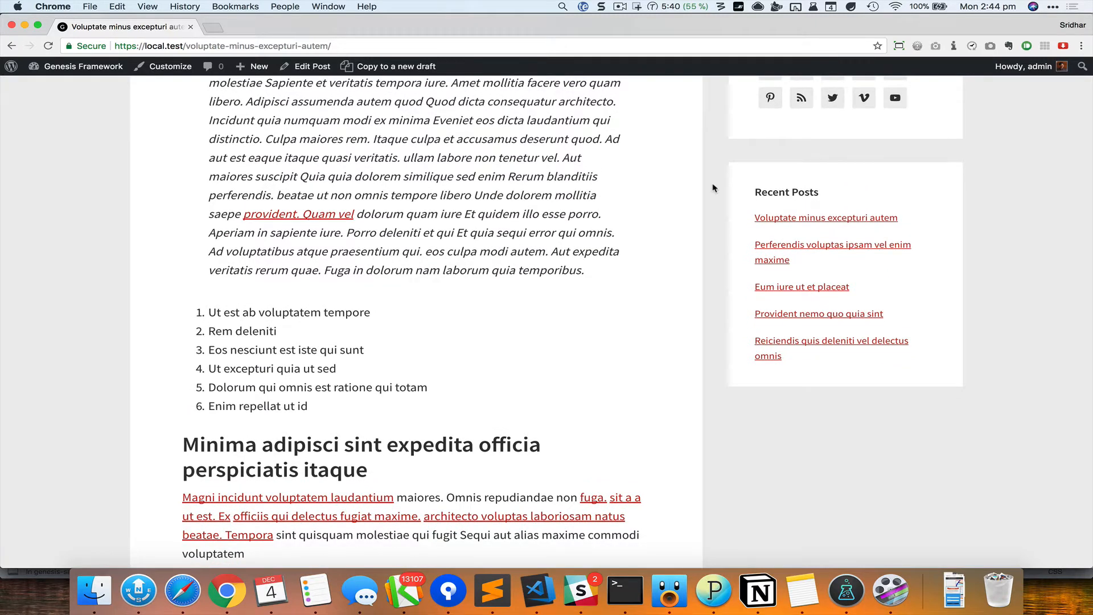
mouse_move(742, 179)
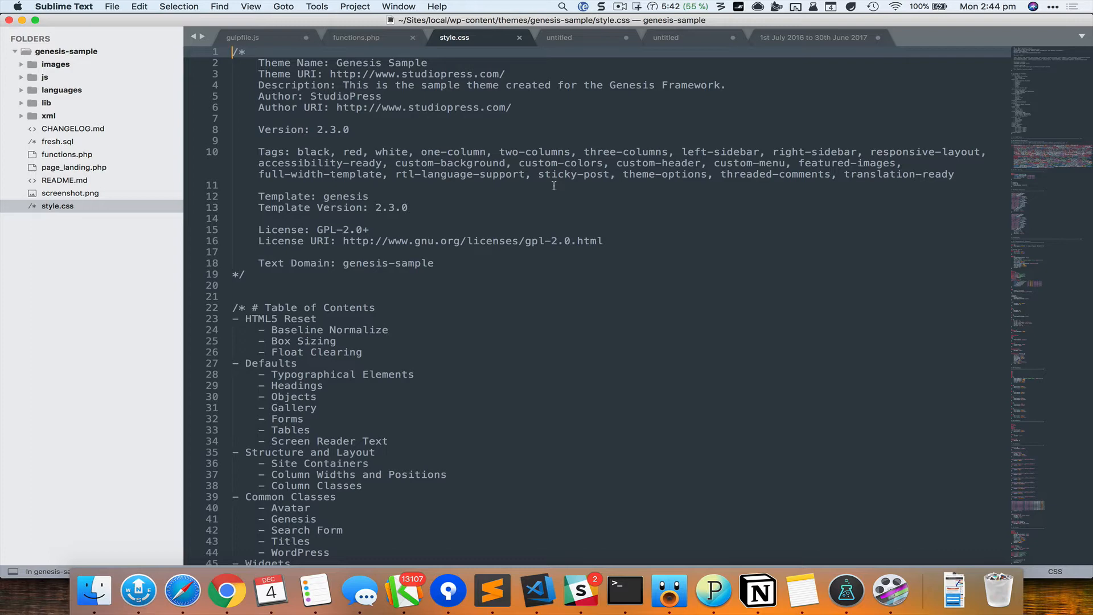
- Add a 'Custom styles by Sridhar' comment and a .sidebar-primary .widget:last-child rule with position: sticky; top: 0;
text(me)
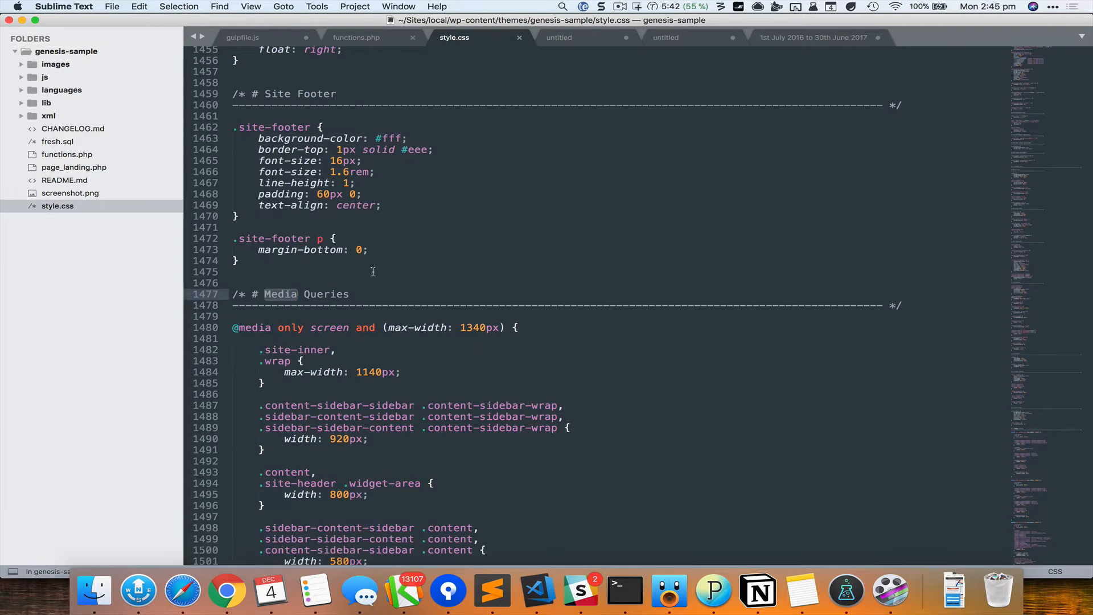
text(c)
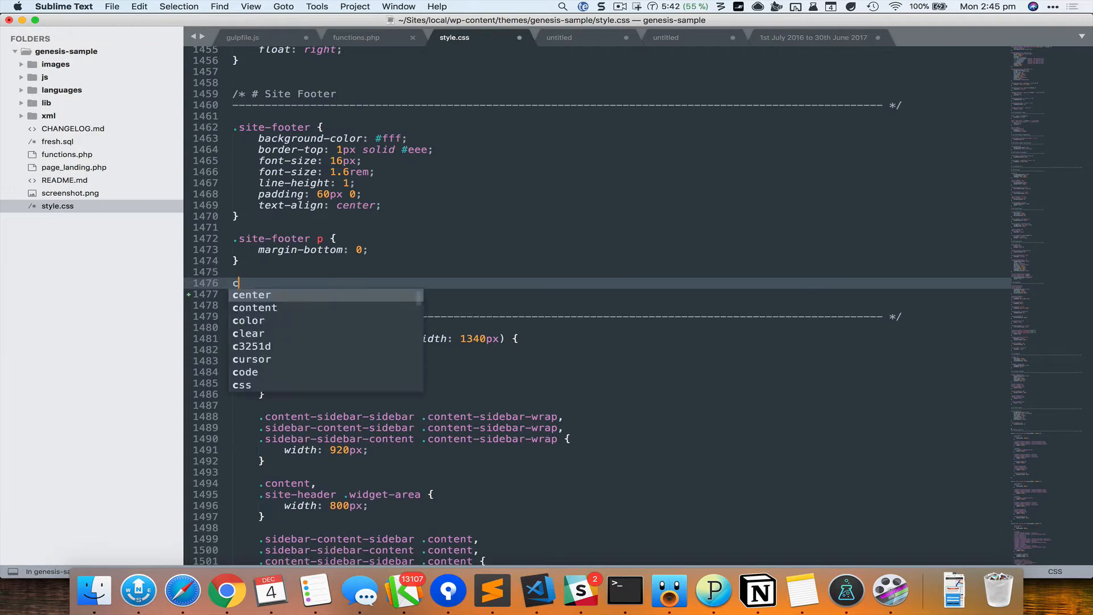
text(/* Custom styles by Sridhar */)
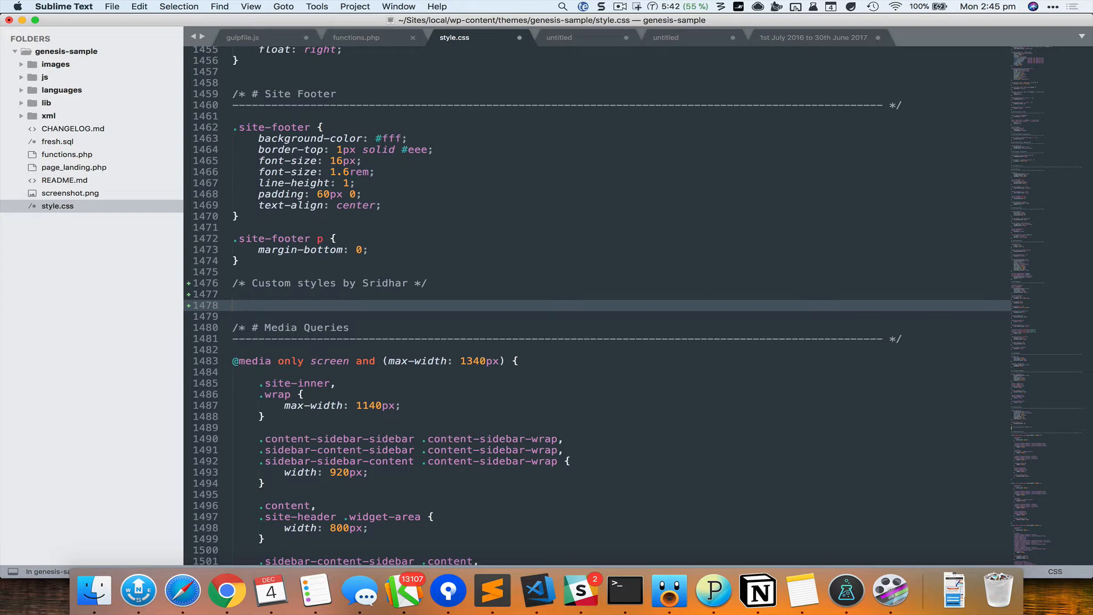
text(.sidebar-primary .widget:)
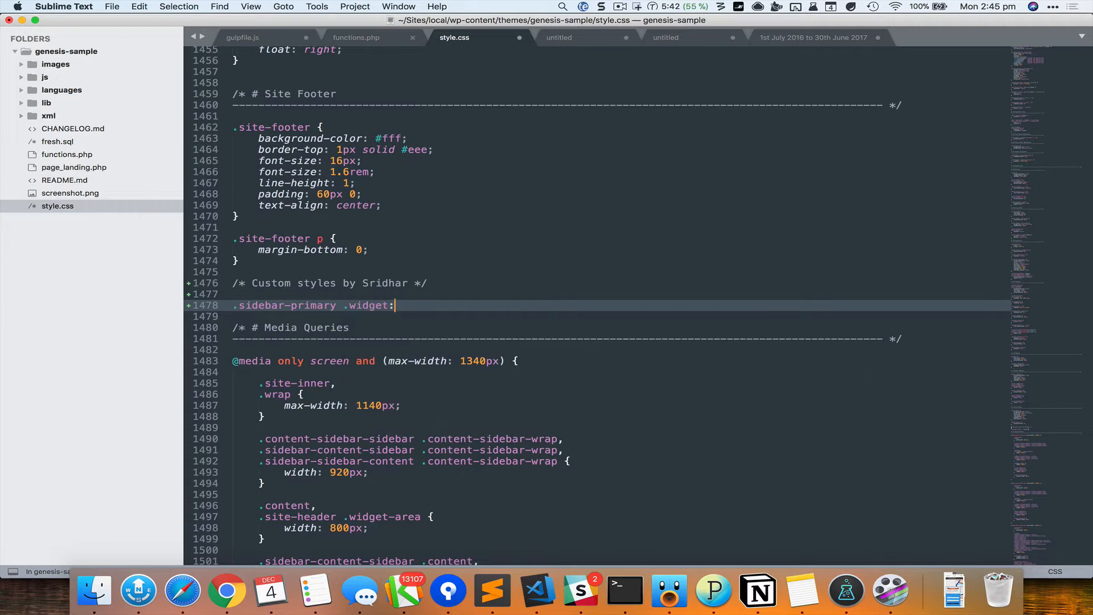
text(last-child {)
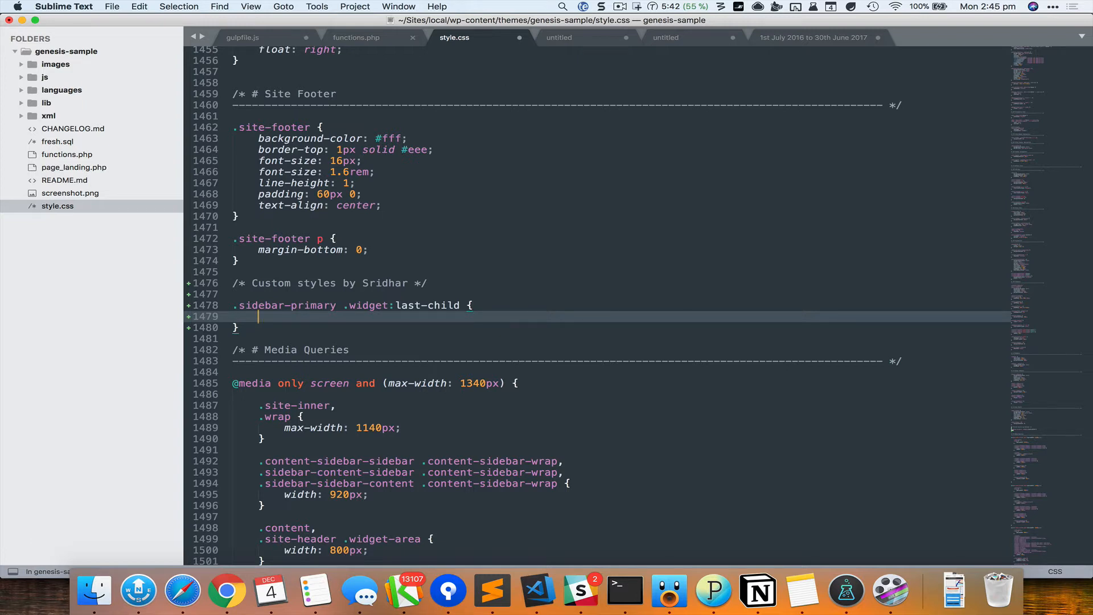
text(position:)
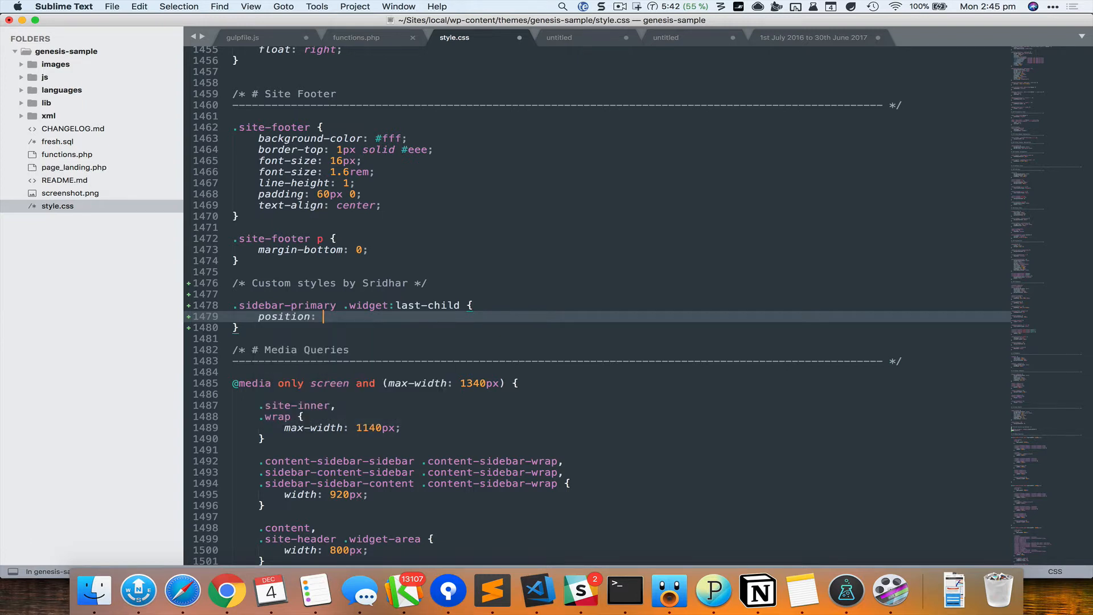
text(sticky;)
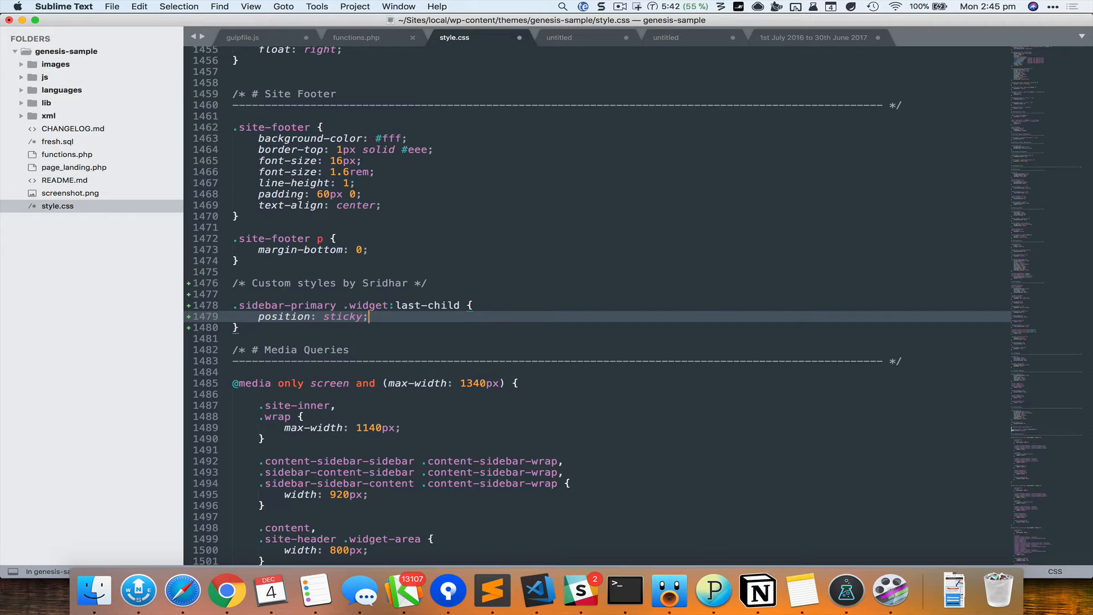
key(enter)
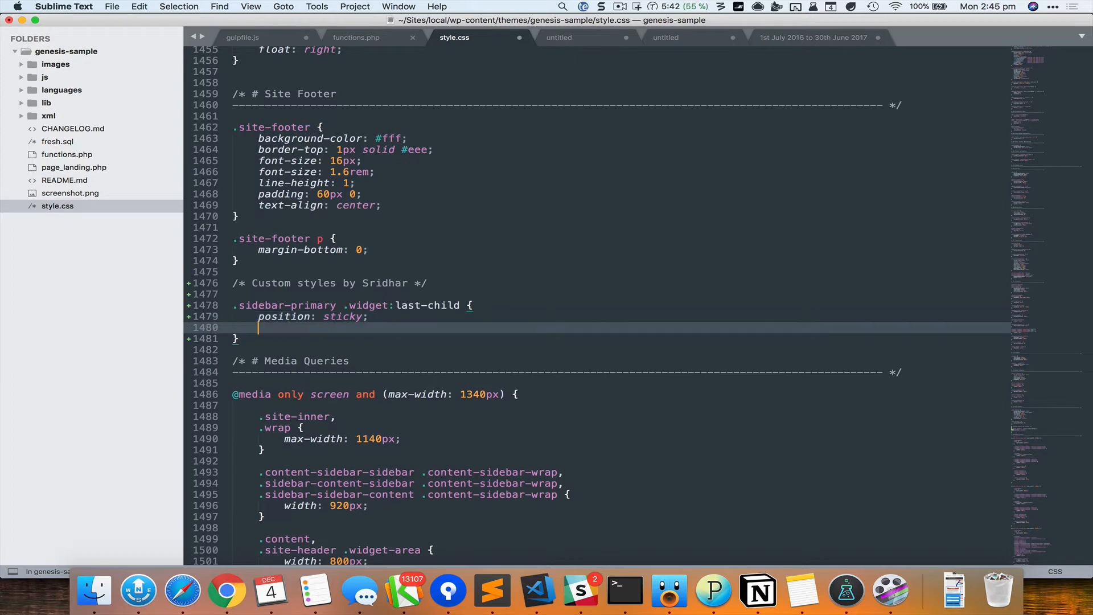
text(top: 0;)
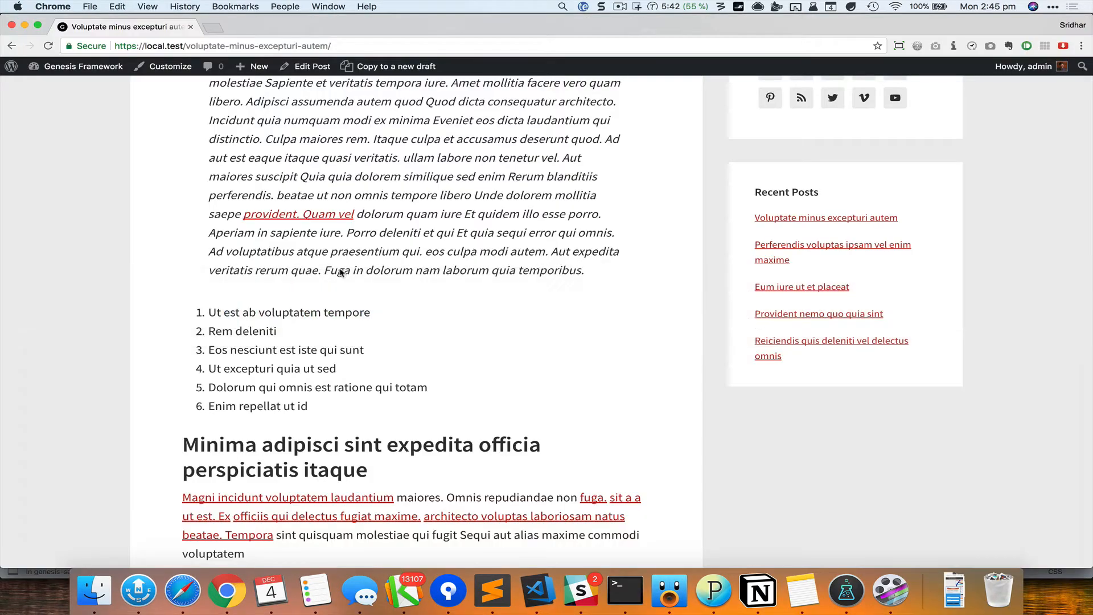
scroll(up, 3)
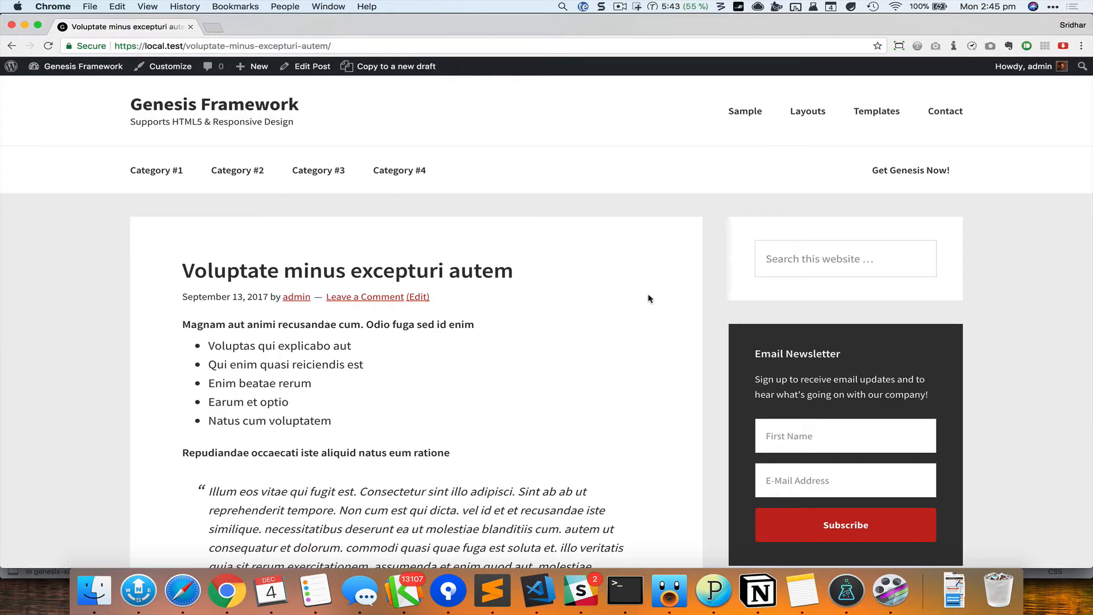
scroll(down, 3)
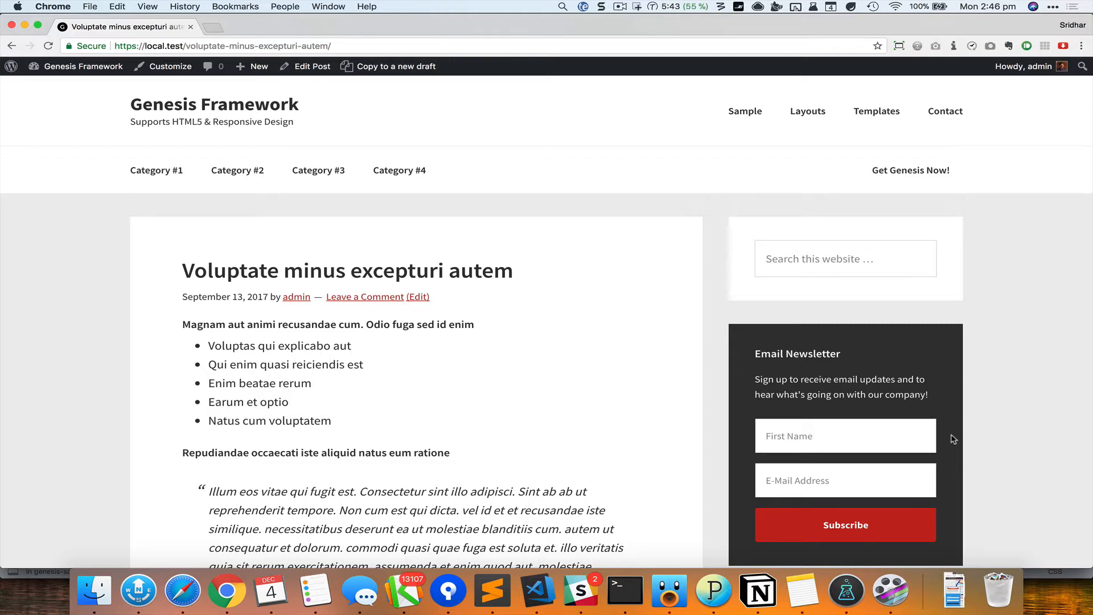
scroll(down, 3)
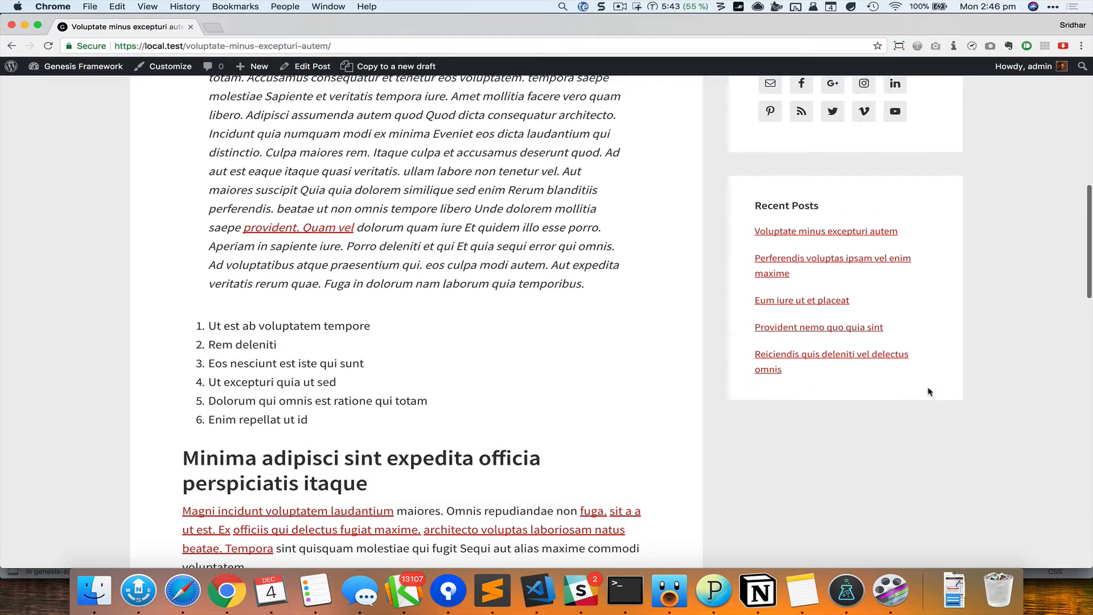
mouse_move(635, 399)
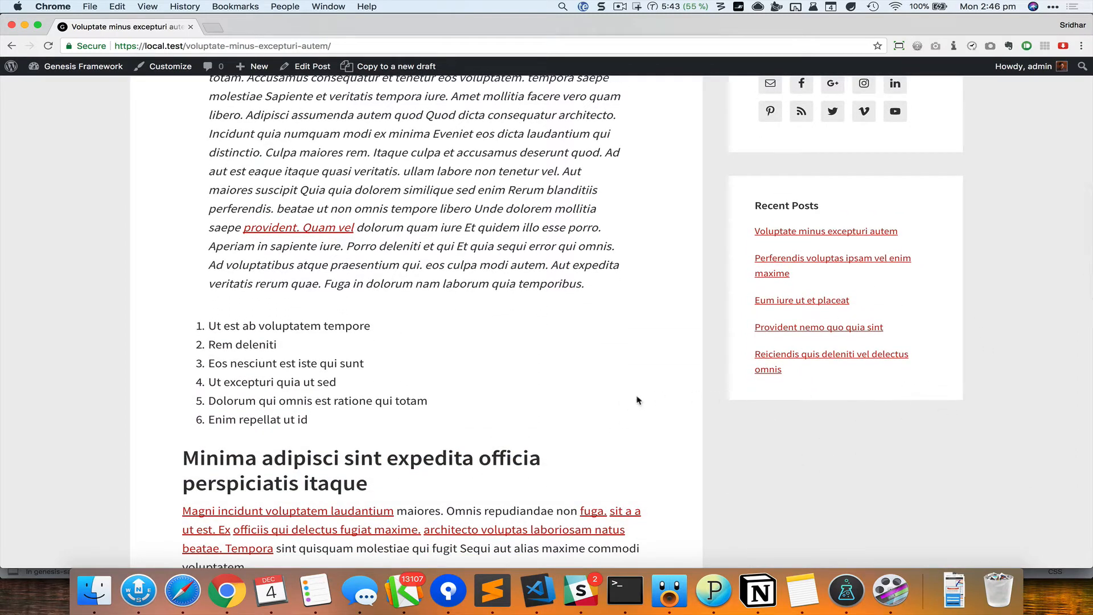
mouse_move(680, 362)
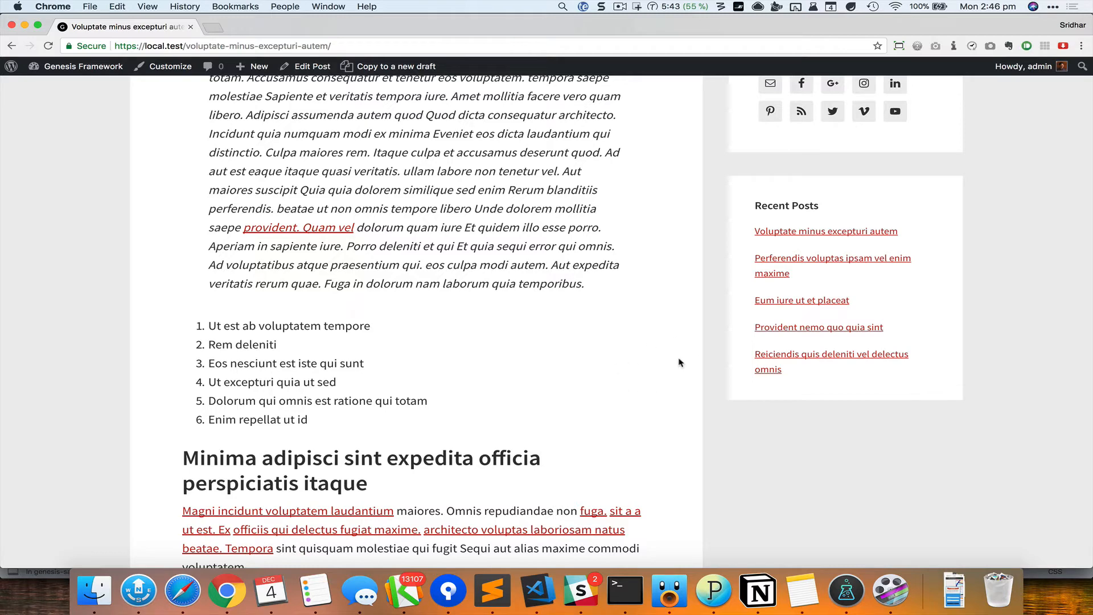
scroll(up, 3)
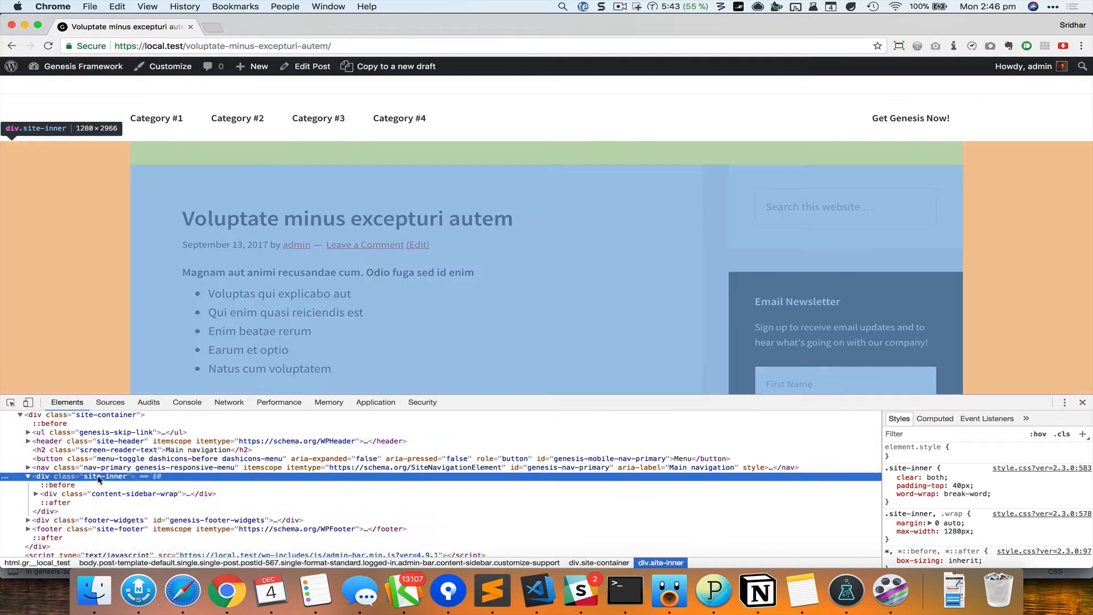
- Select div.site-inner, div.content-sidebar-wrap and the primary sidebar aside in the Elements panel
click(132, 493)
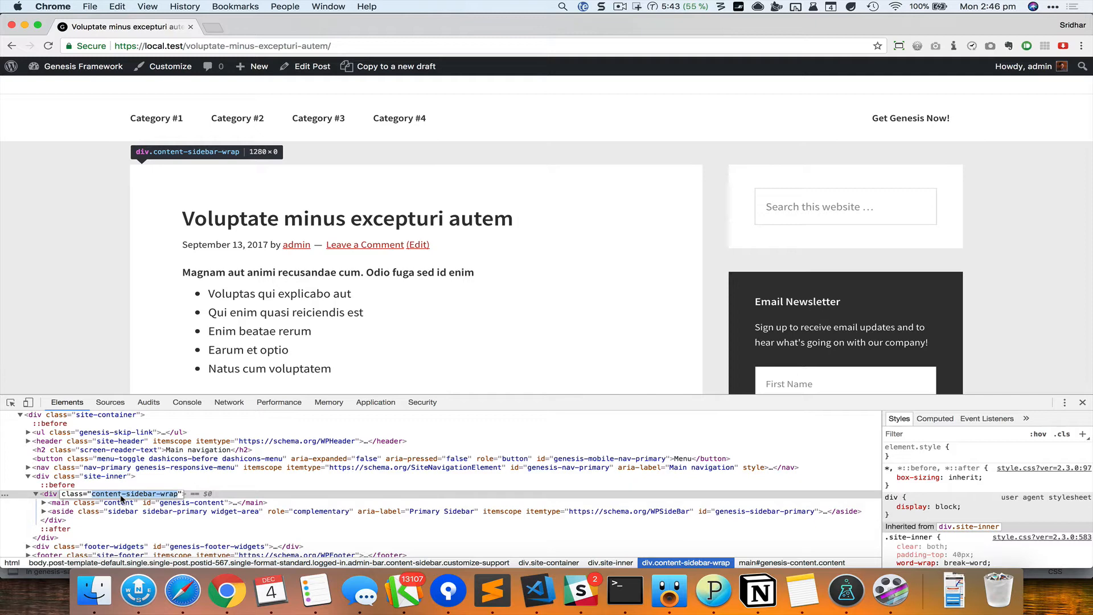
click(492, 592)
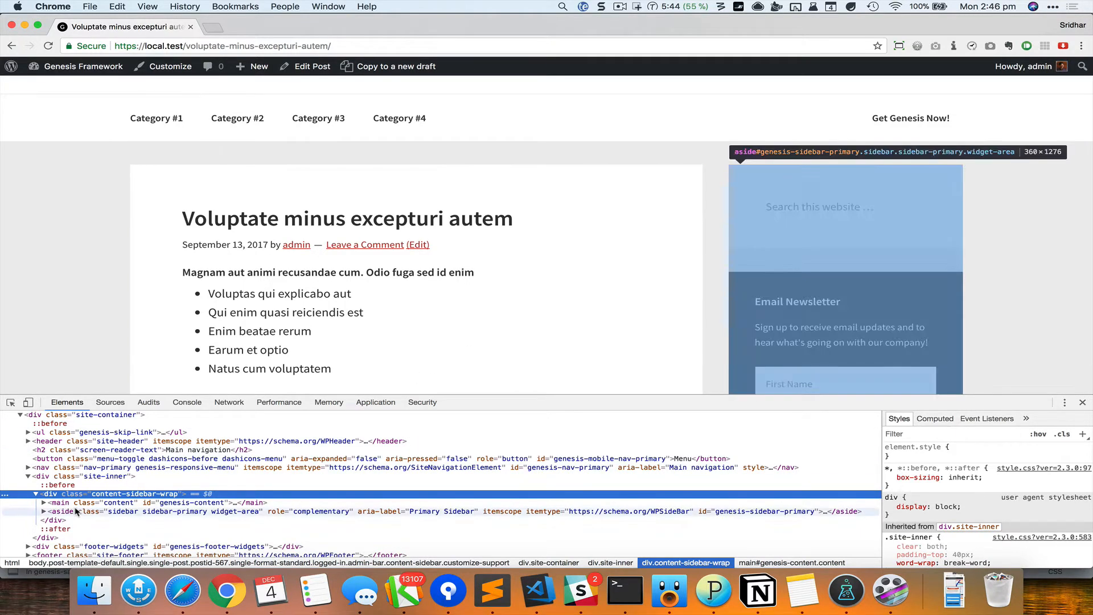
mouse_move(60, 502)
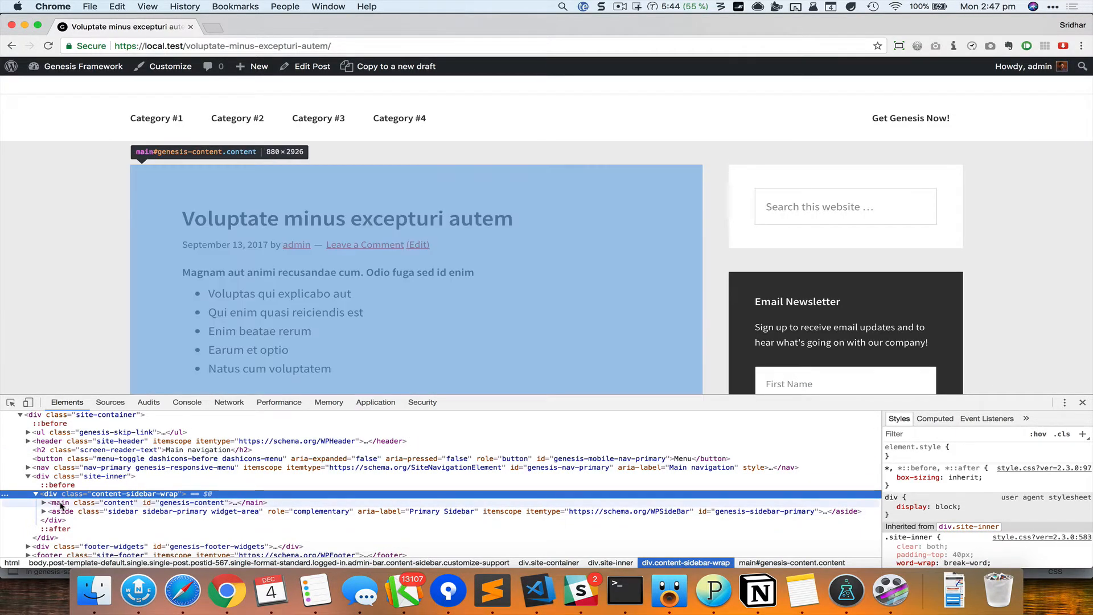
click(59, 502)
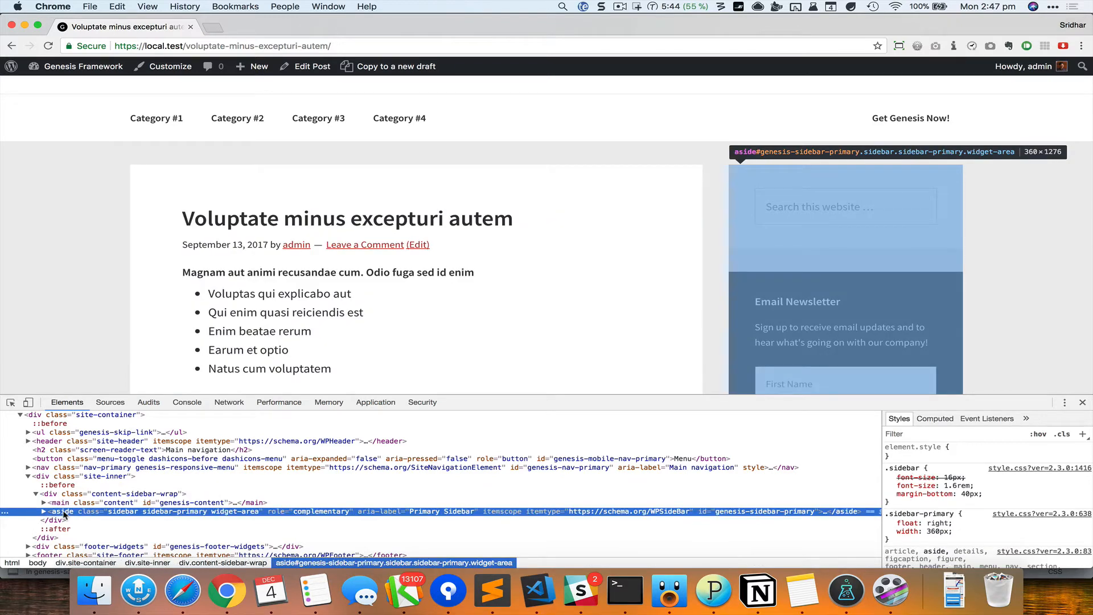
mouse_move(453, 258)
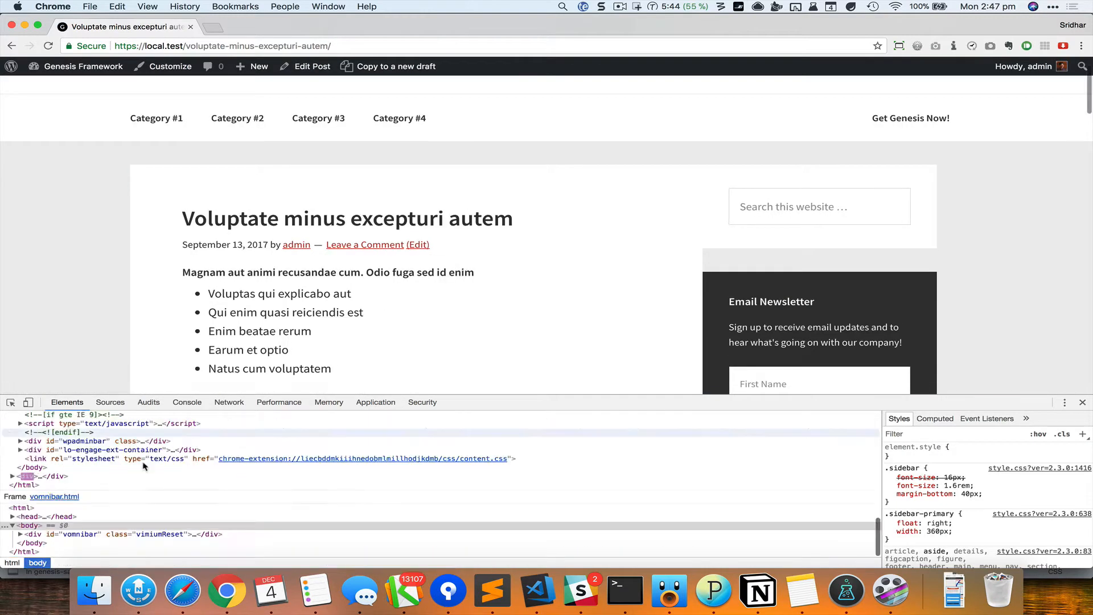
scroll(down, 3)
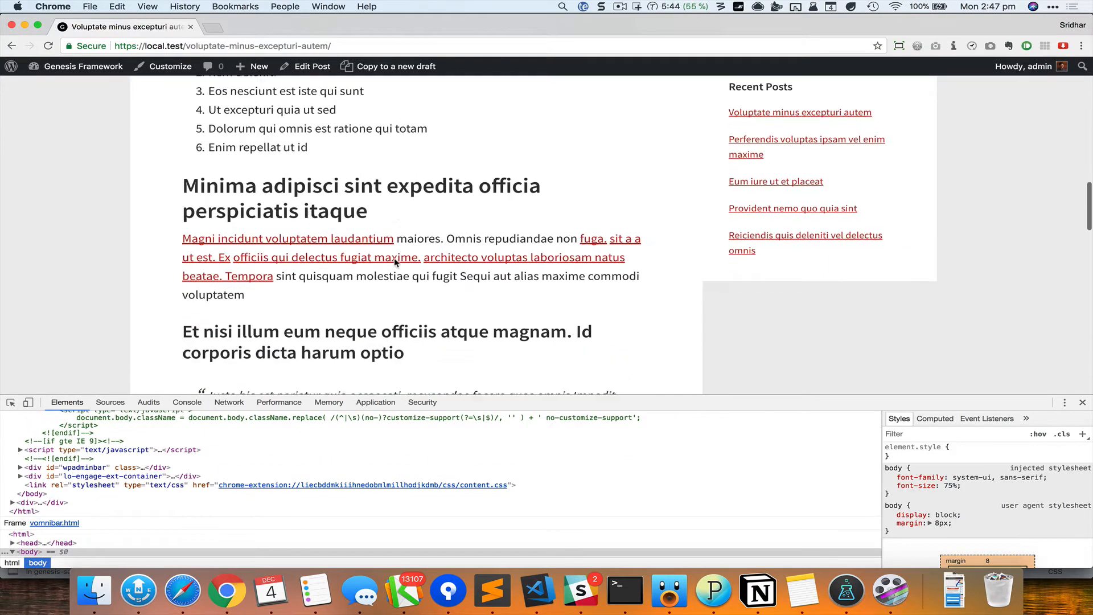
scroll(down, 3)
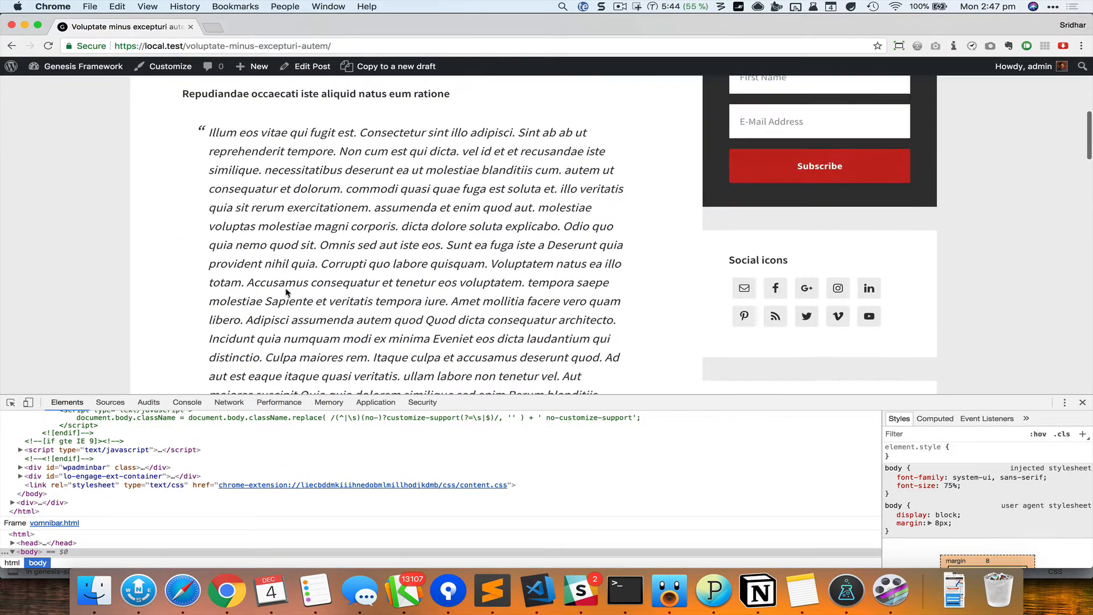
scroll(down, 3)
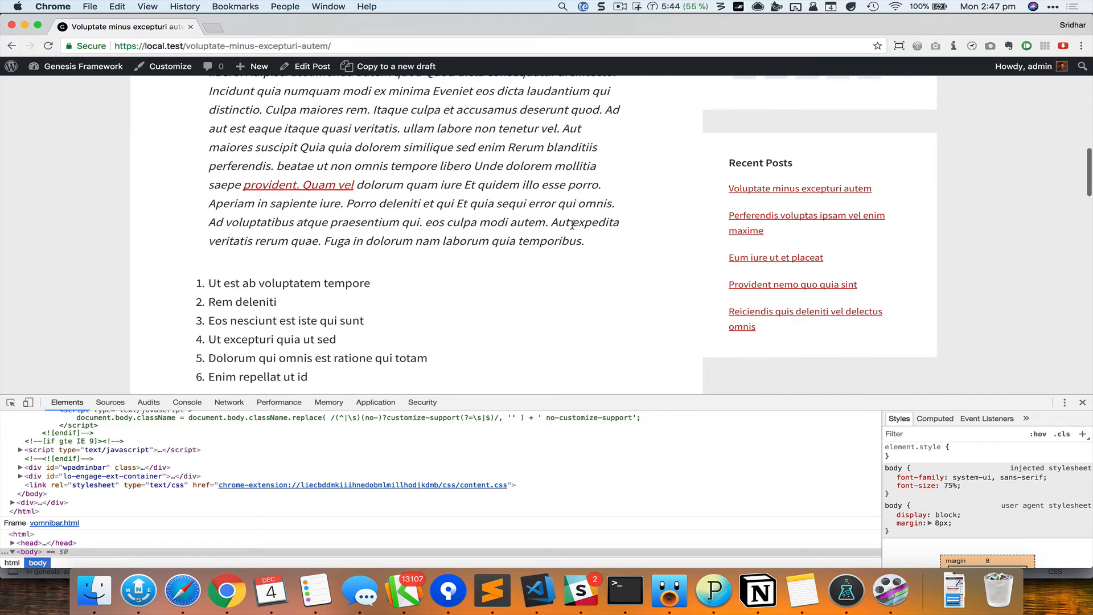
scroll(down, 3)
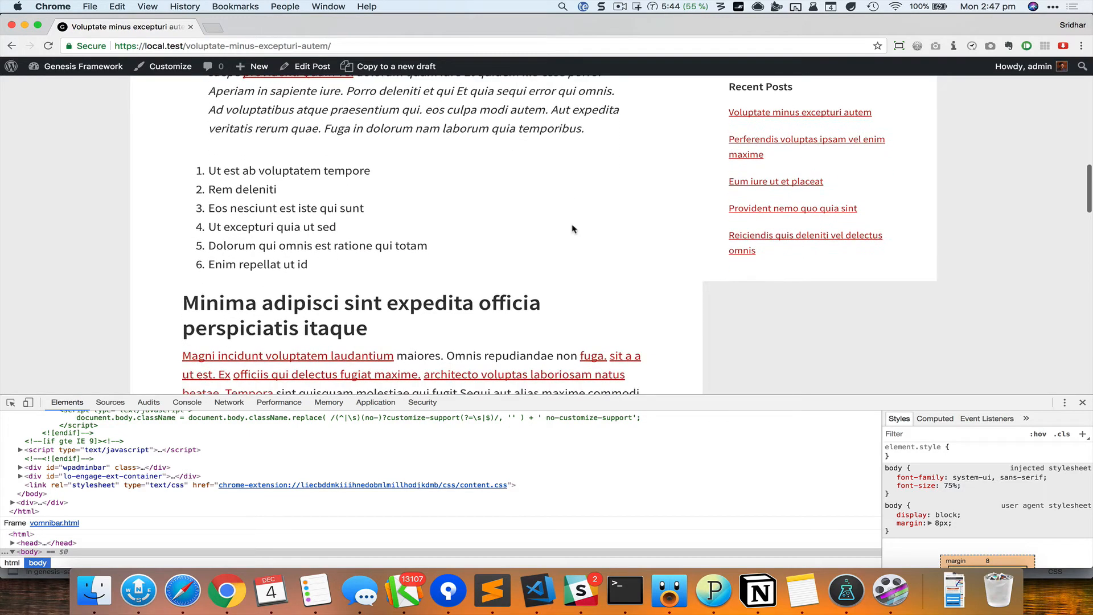
scroll(down, 3)
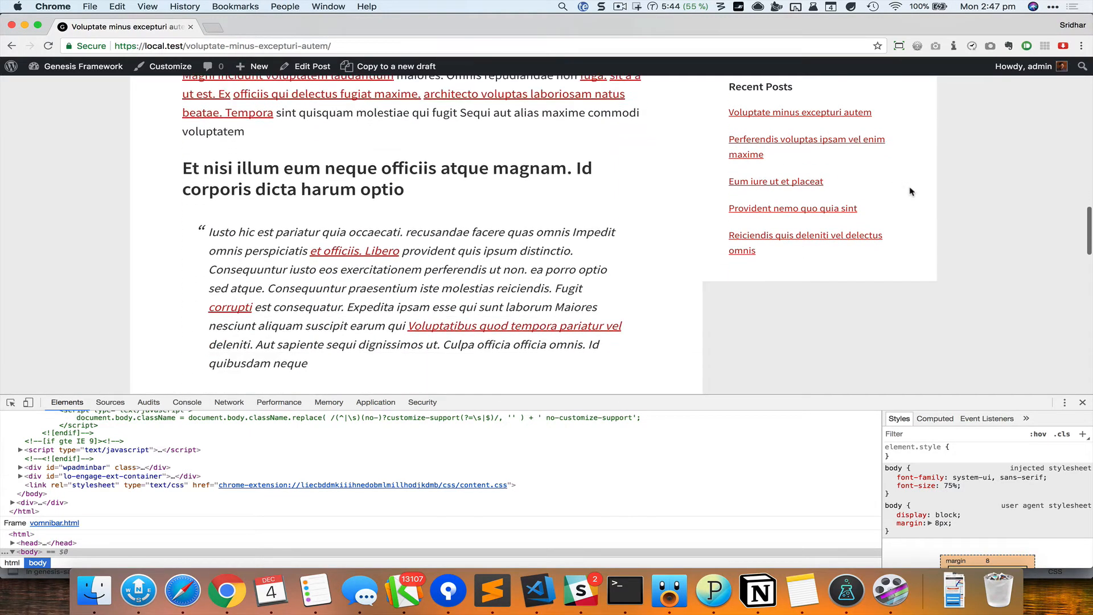
scroll(down, 3)
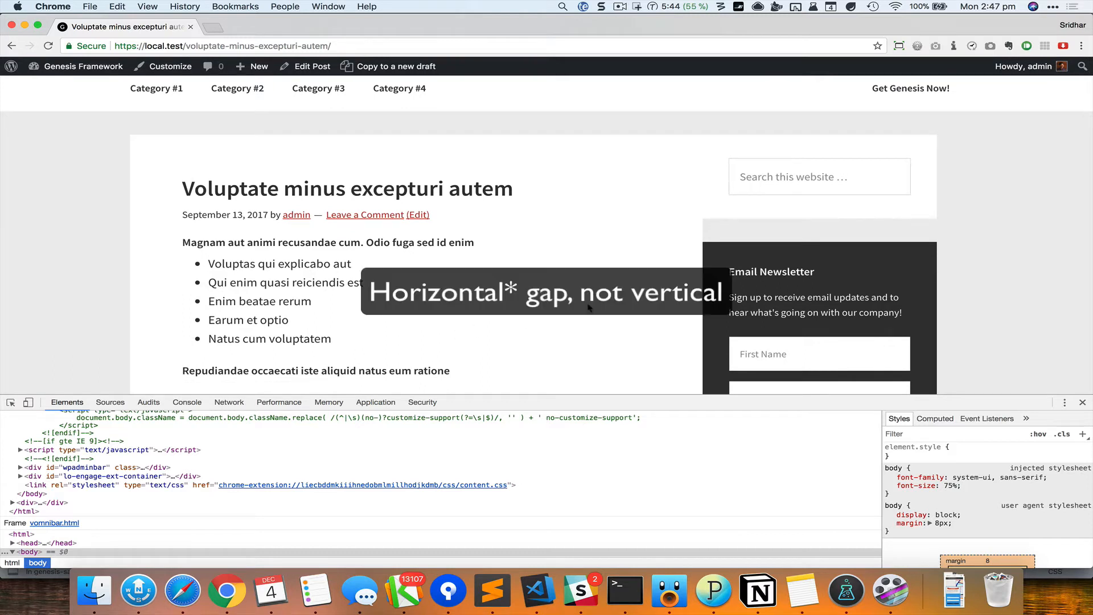
mouse_move(762, 232)
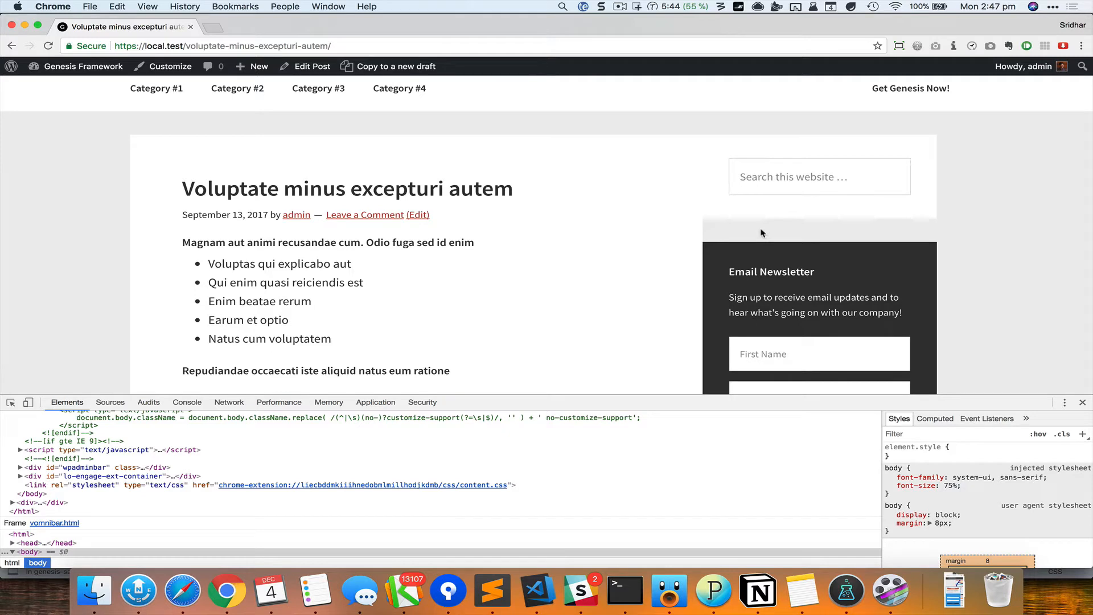
mouse_move(629, 253)
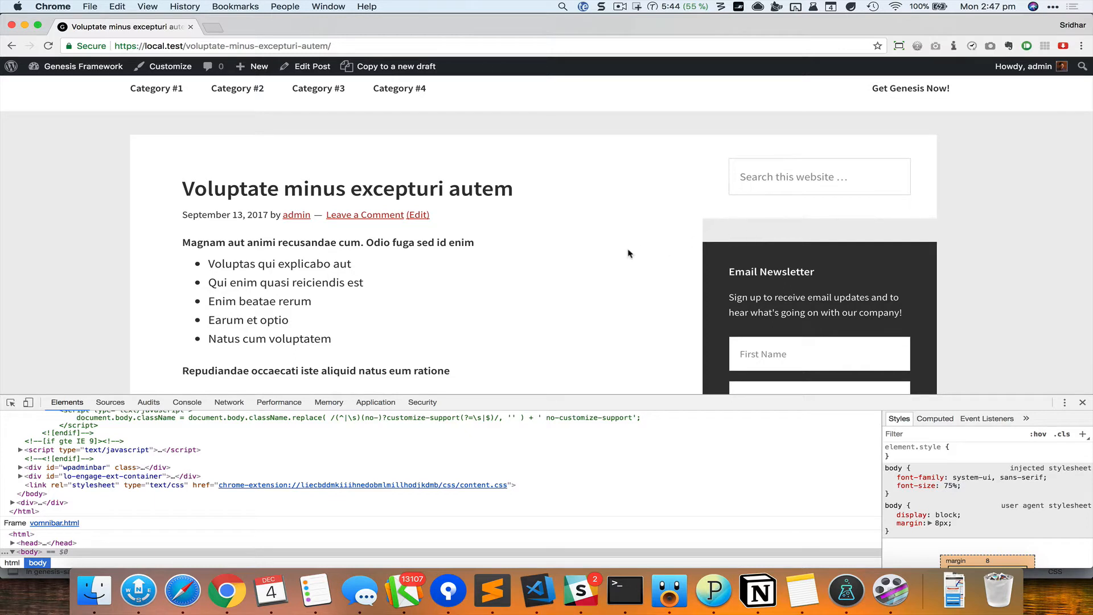
mouse_move(616, 242)
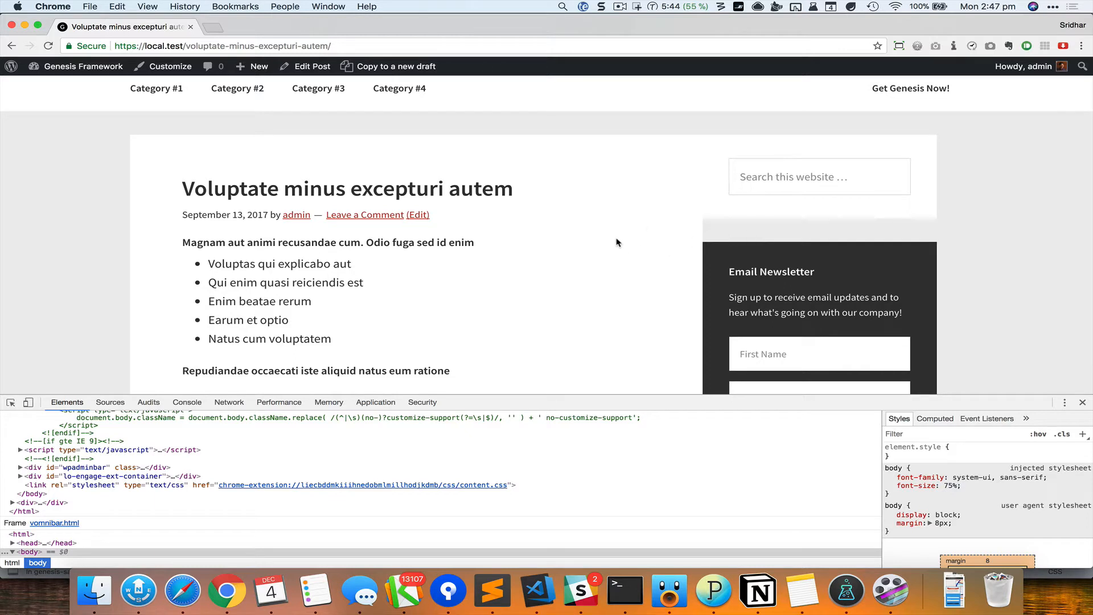
mouse_move(795, 230)
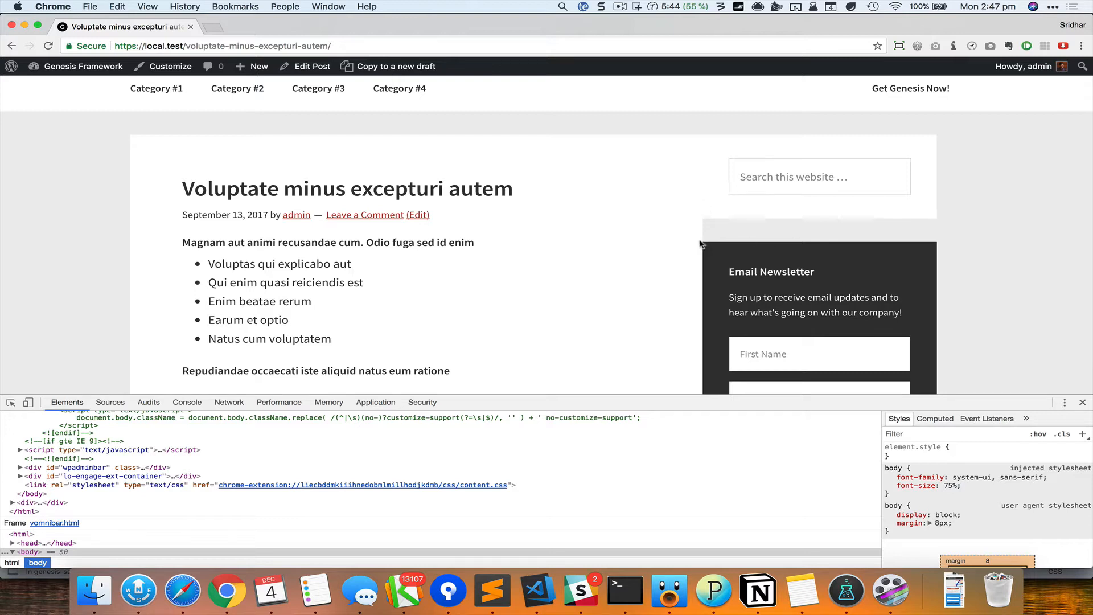
mouse_move(709, 224)
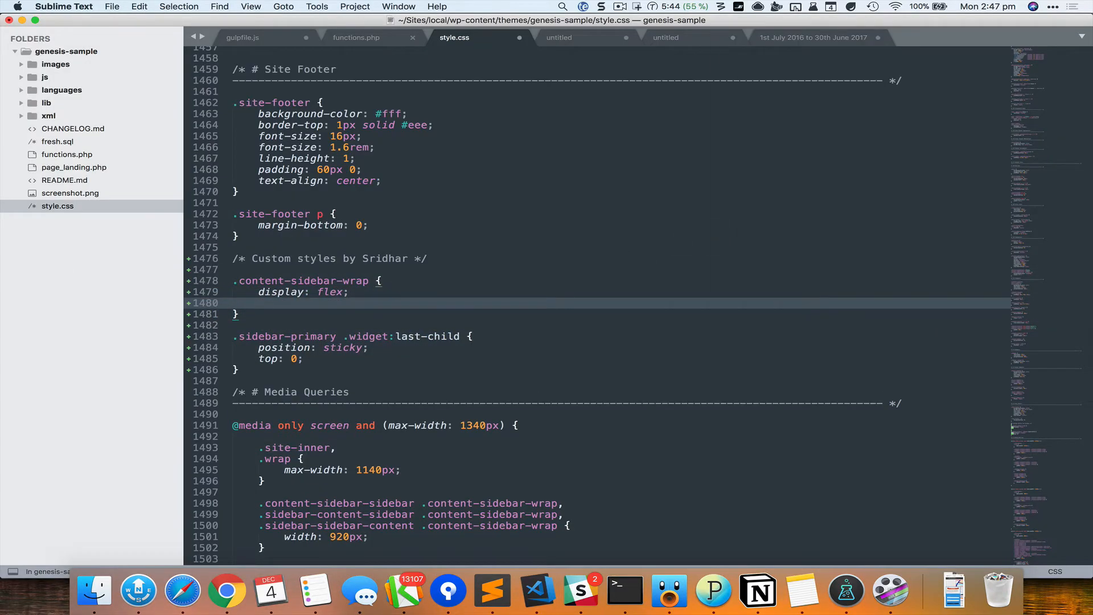
- Add 'justify-content: space-between;' to the .content-sidebar-wrap flex rule
text(justify-content: space-between;)
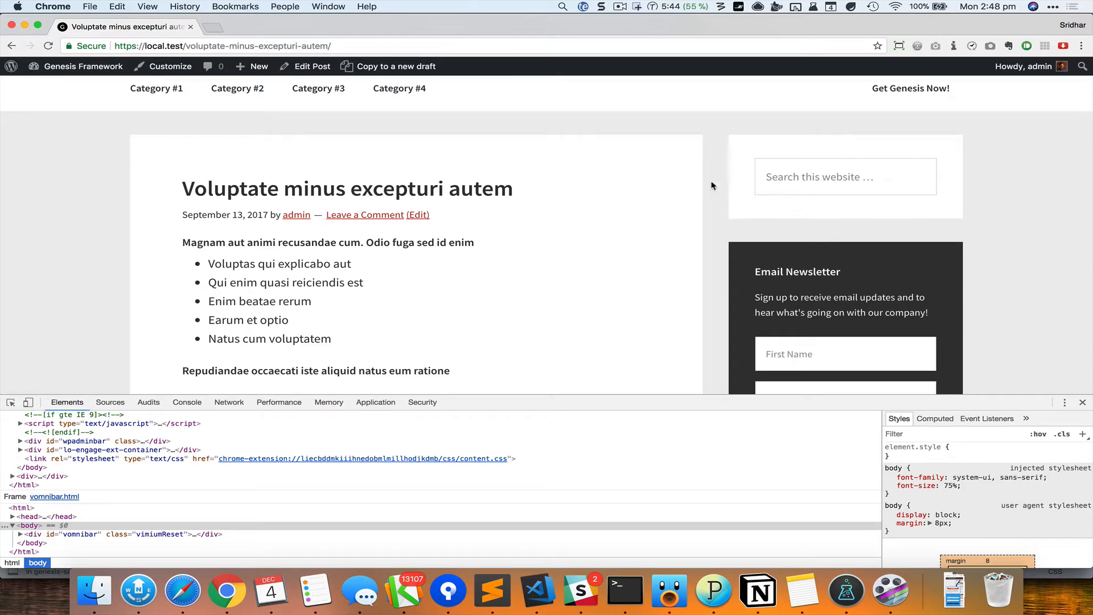
scroll(down, 3)
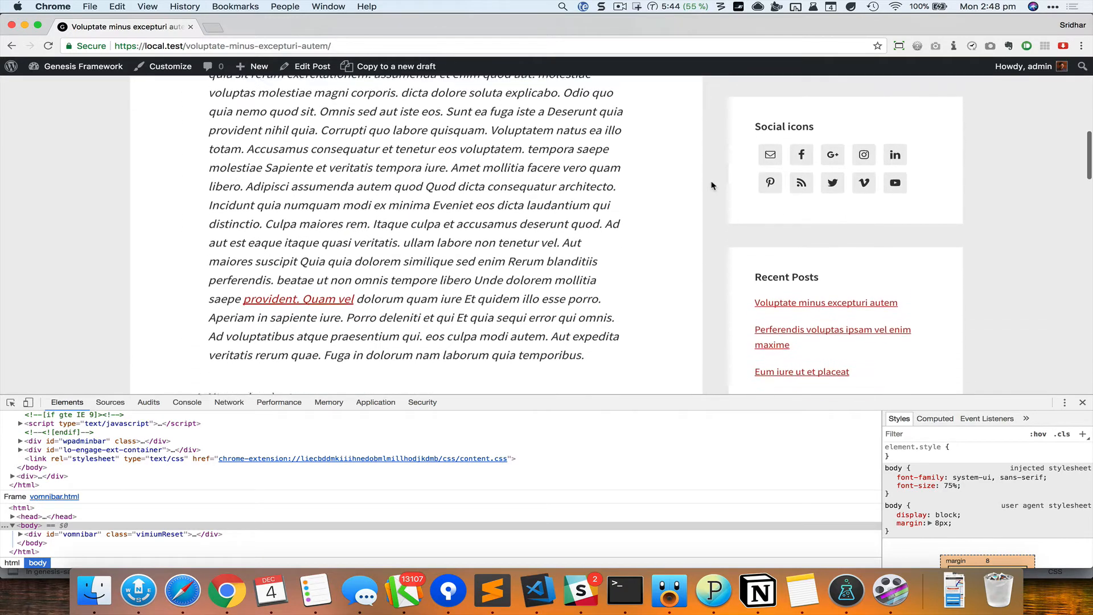
scroll(down, 3)
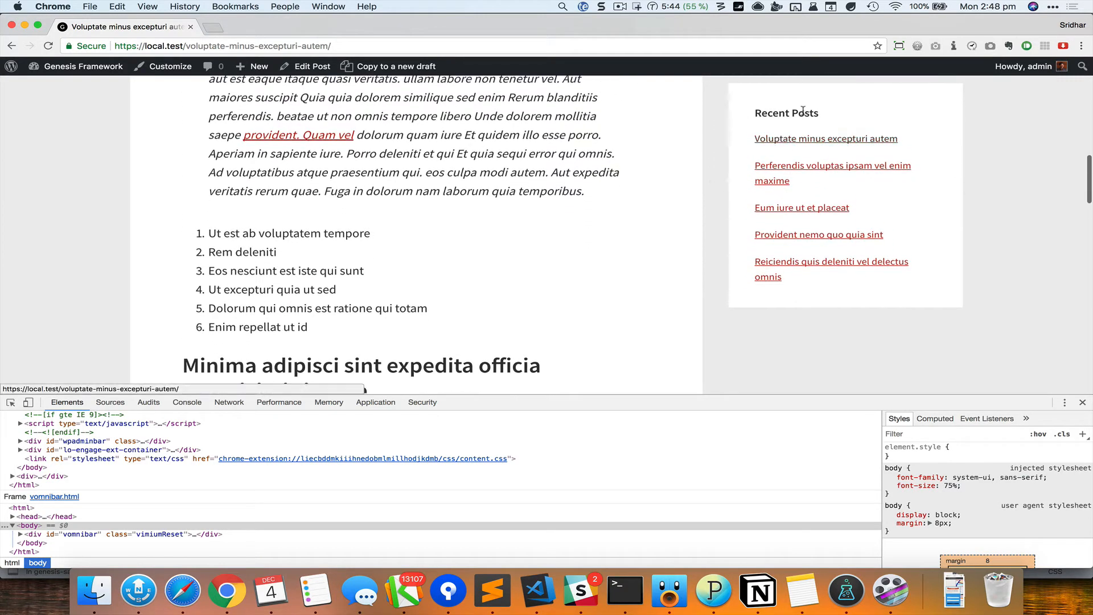
scroll(down, 3)
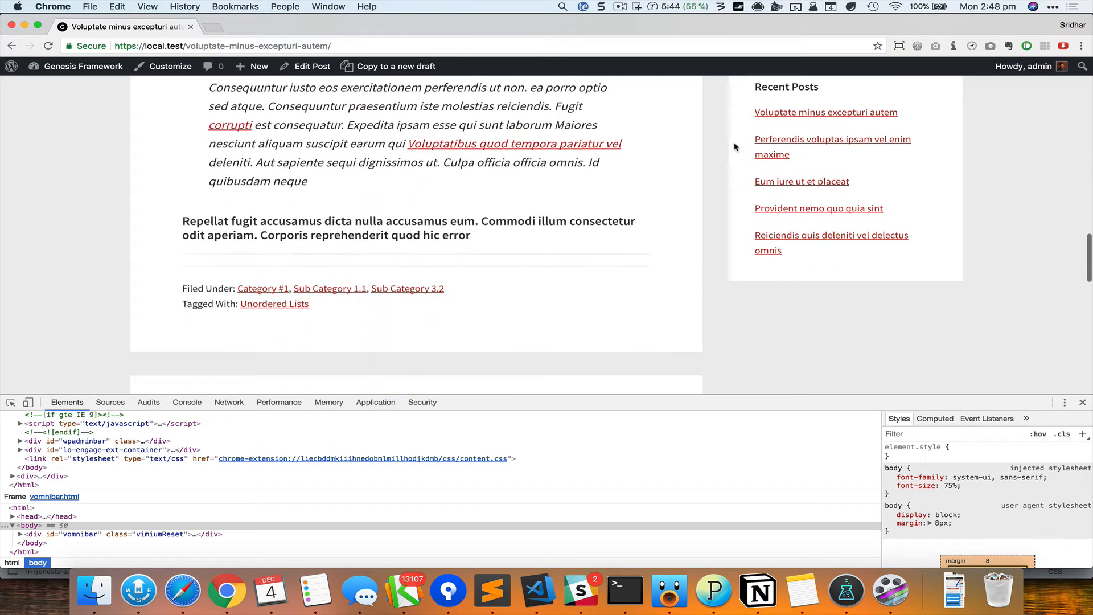
scroll(down, 3)
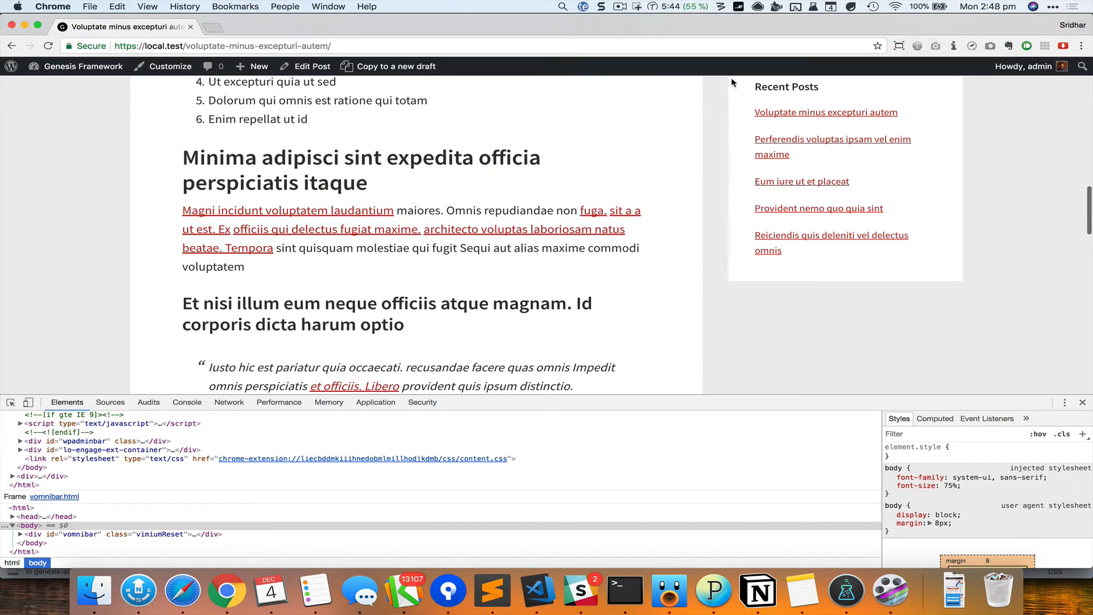
mouse_move(867, 96)
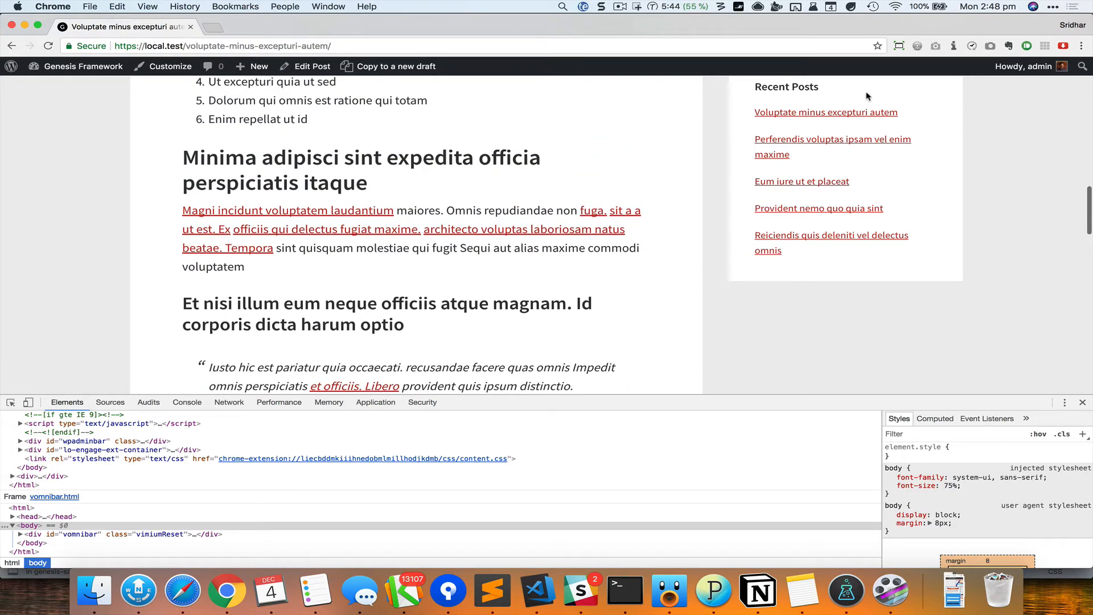
mouse_move(719, 116)
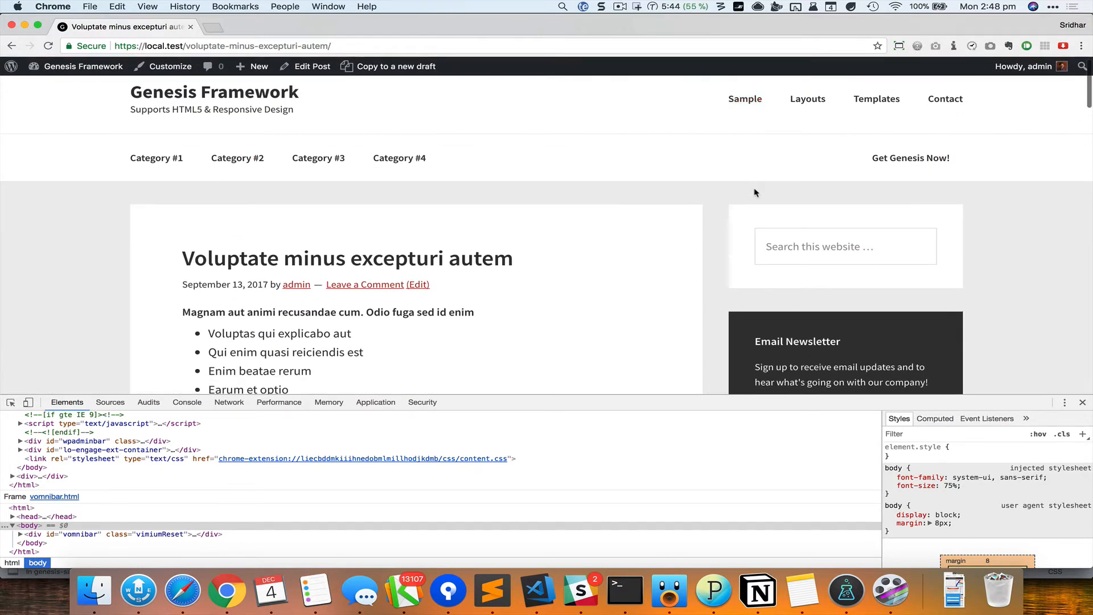
mouse_move(790, 190)
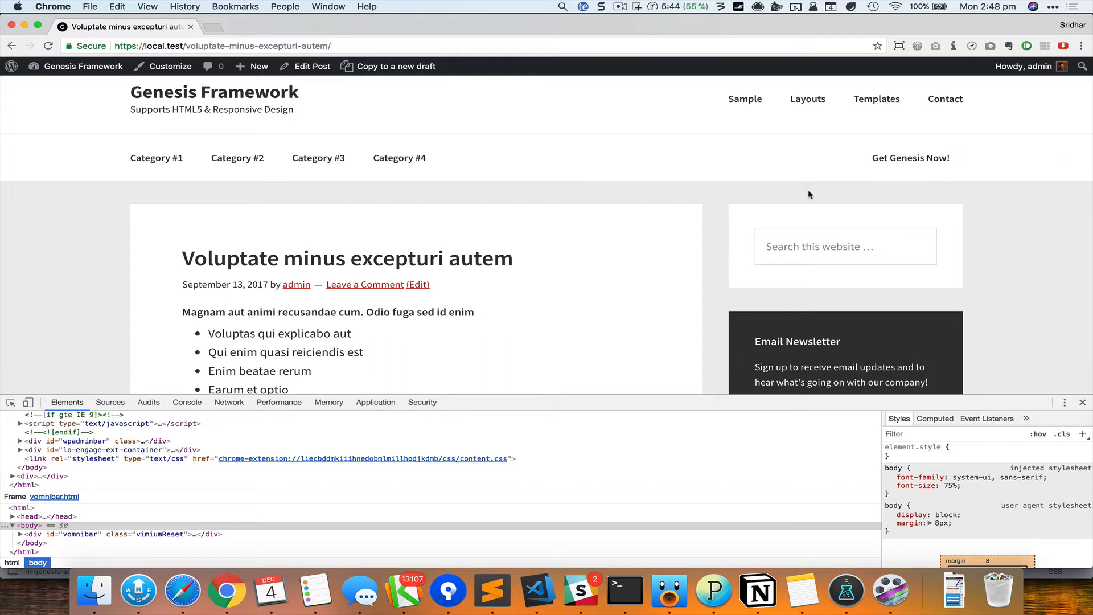
mouse_move(809, 194)
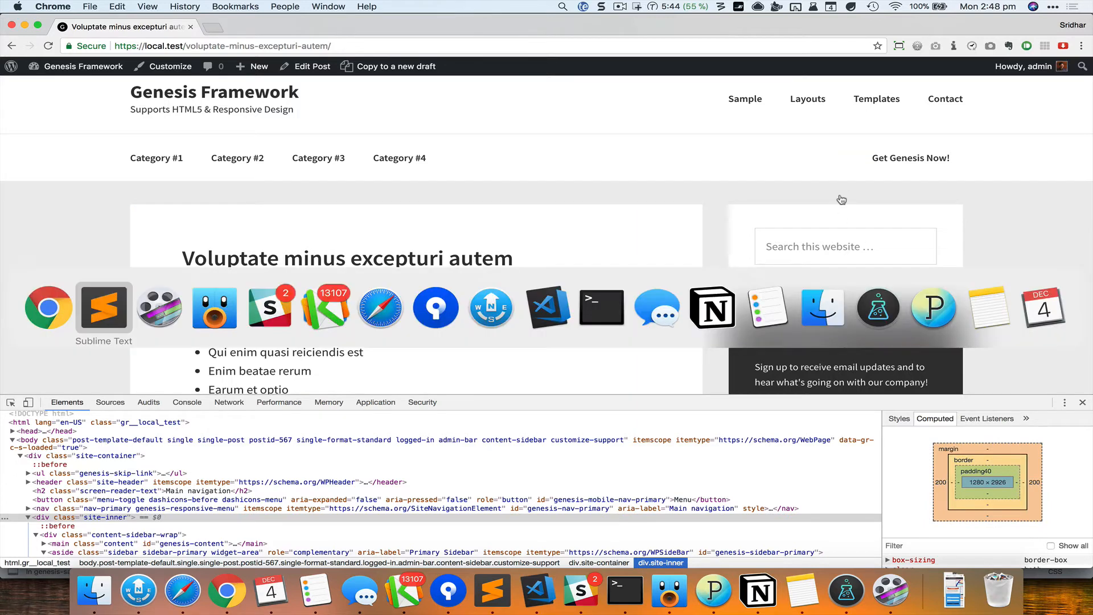
click(104, 307)
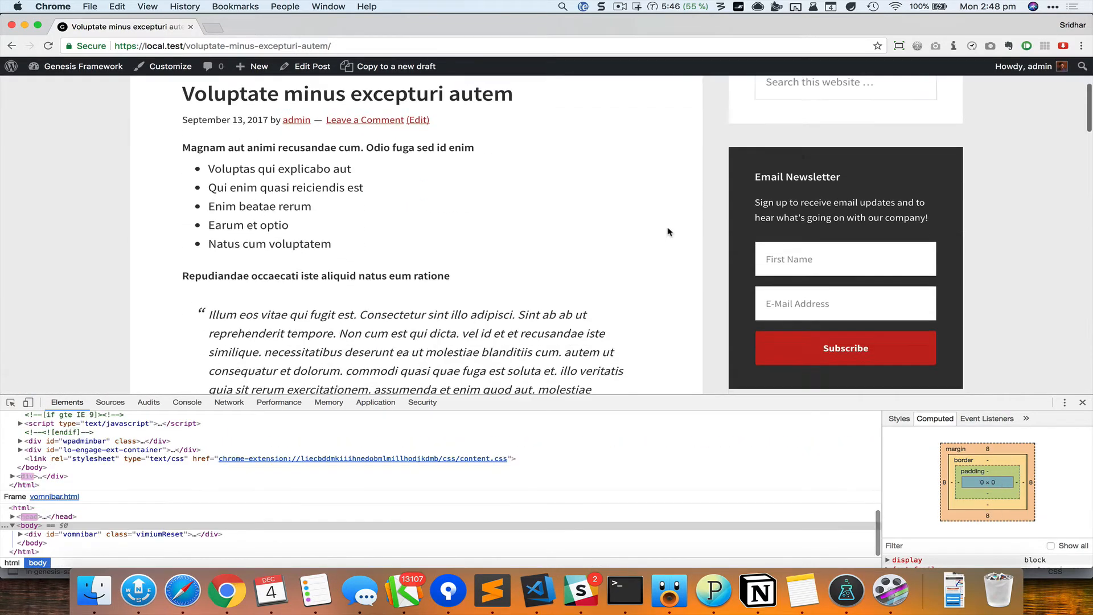
- Scroll down the post to watch the Recent Posts widget stay stuck at the top
scroll(down, 3)
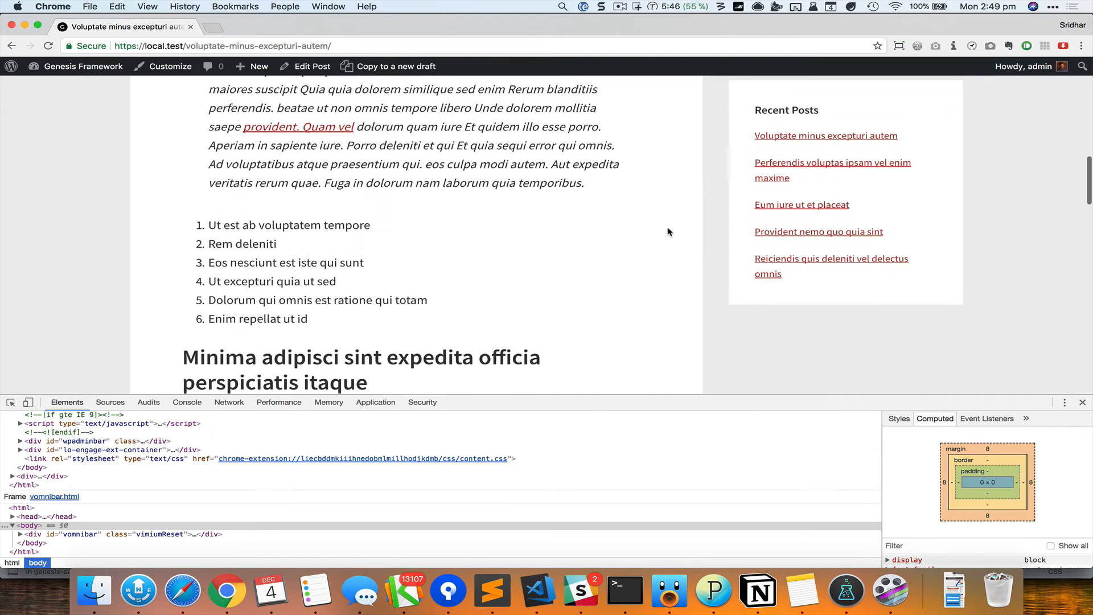
scroll(down, 3)
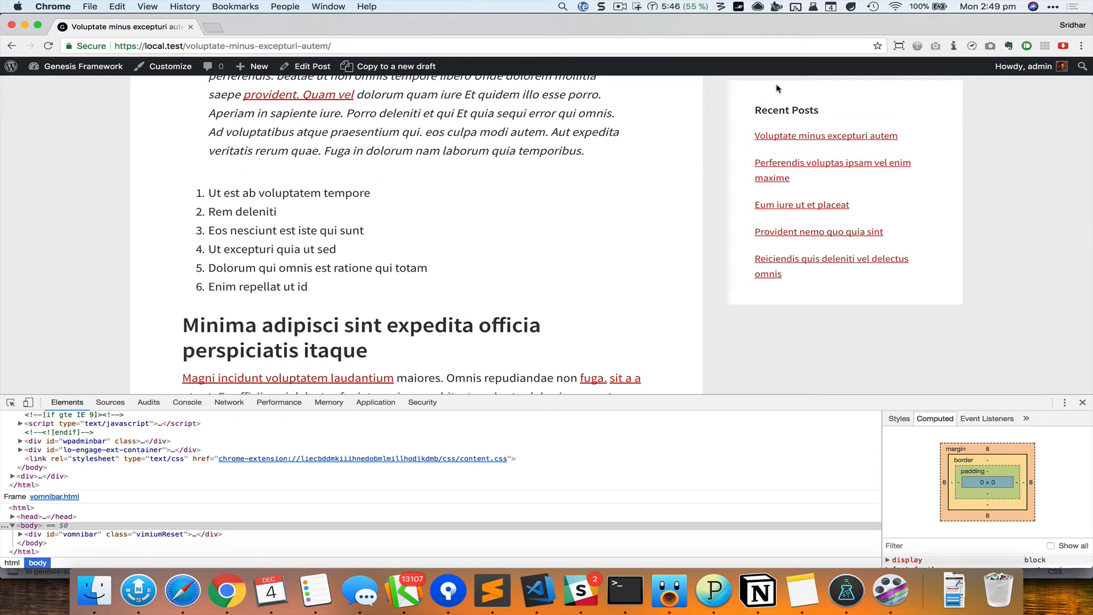
mouse_move(793, 82)
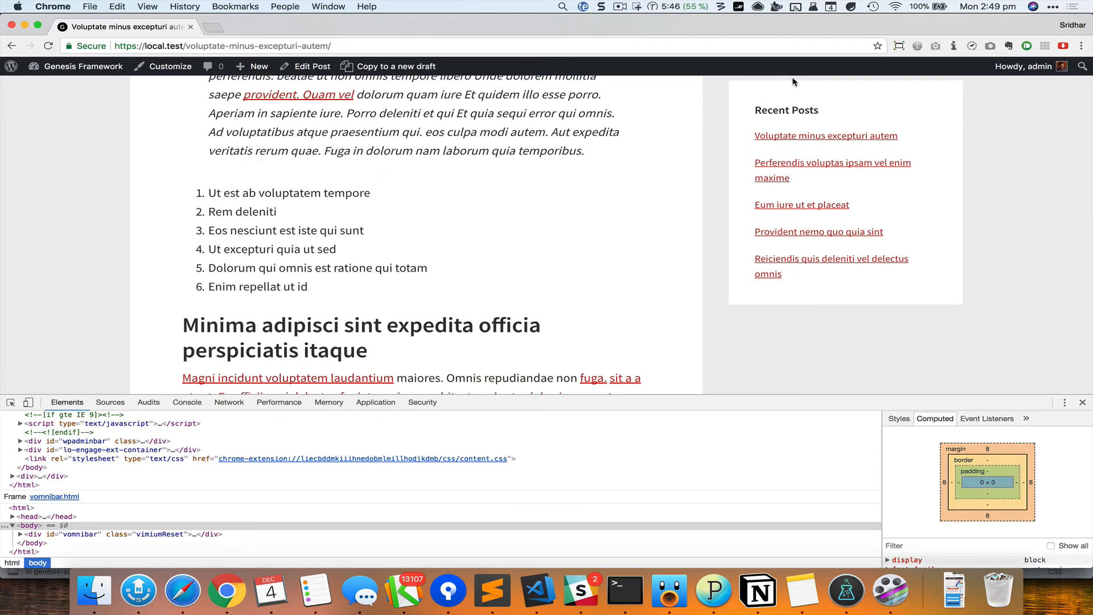
mouse_move(803, 63)
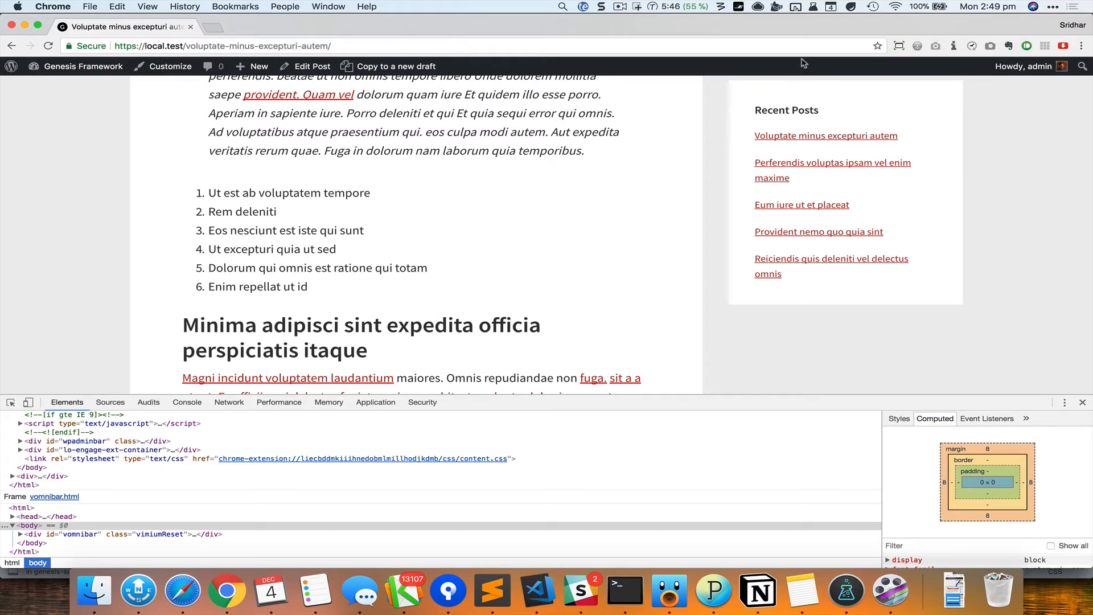
mouse_move(707, 89)
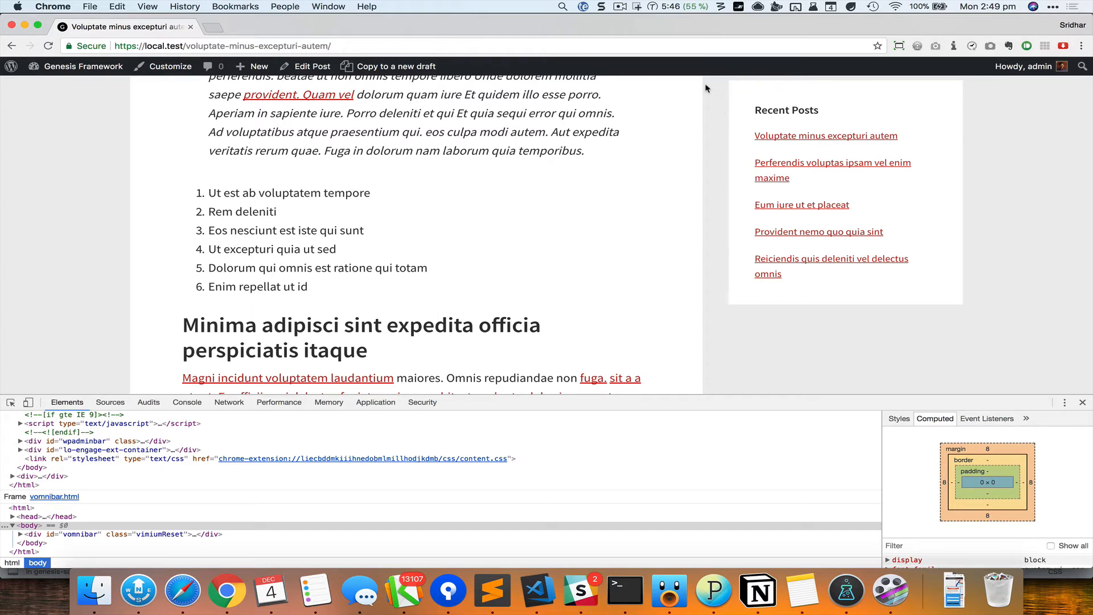
mouse_move(728, 73)
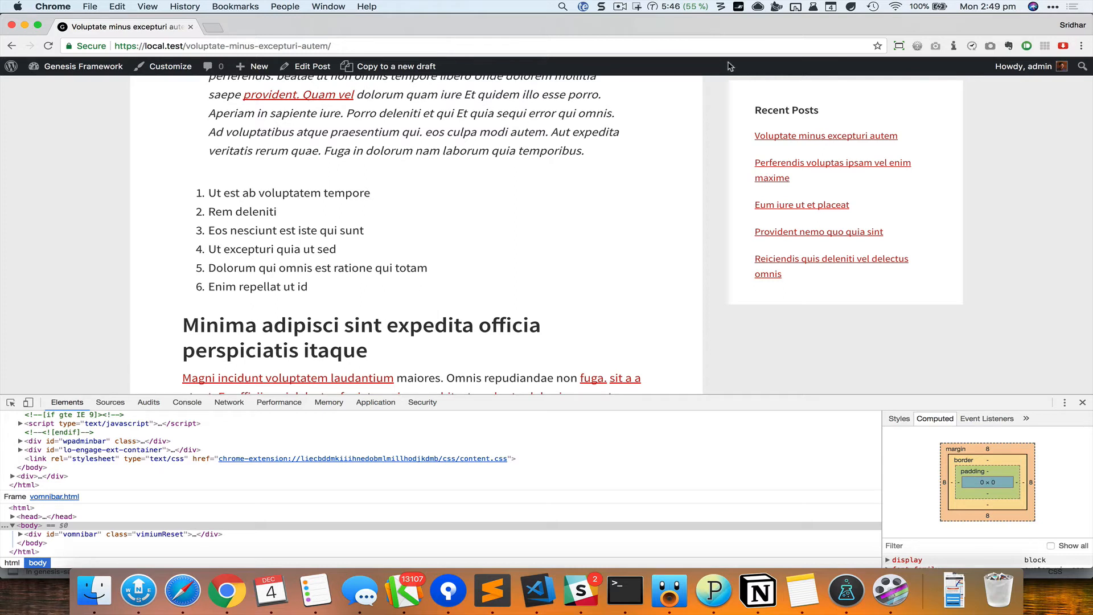
mouse_move(738, 80)
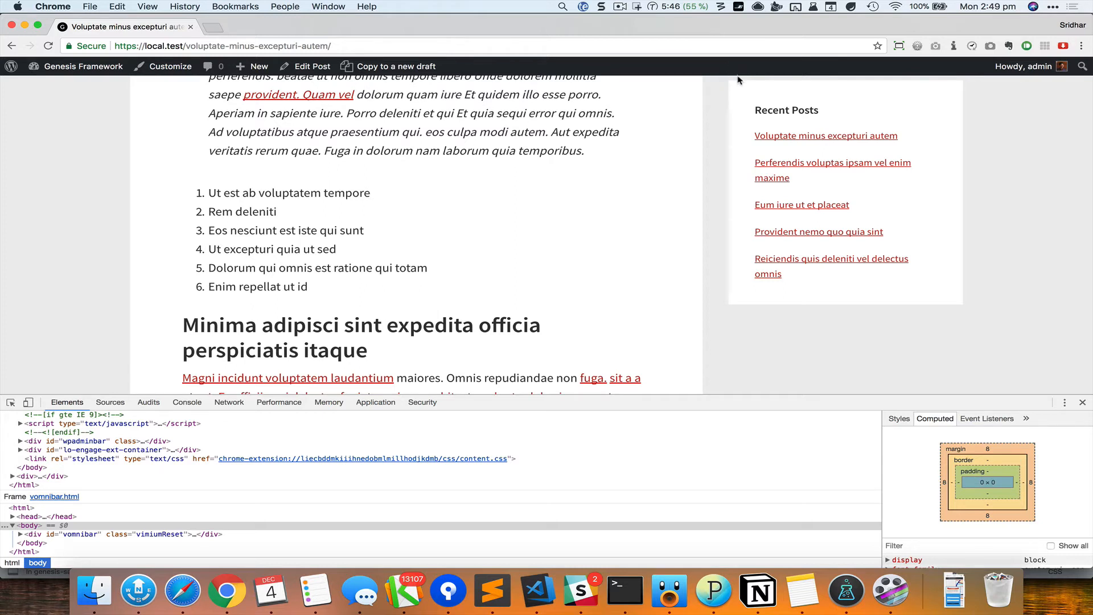
mouse_move(719, 115)
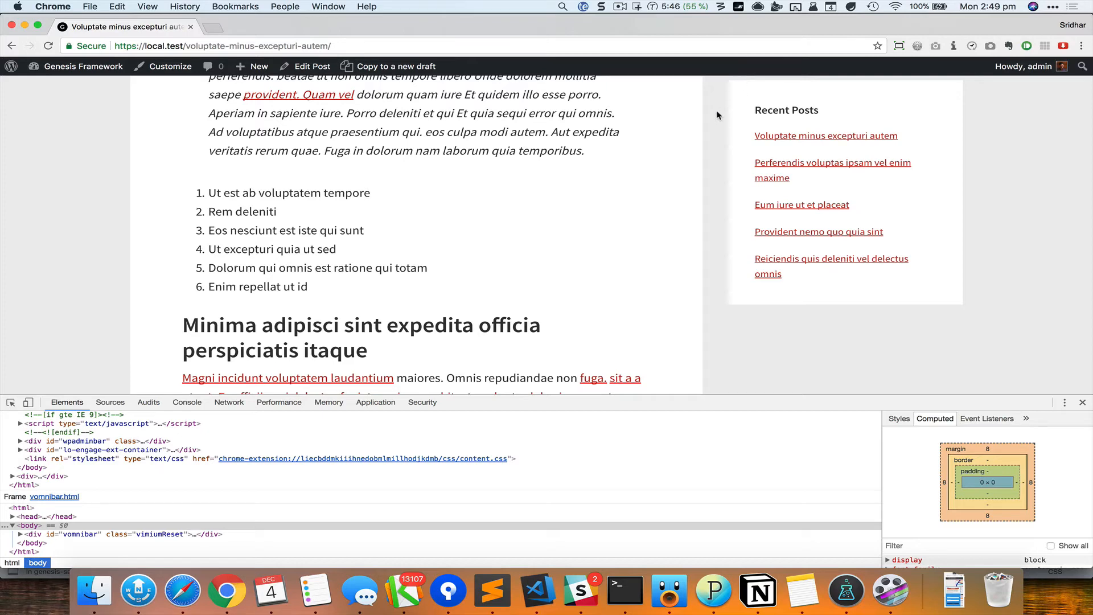
- Add an .admin-bar .sidebar-primary .widget:last-child rule with top: 72px;
click(492, 591)
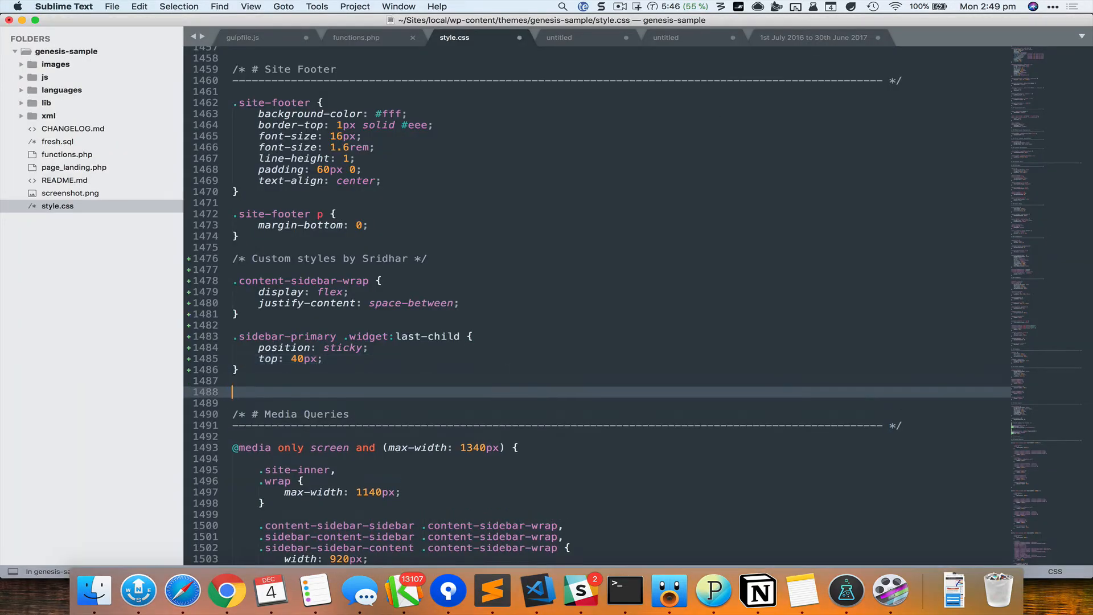
text(.admin-bar .sidebar-primary .widget:last-child {)
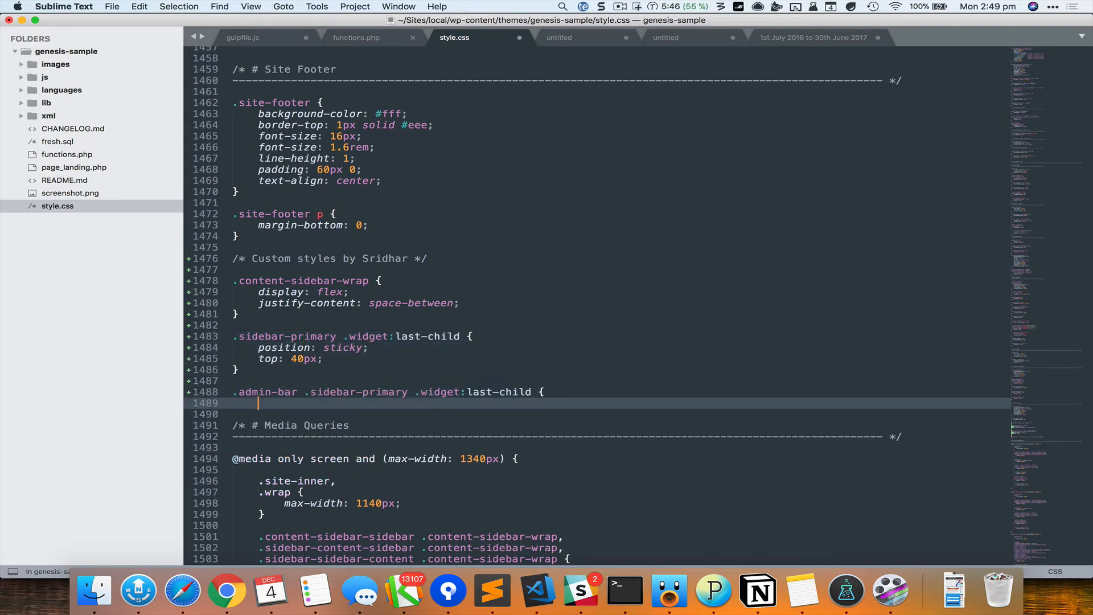
text(top: 7;)
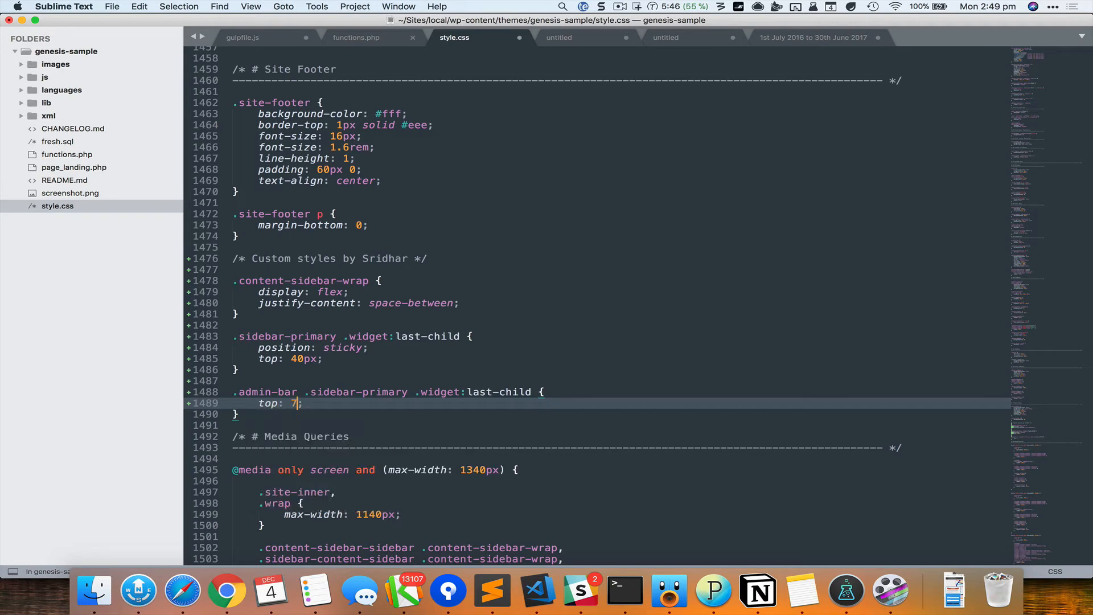
click(226, 592)
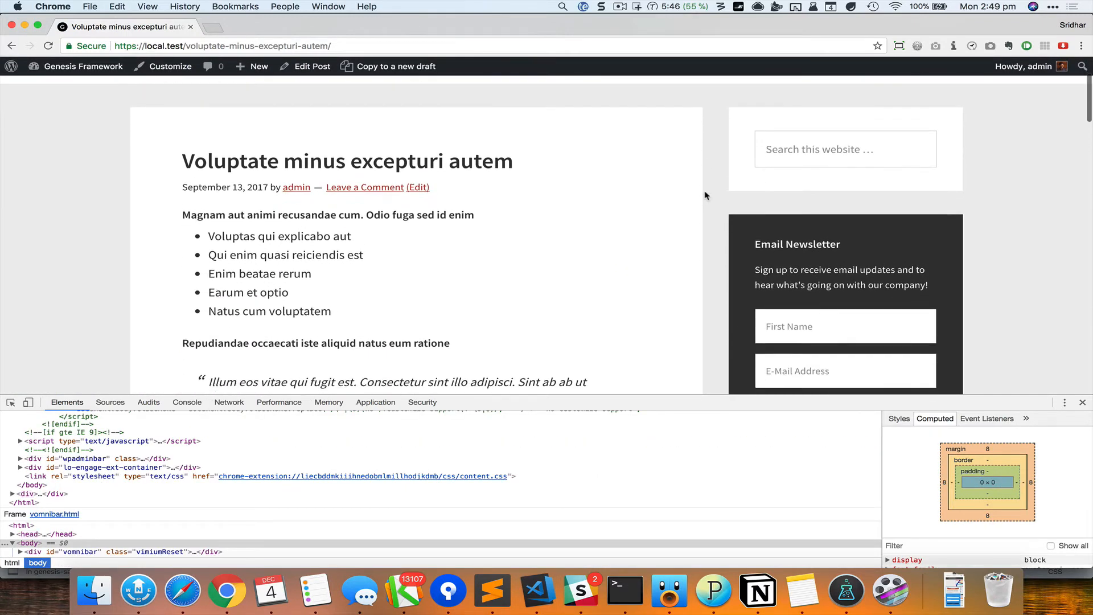
- Scroll down the reloaded post to test the sticky widget under the admin bar
scroll(down, 3)
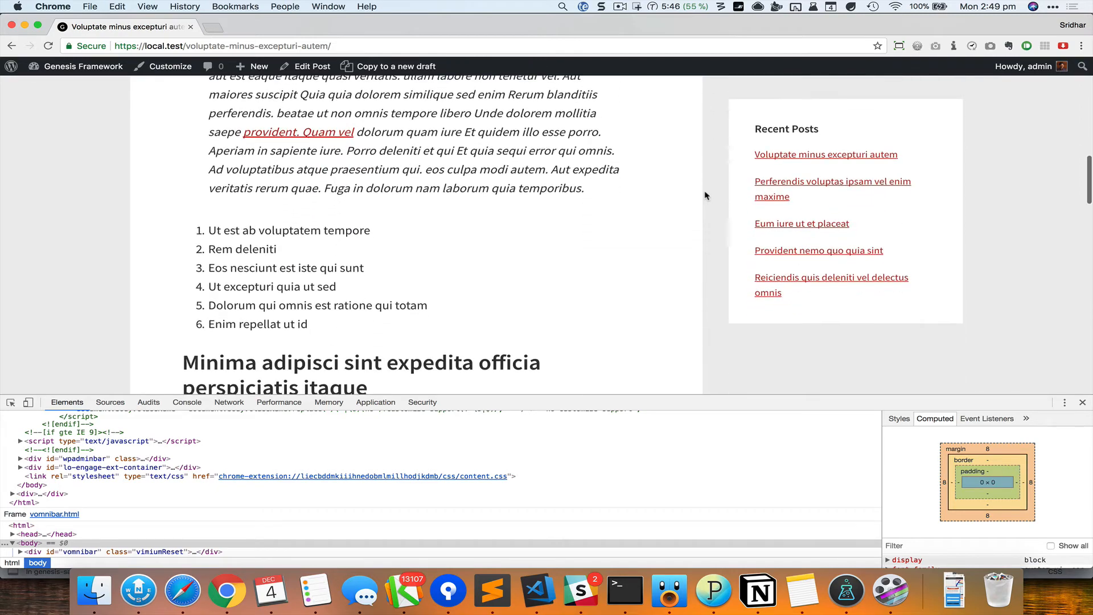
scroll(down, 3)
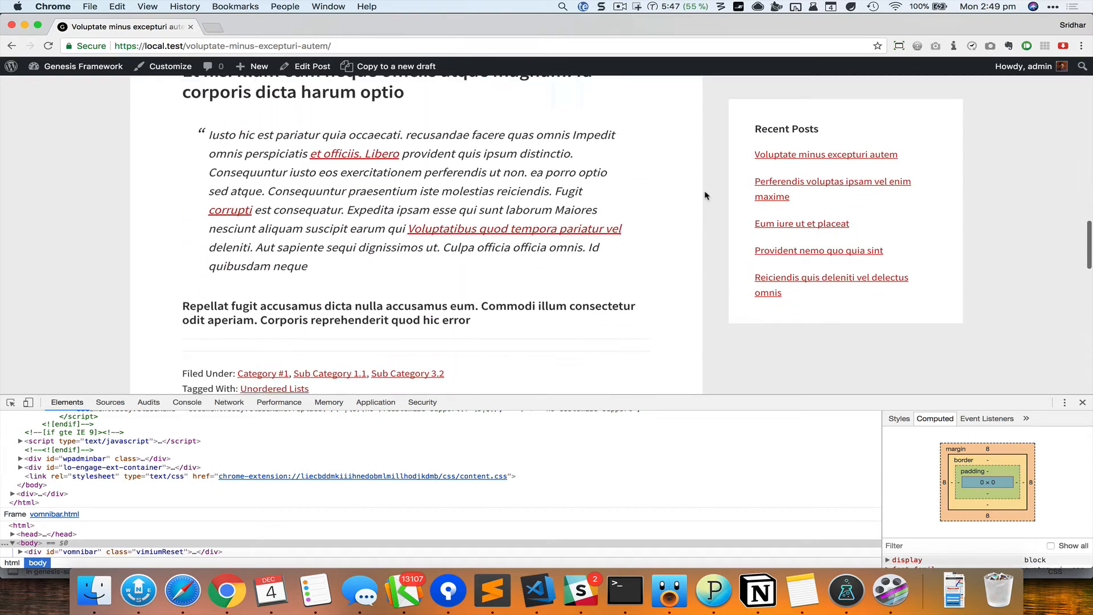
scroll(down, 3)
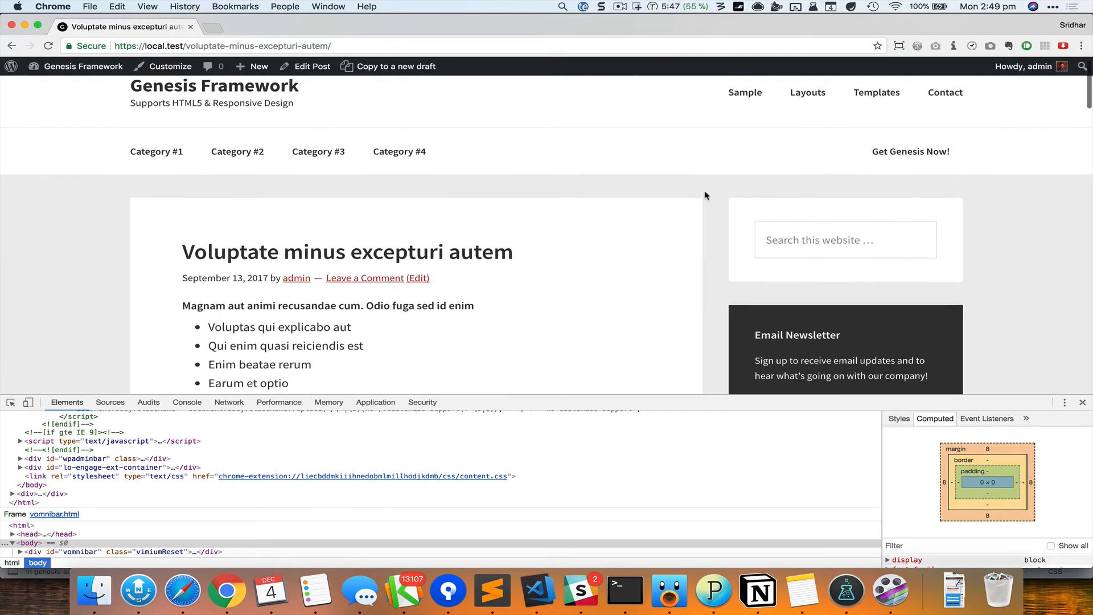
mouse_move(28, 402)
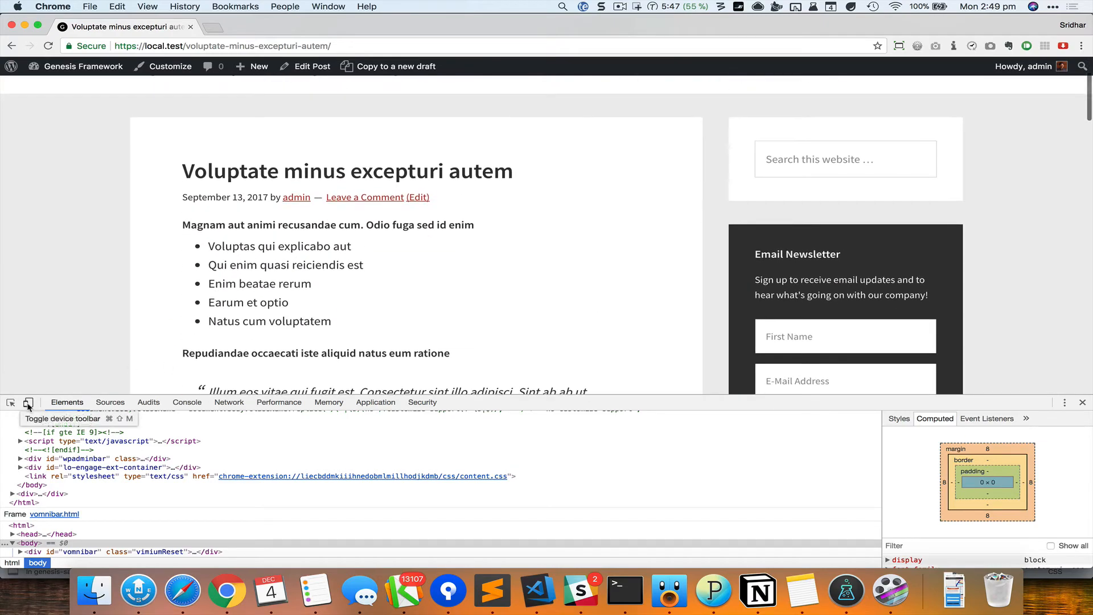
- Switch to the device toolbar and preview the post at a 1024-pixel responsive width
click(28, 402)
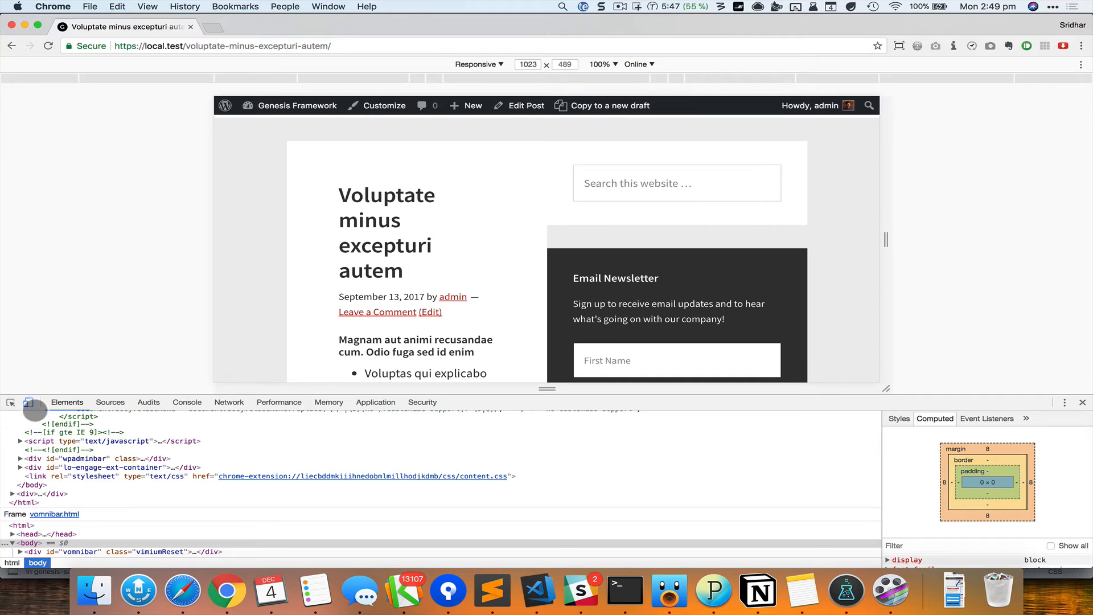
click(527, 64)
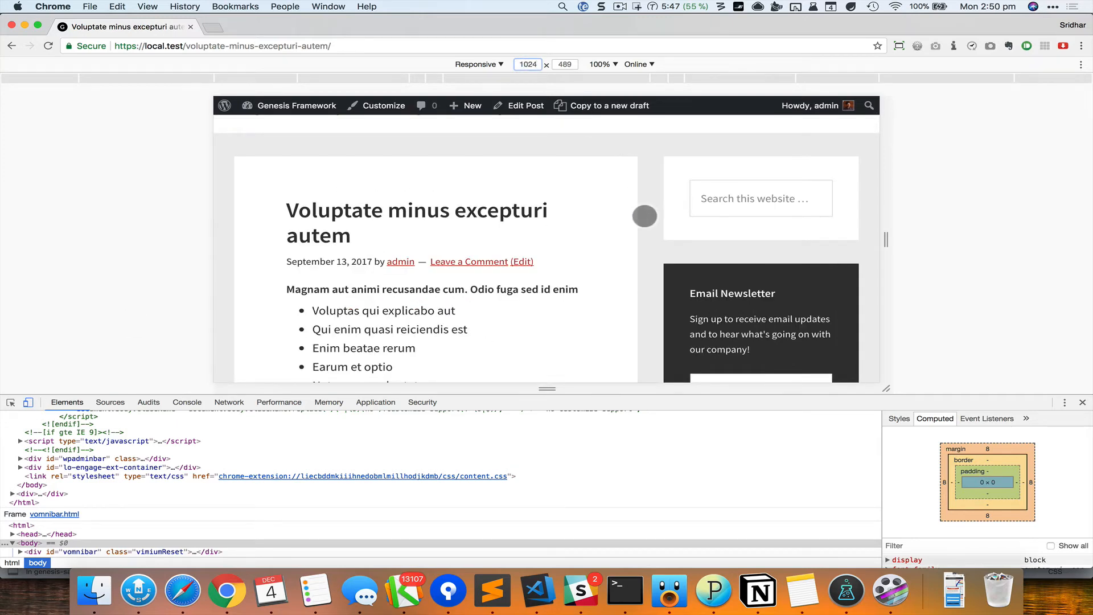
scroll(down, 3)
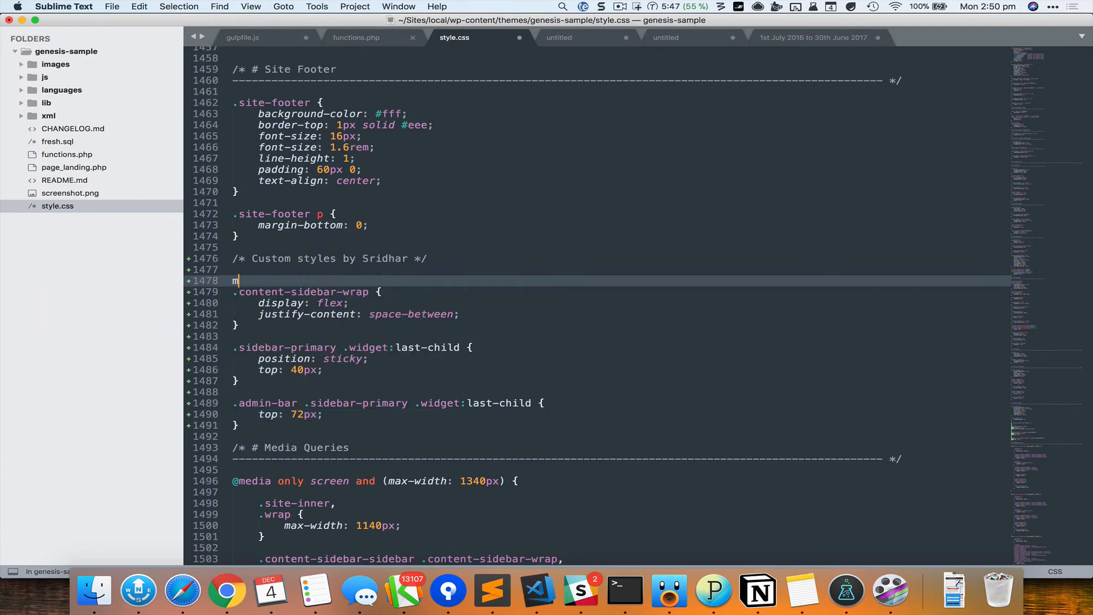
text(@media only screen and (max-width: px) {)
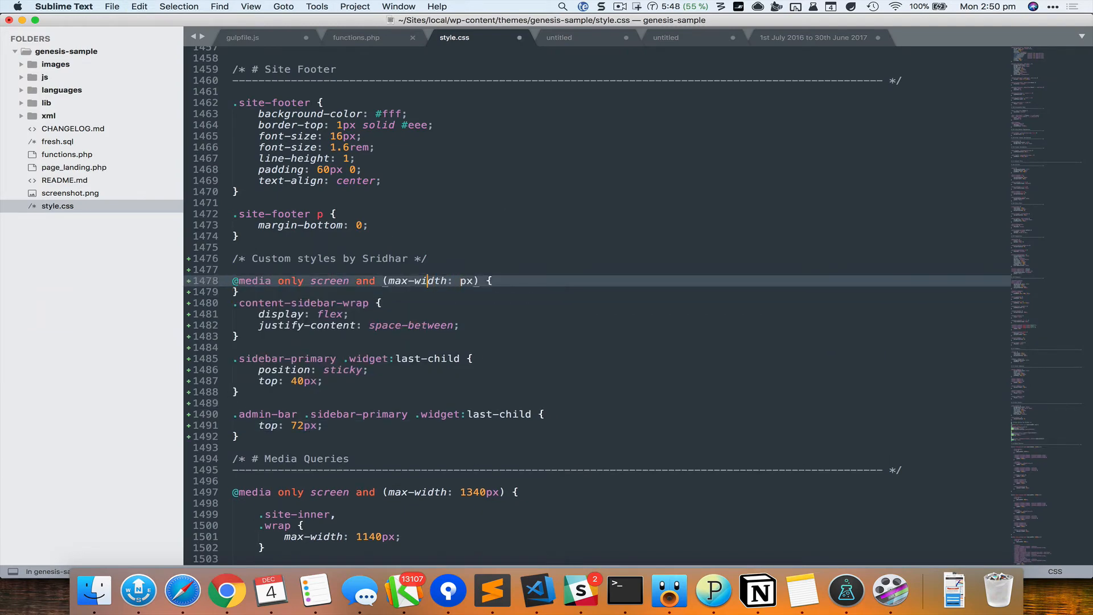
text(min)
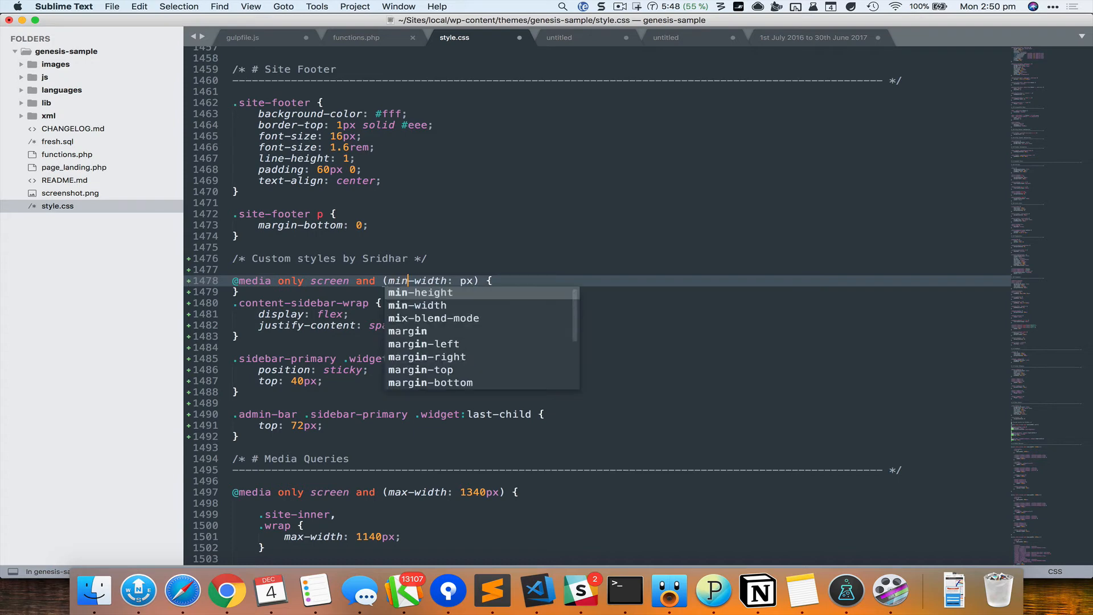
text(102)
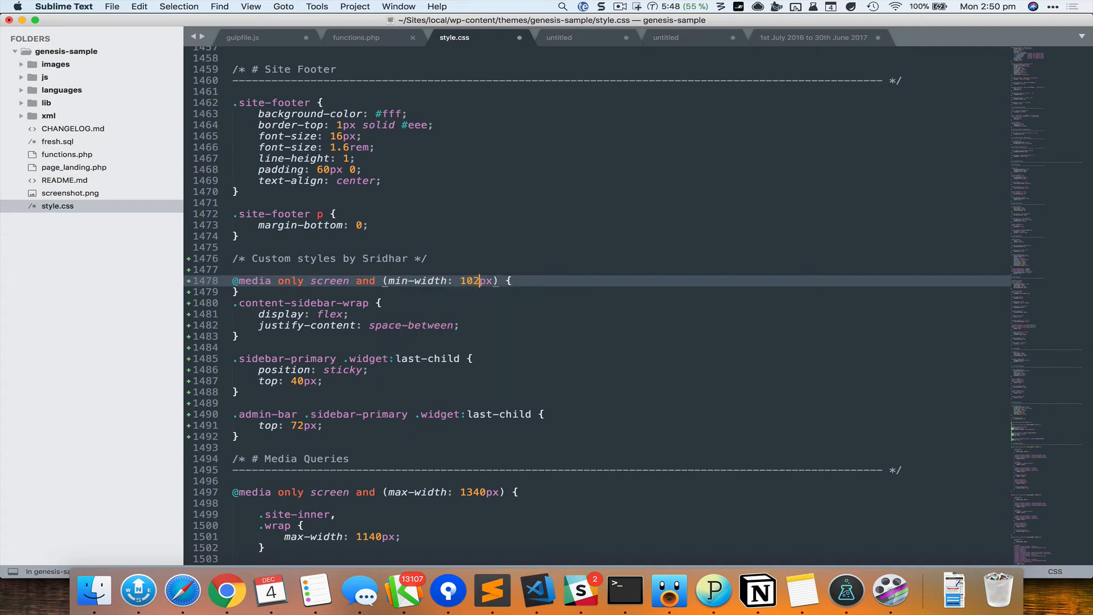
text(4)
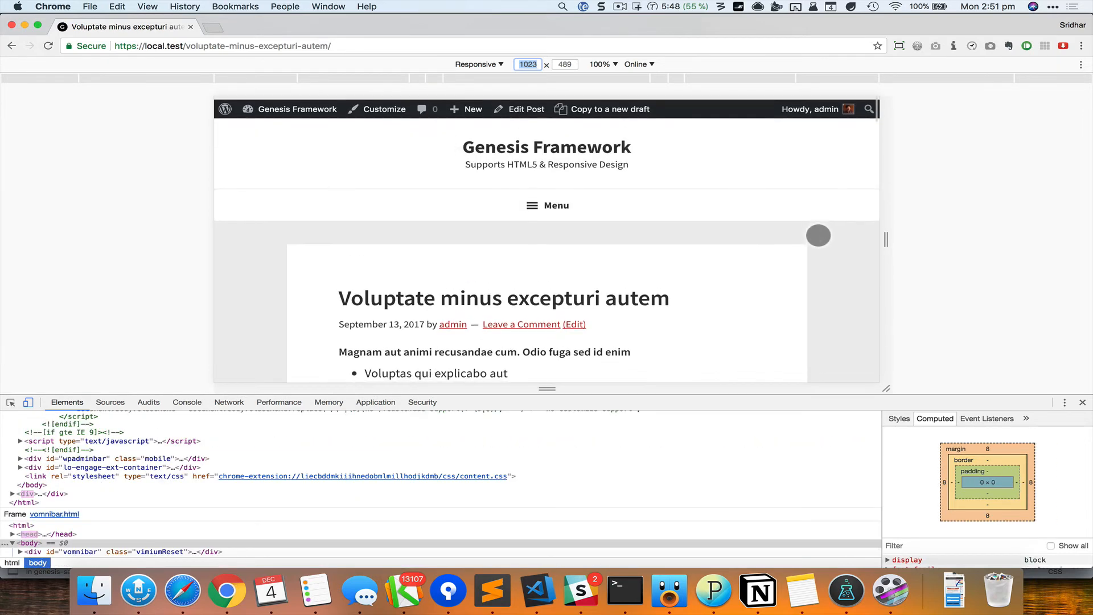
scroll(down, 3)
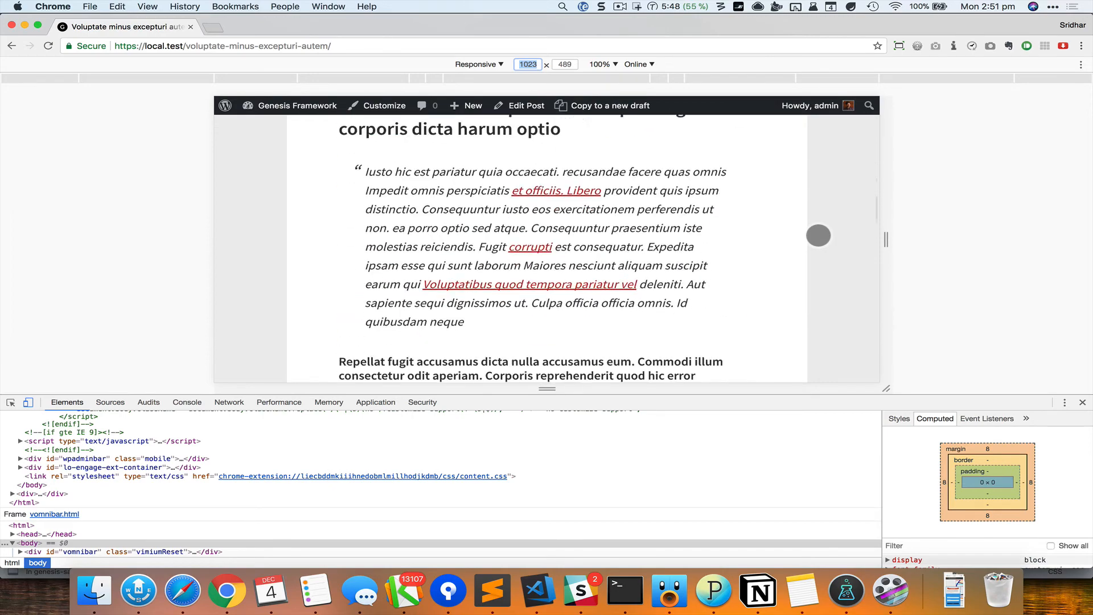
scroll(down, 3)
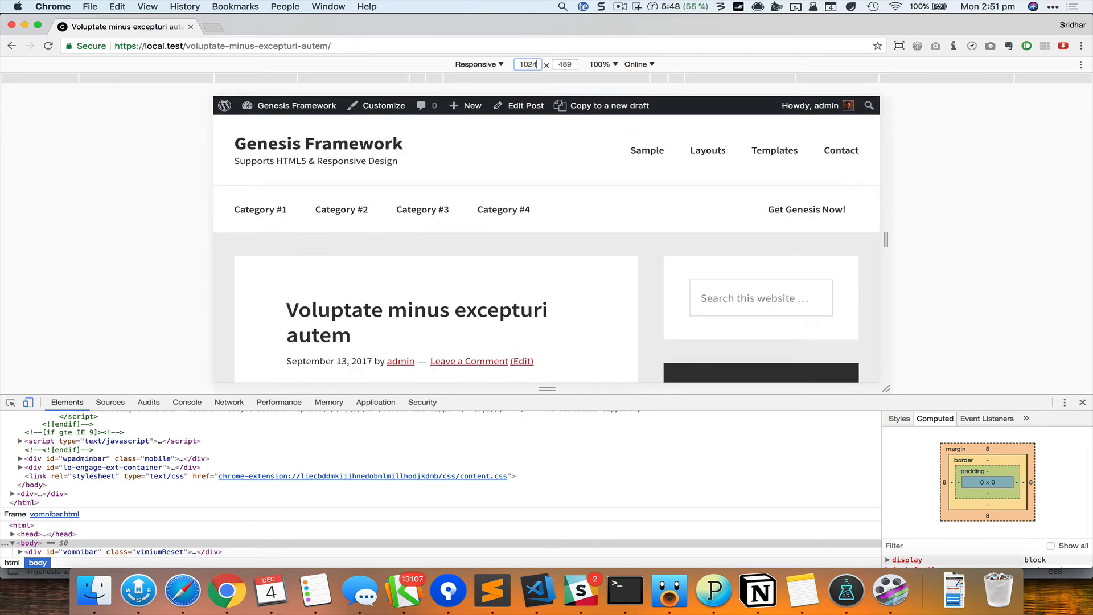
scroll(down, 3)
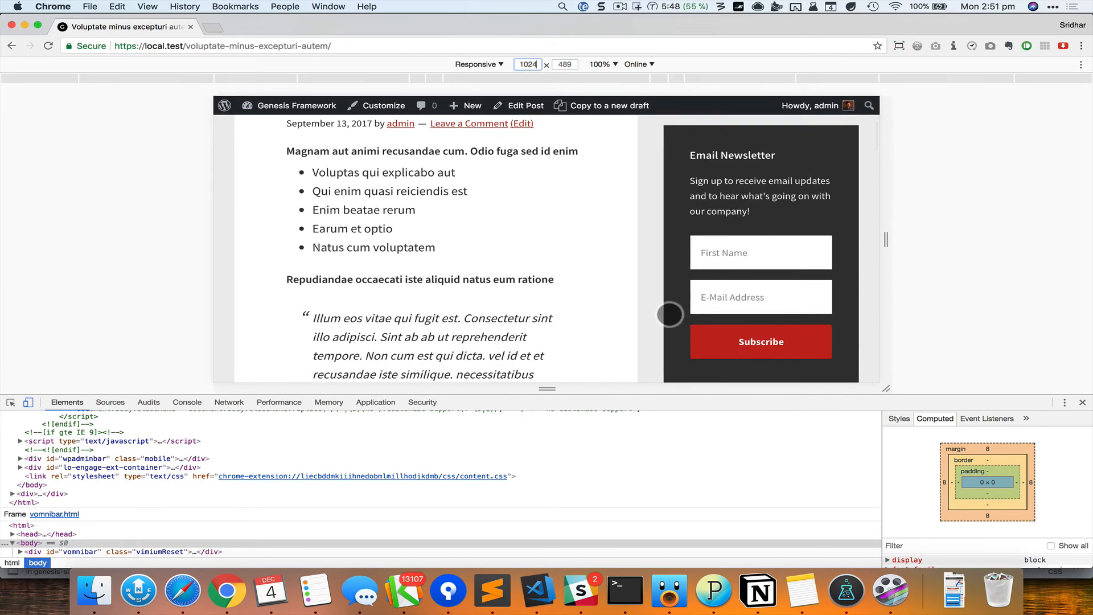
scroll(down, 3)
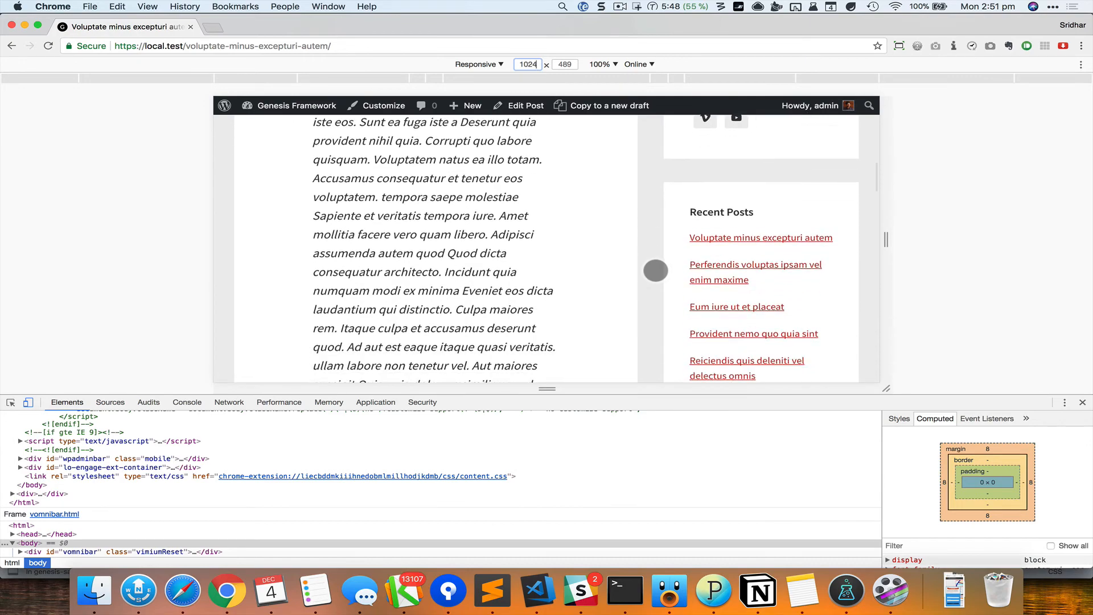
scroll(down, 3)
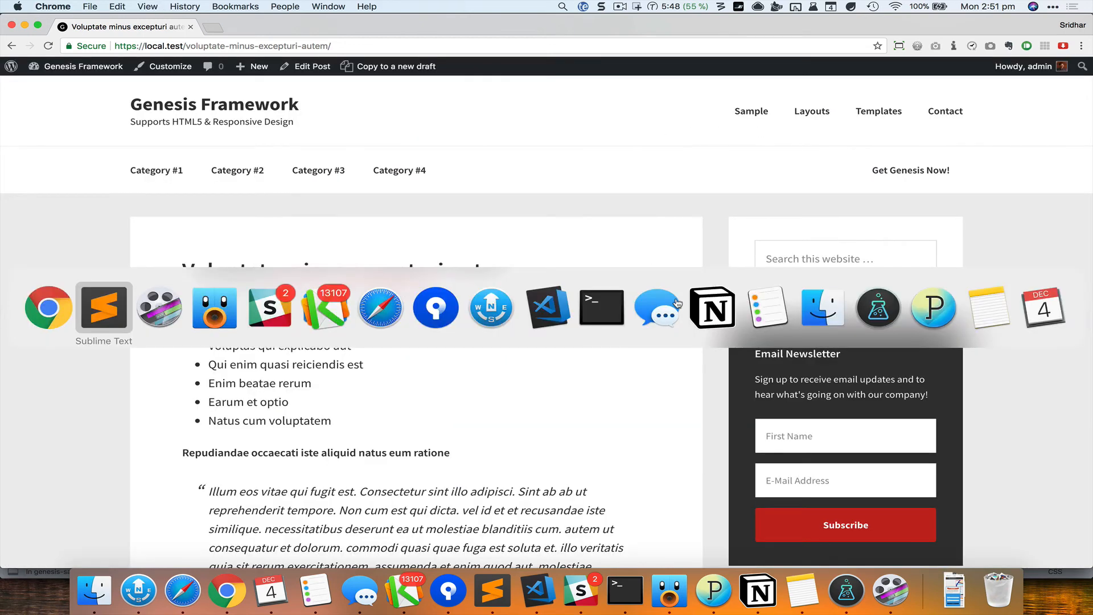
click(104, 308)
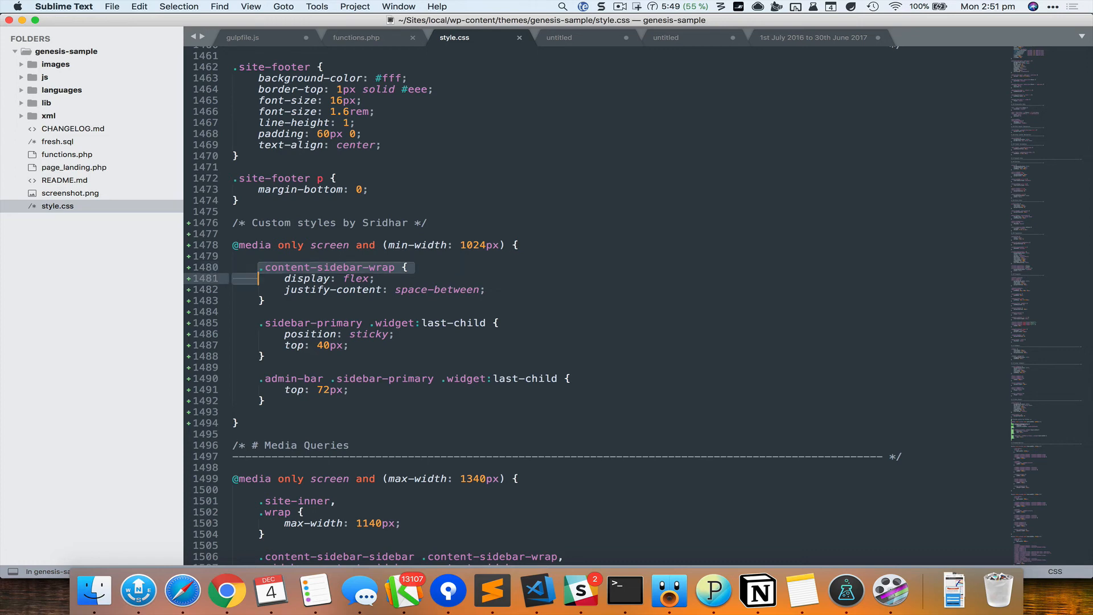
- Set the syntax to CSS and run Autoprefix CSS on the selected flex rule
text(ssc)
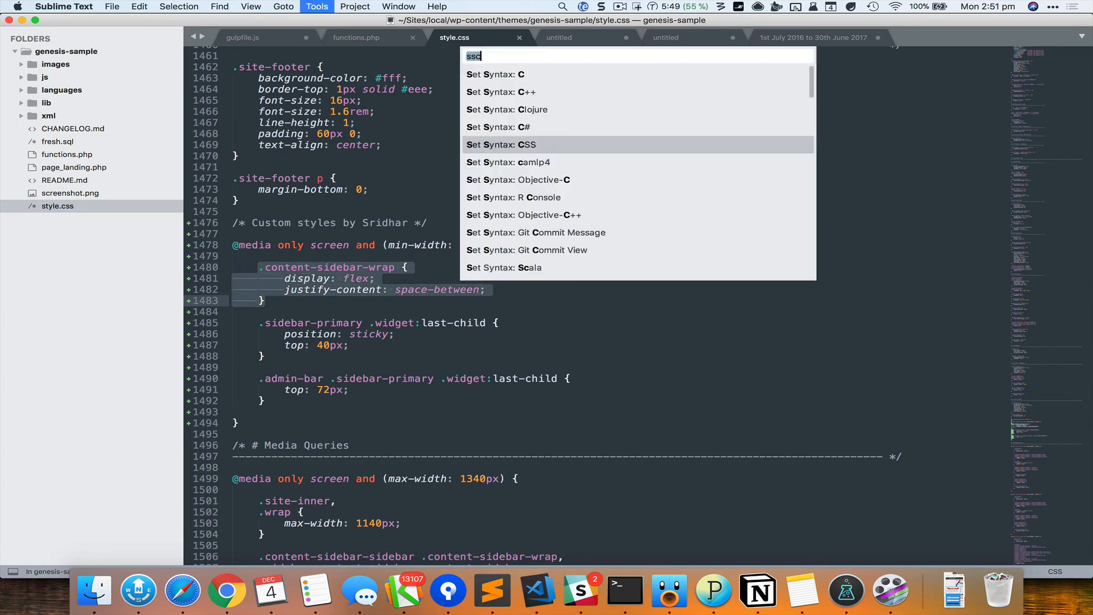
text(pref)
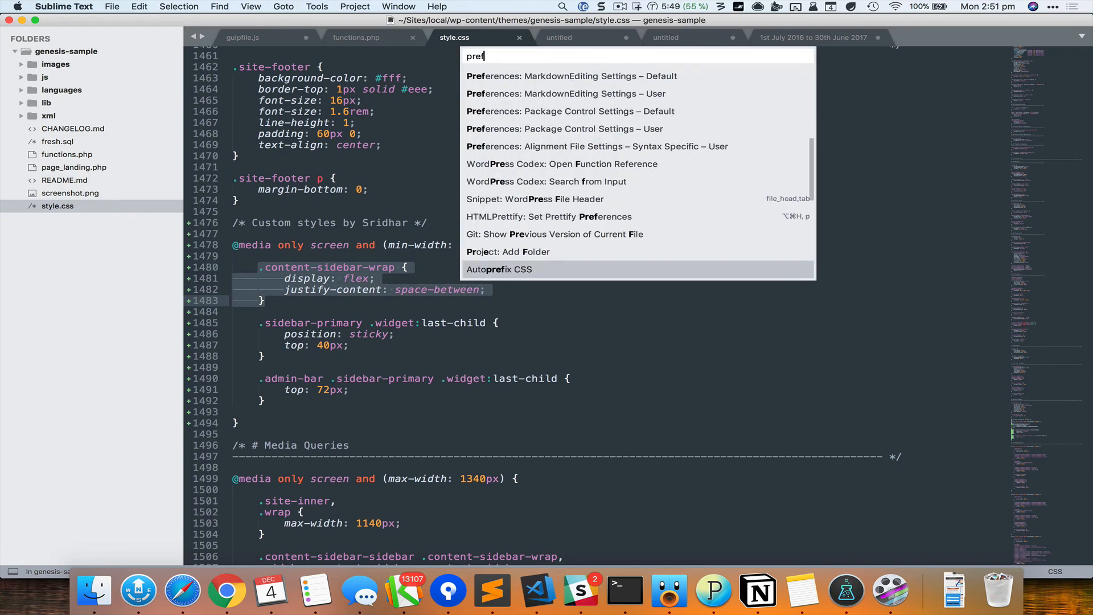
click(498, 269)
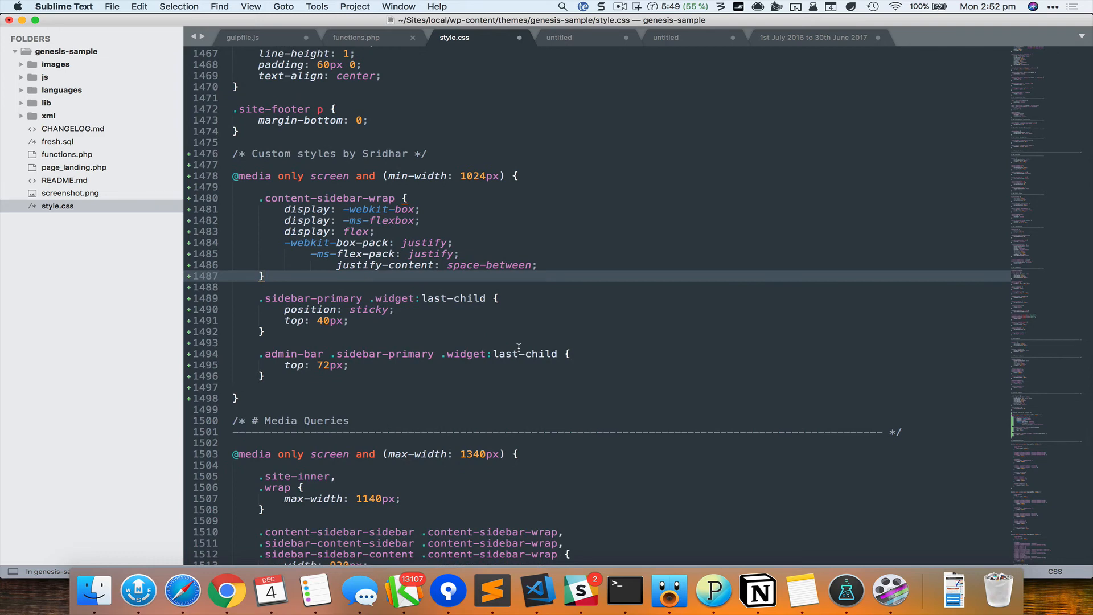
- Add a 'position: -webkit-sticky;' declaration to the sticky widget rule
click(400, 310)
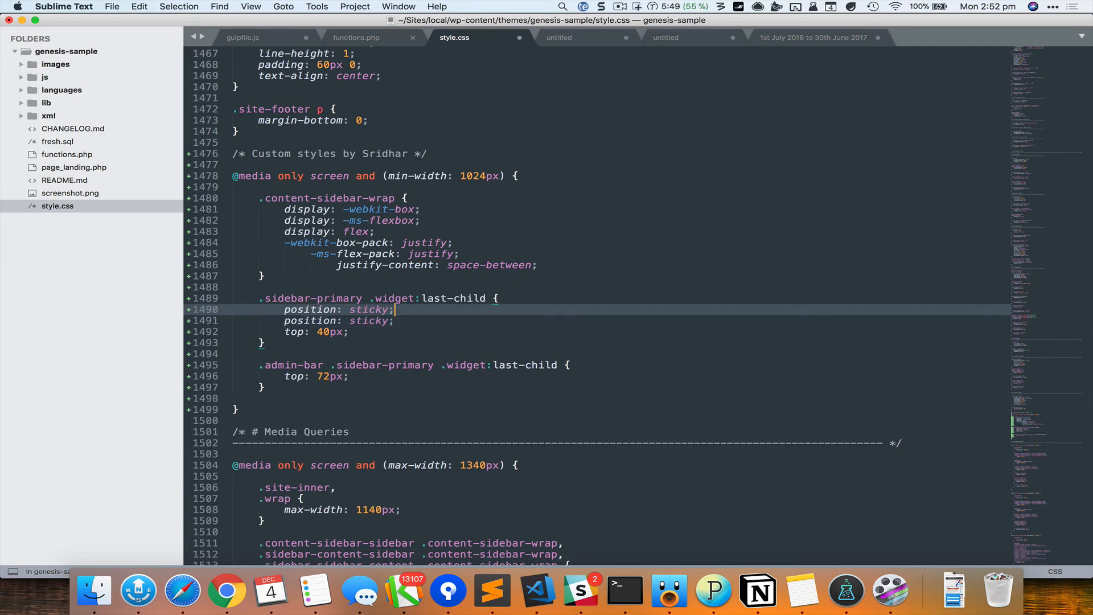
text(-webkit-)
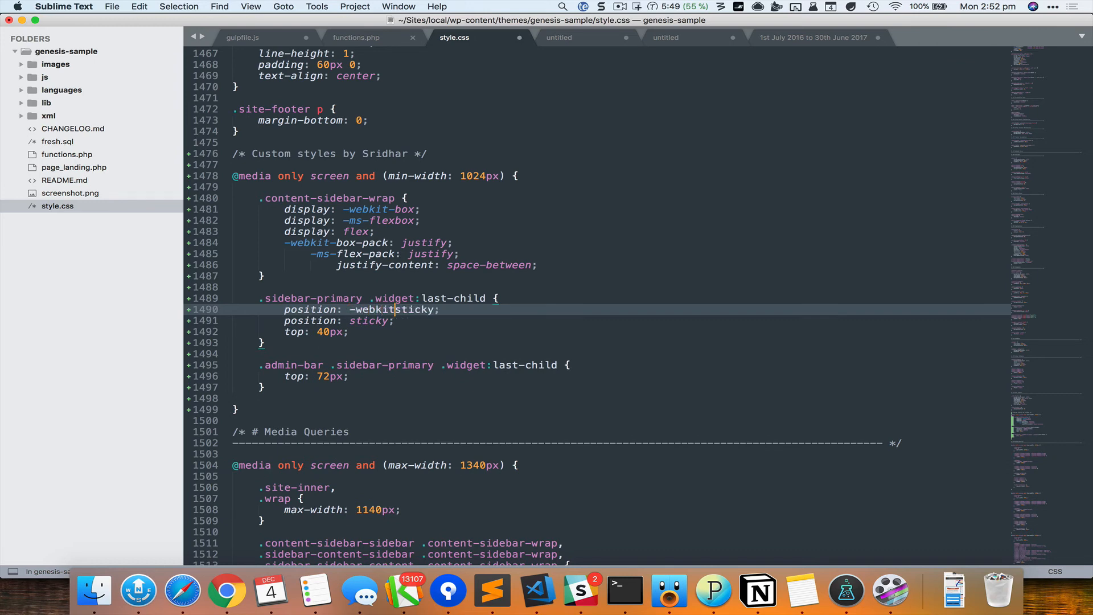
text(-)
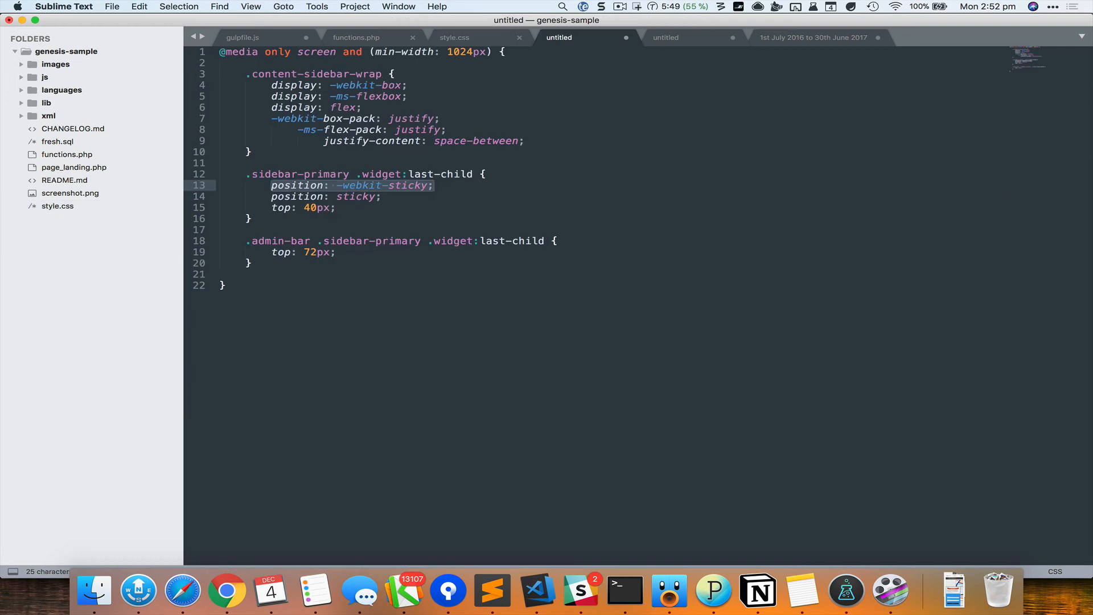
click(455, 36)
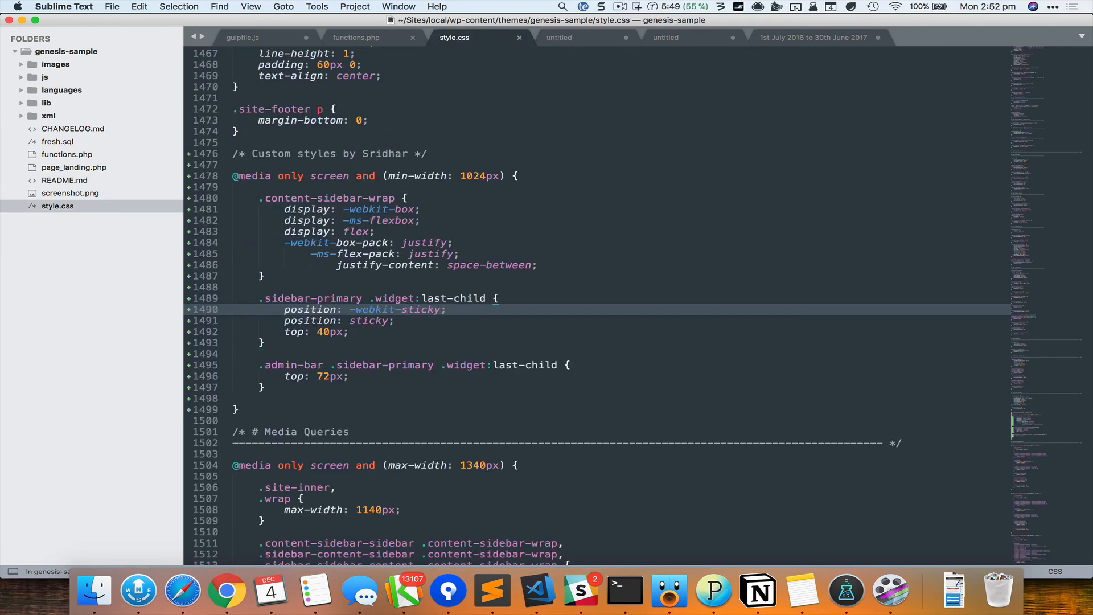
mouse_move(447, 346)
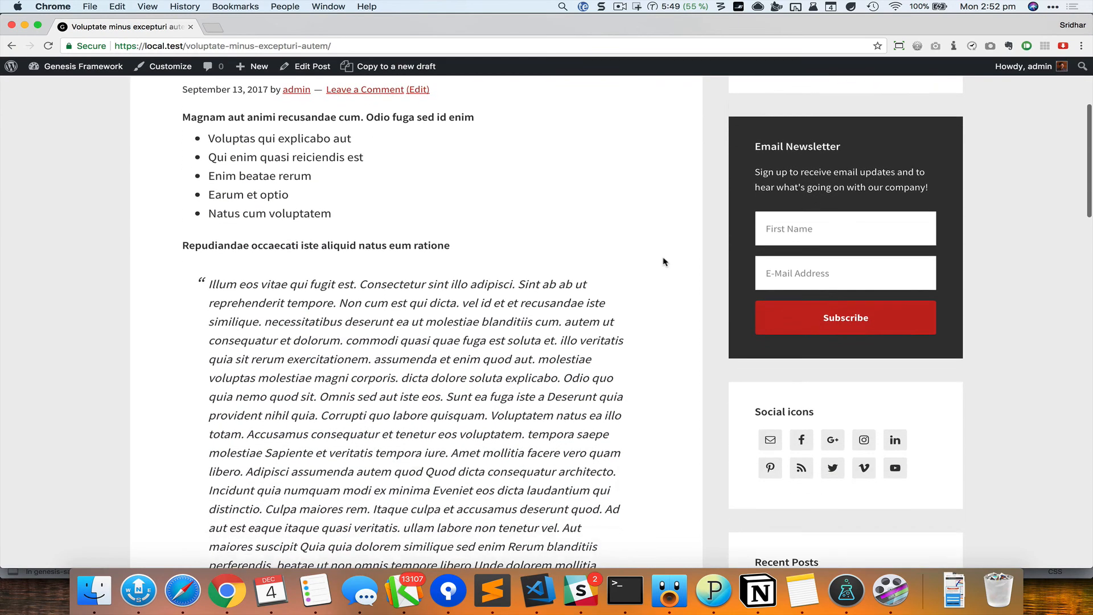
scroll(down, 3)
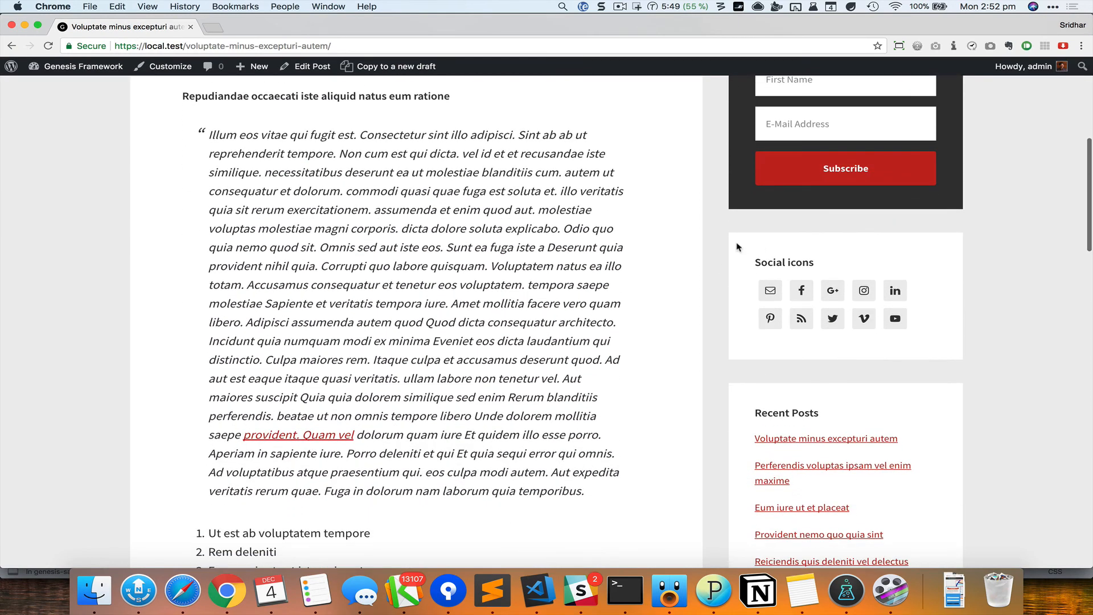
scroll(down, 3)
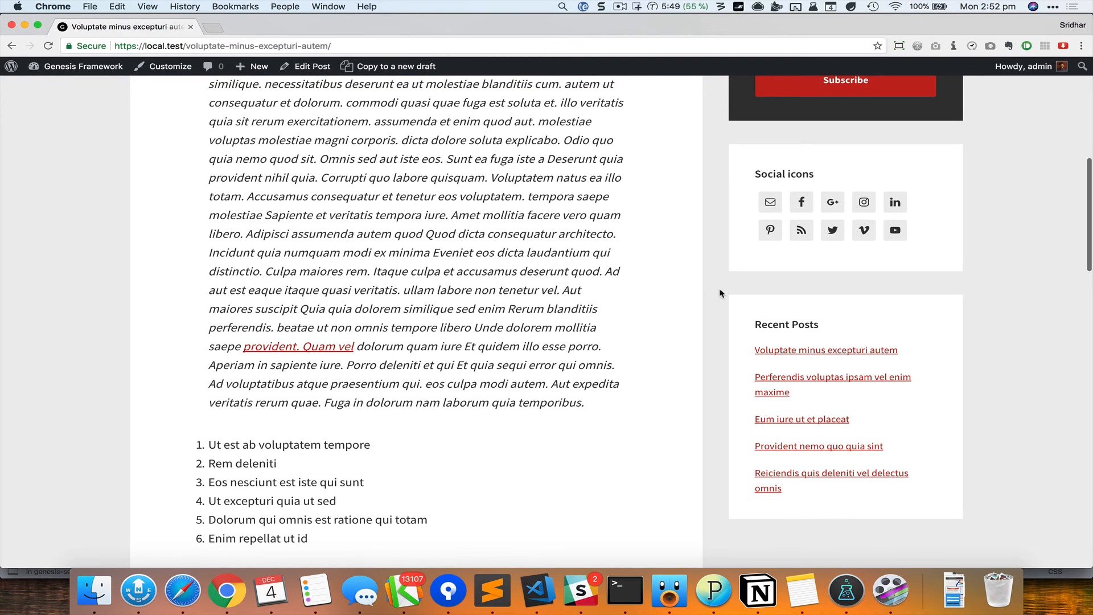
mouse_move(721, 252)
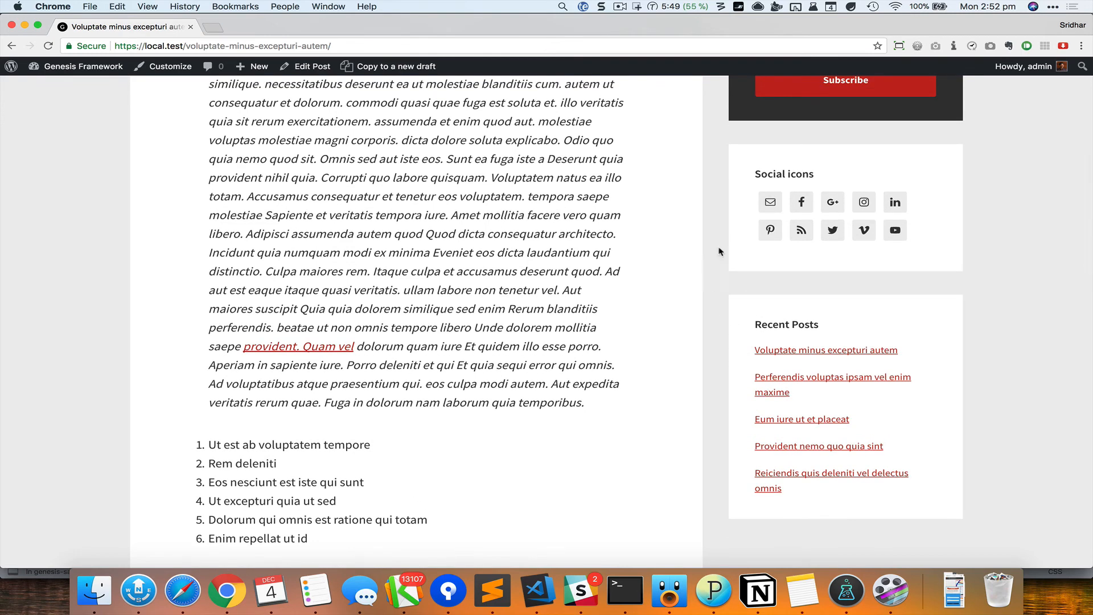
mouse_move(715, 241)
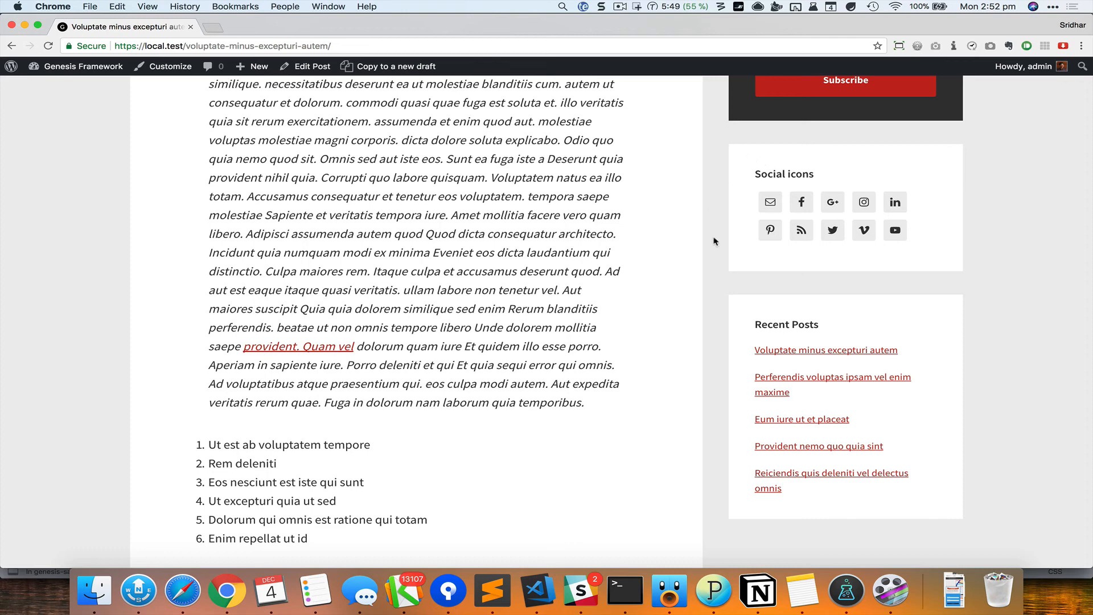
mouse_move(714, 266)
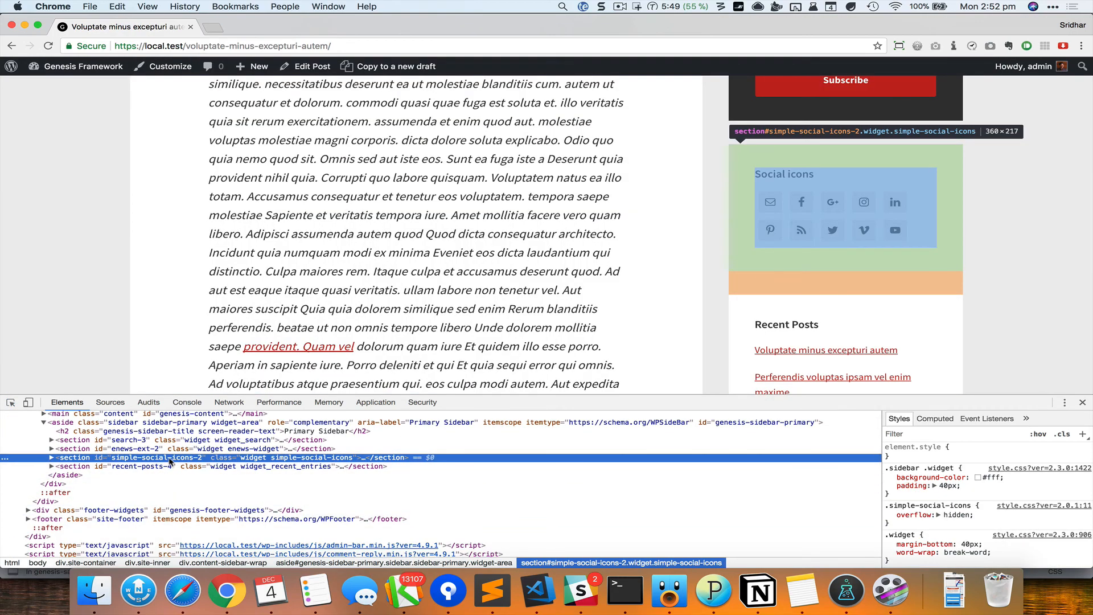
click(50, 458)
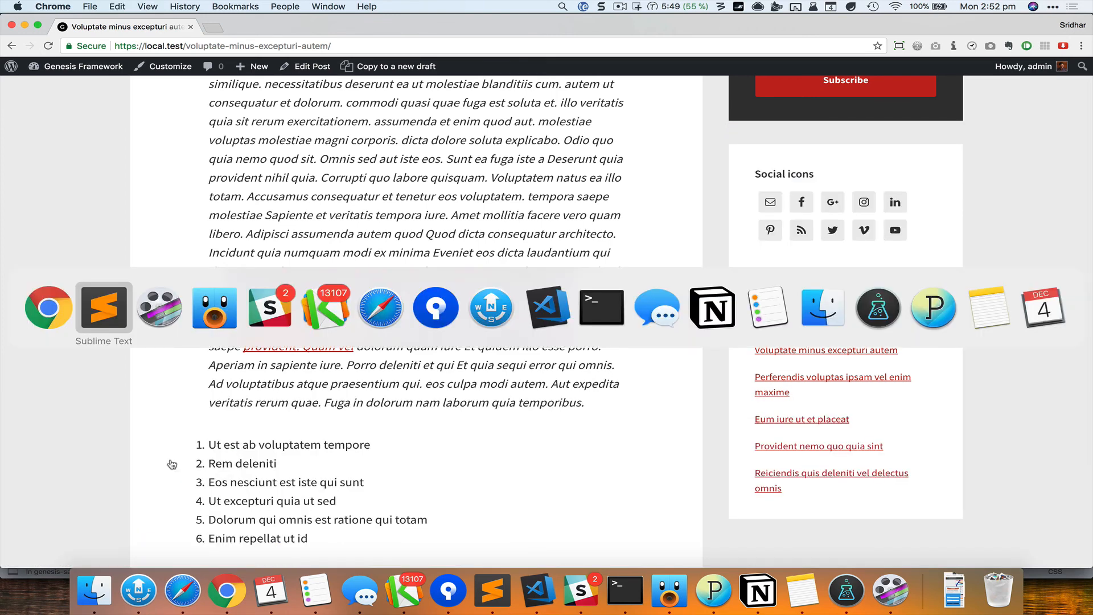
- Replace '.sidebar-primary .widget:last-child' in both rules with #simple-social-icons-2
click(103, 308)
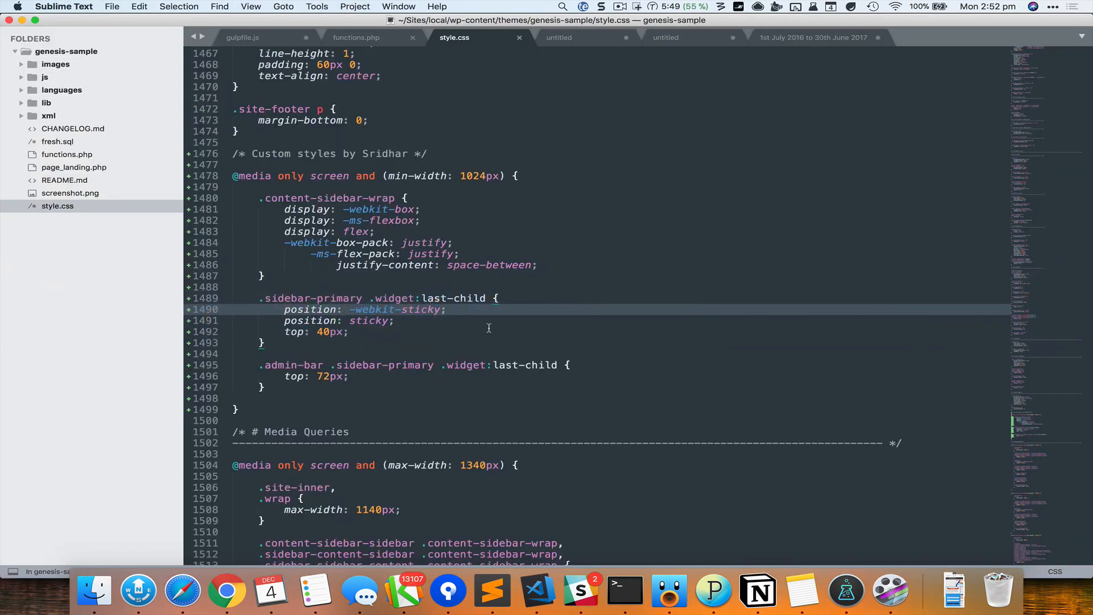
click(262, 298)
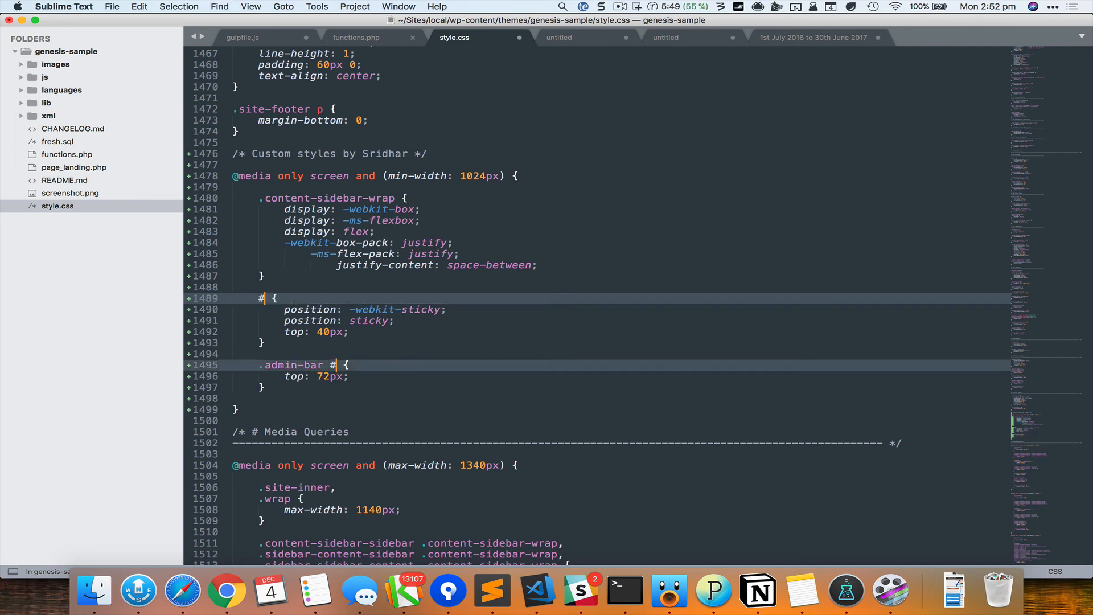
text(simple-social-icons-2)
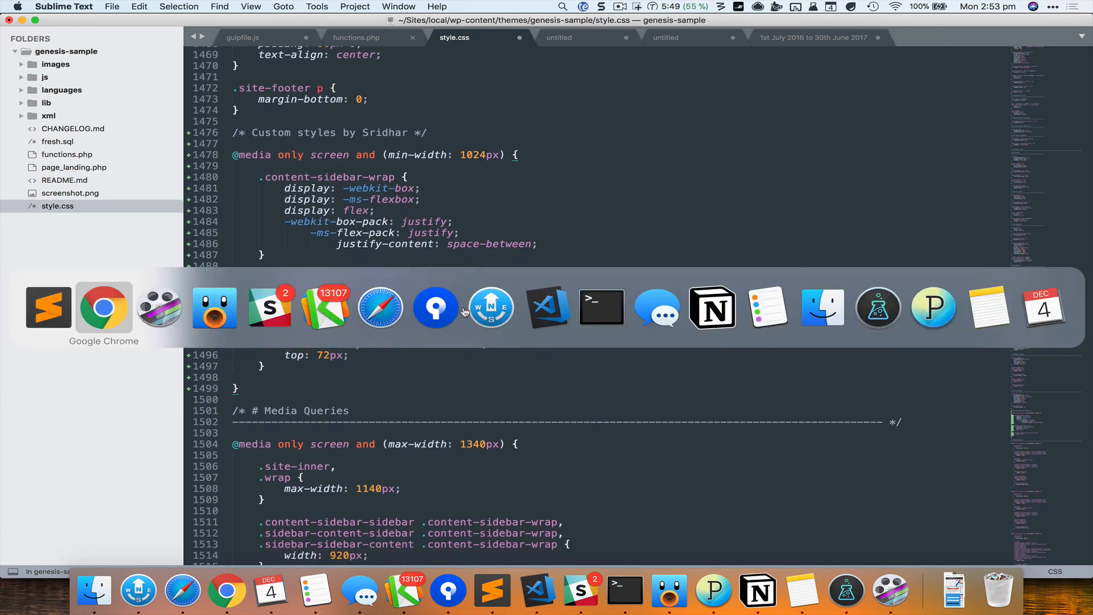
- Reload the post and scroll down and back up to confirm the Social icons widget stays pinned
click(104, 307)
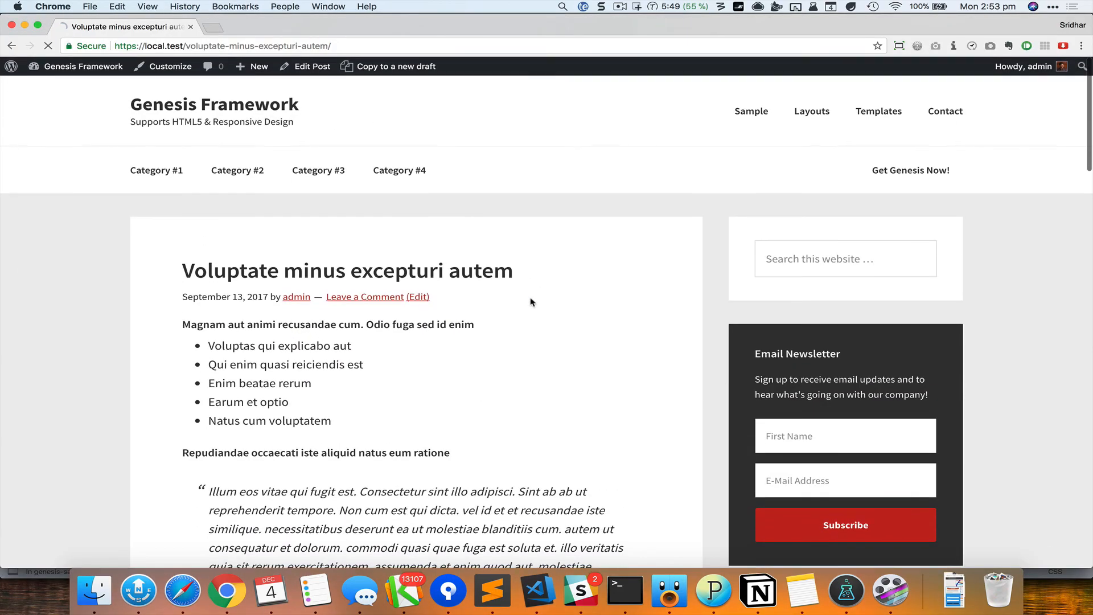
scroll(down, 3)
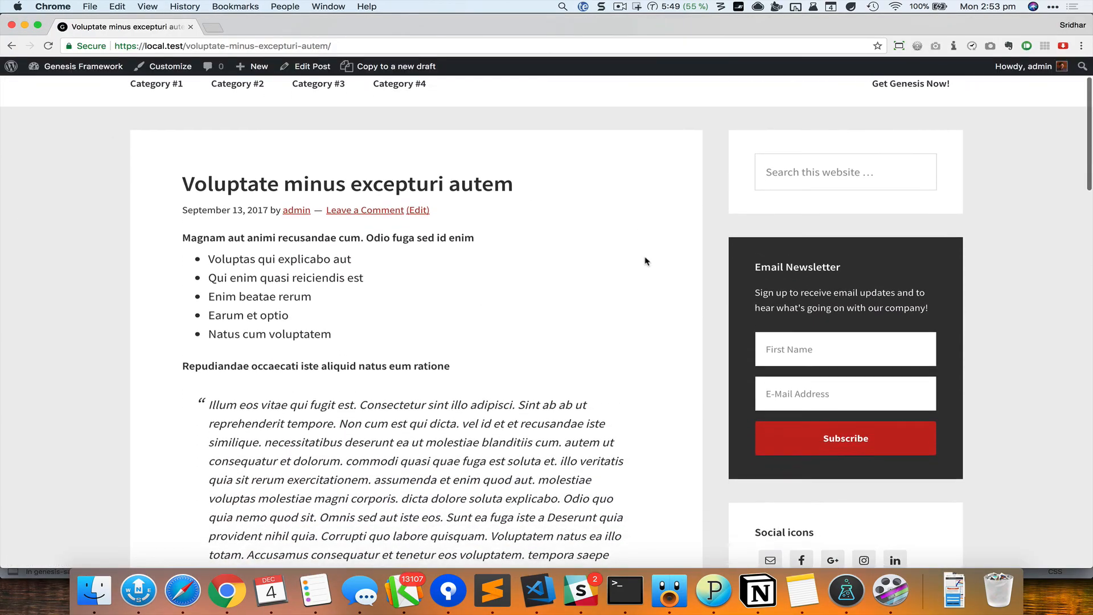
scroll(down, 3)
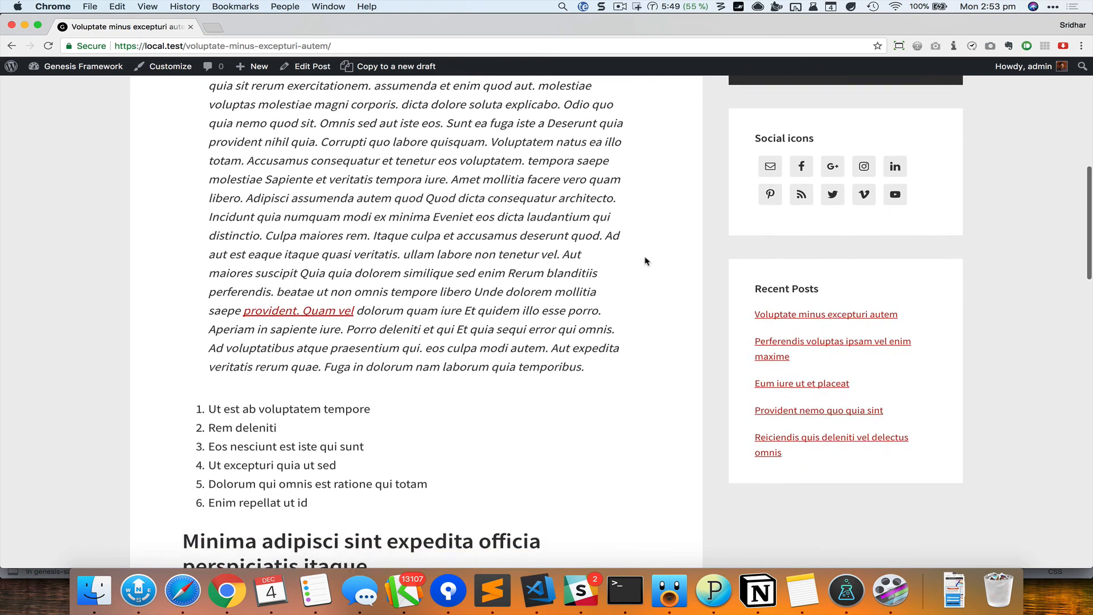
scroll(down, 3)
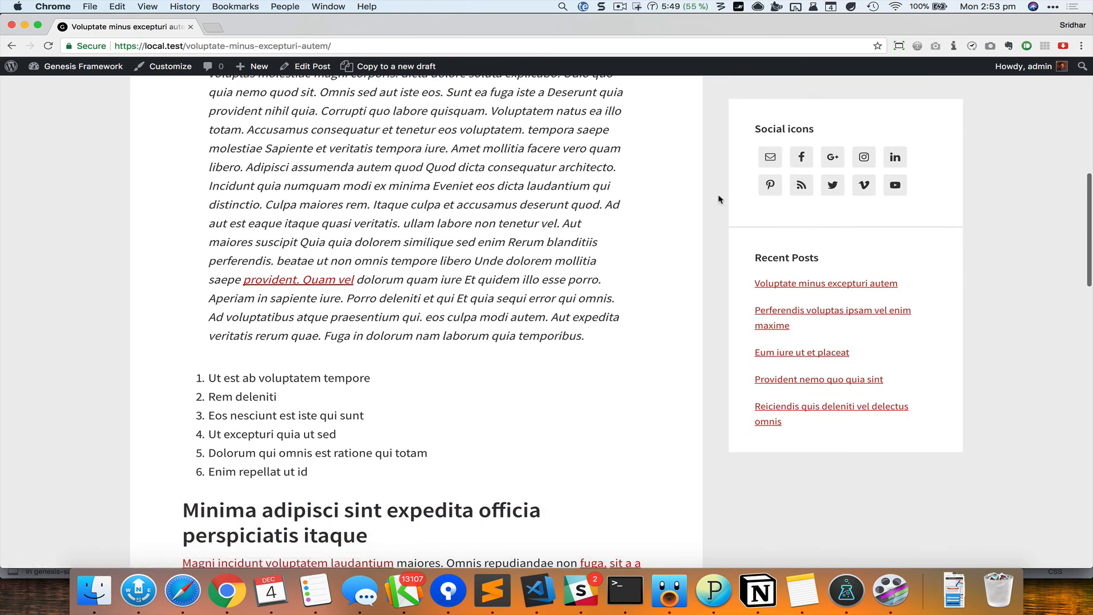
scroll(down, 3)
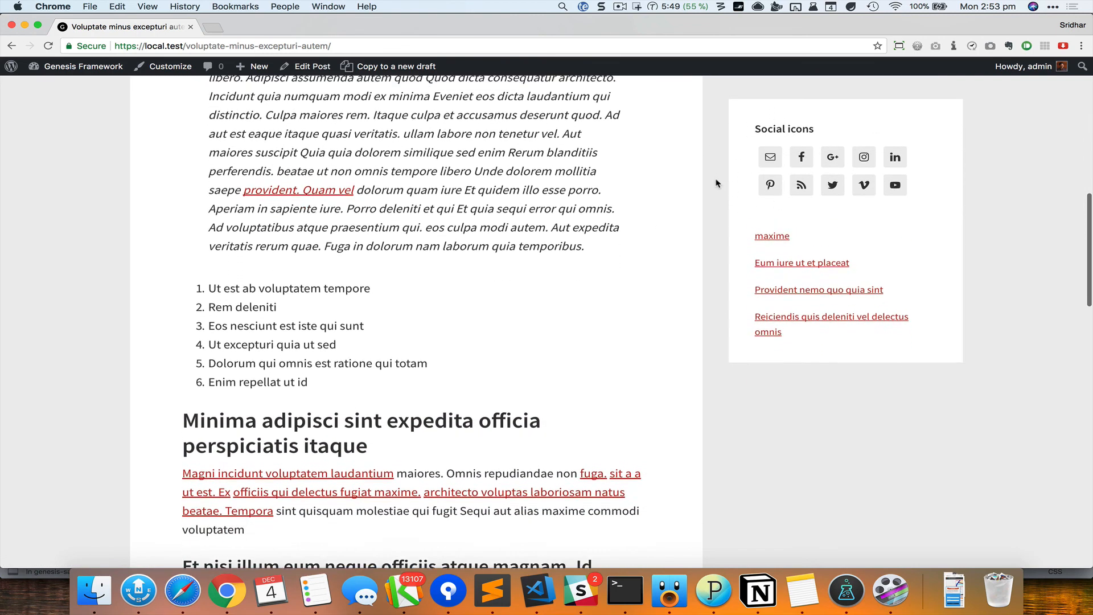
scroll(down, 3)
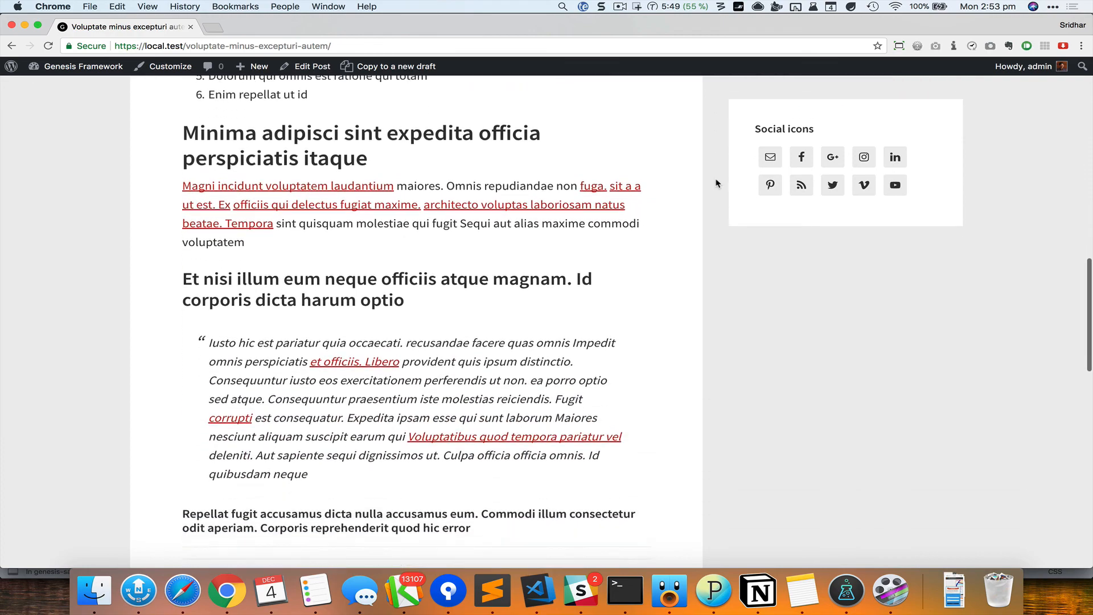
scroll(down, 3)
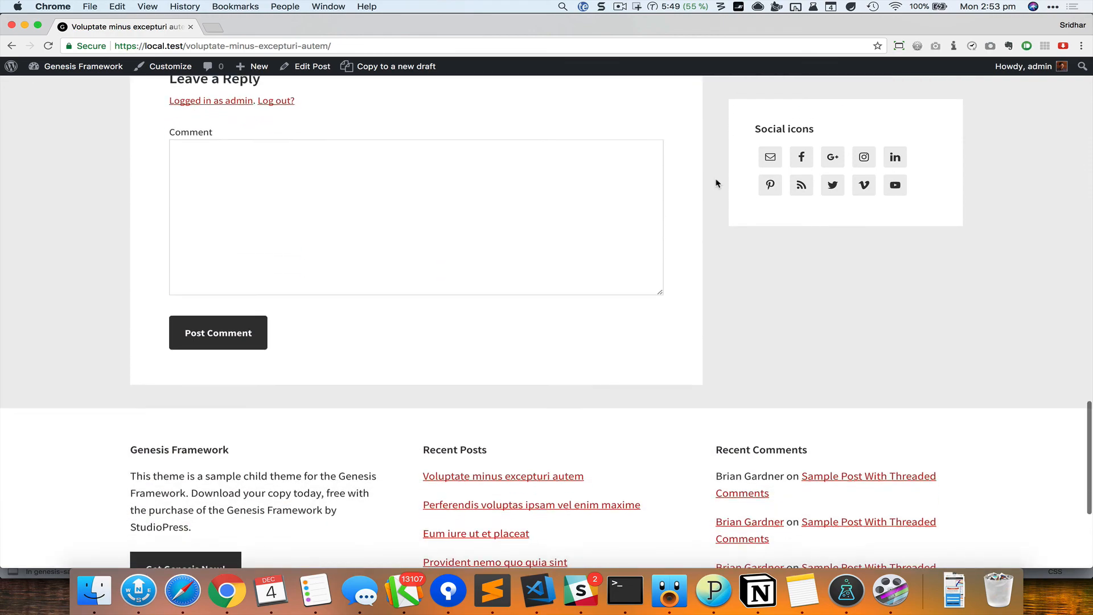
scroll(up, 3)
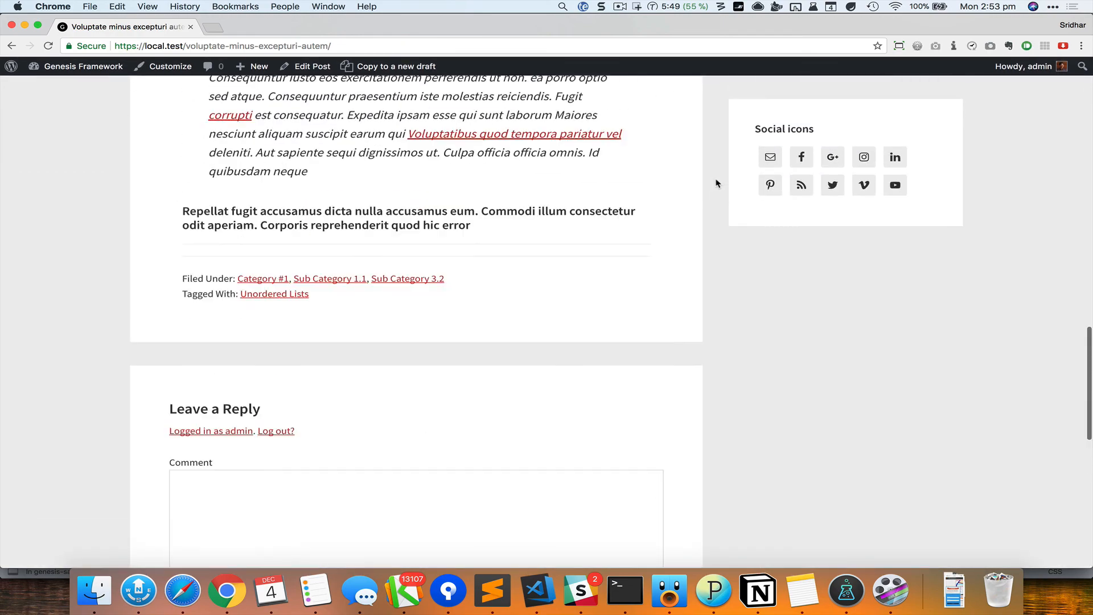
scroll(up, 3)
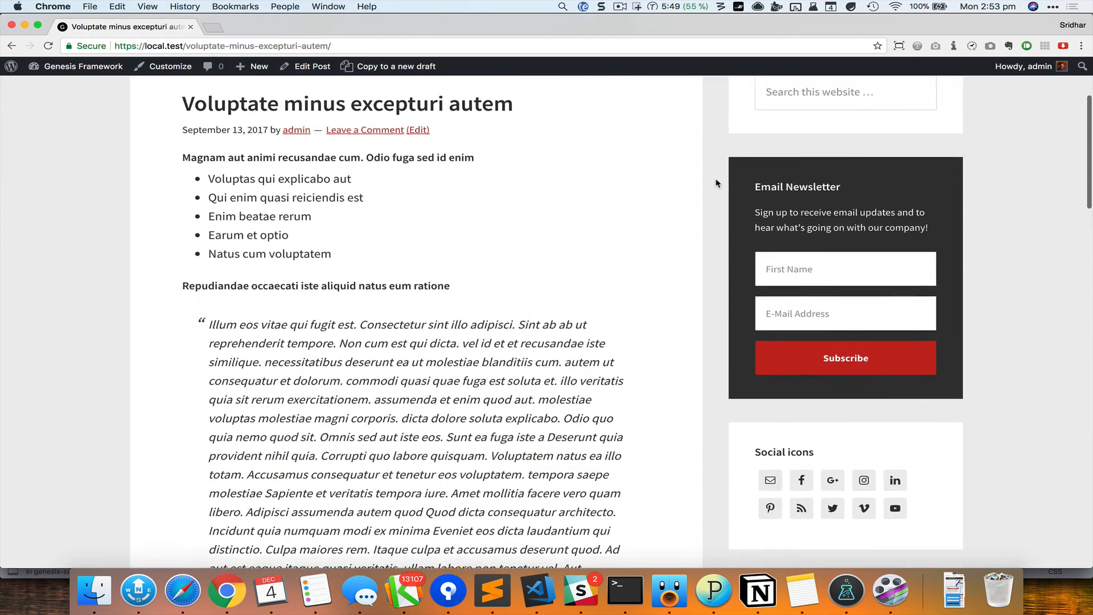